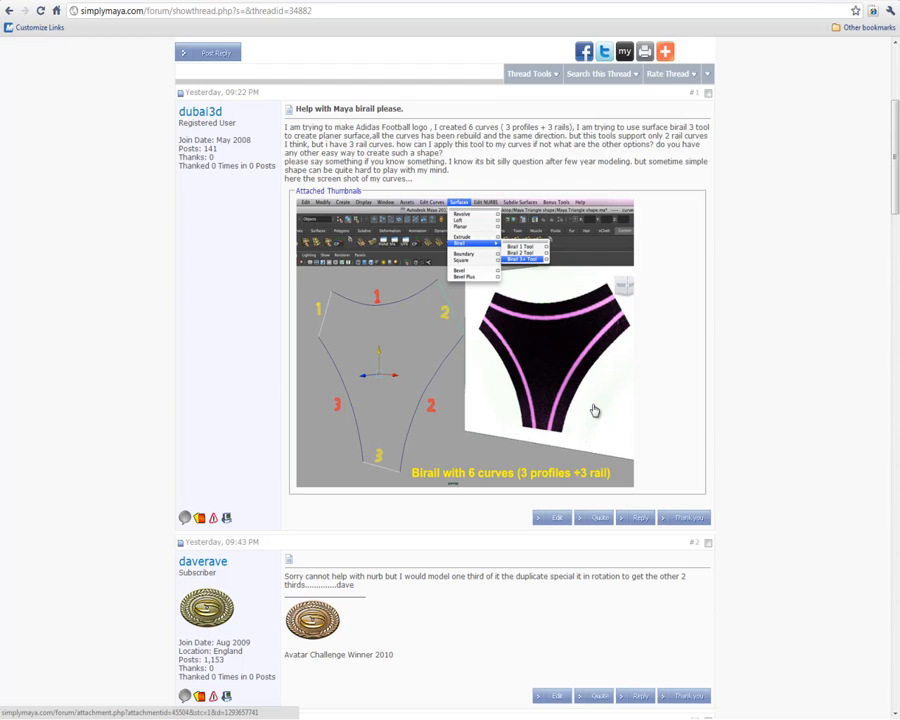
{"action": "mouse_move", "coordinate": [621, 357]}
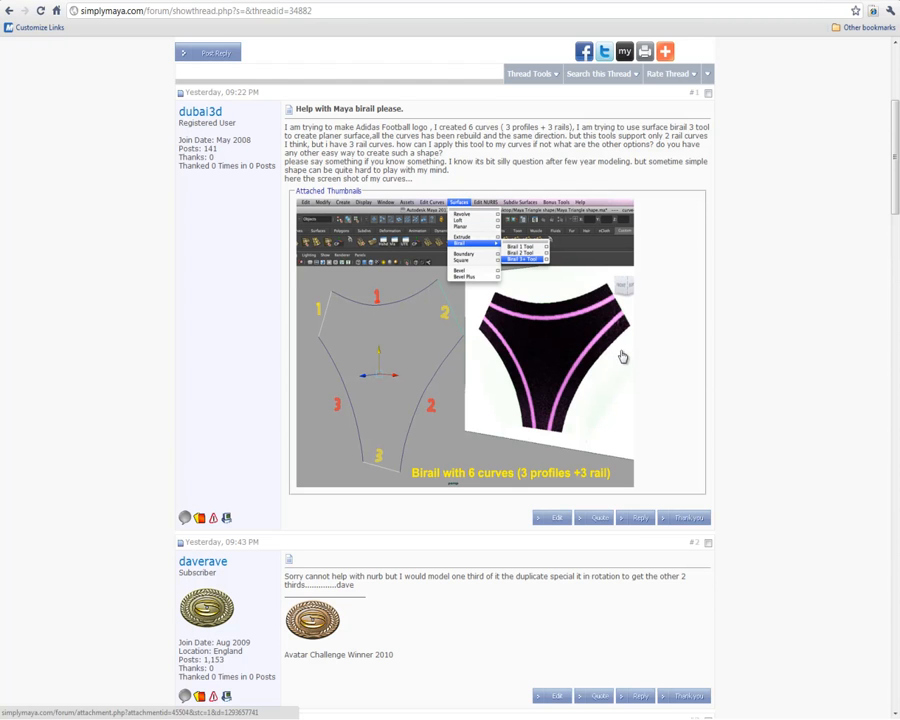
{"action": "mouse_move", "coordinate": [531, 350]}
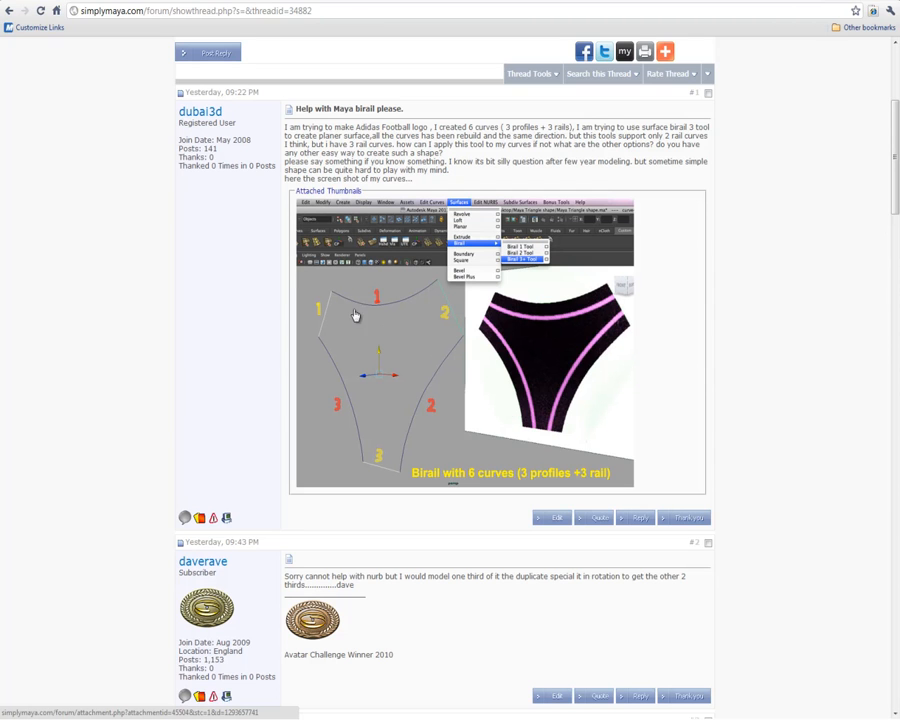
{"action": "mouse_move", "coordinate": [470, 432]}
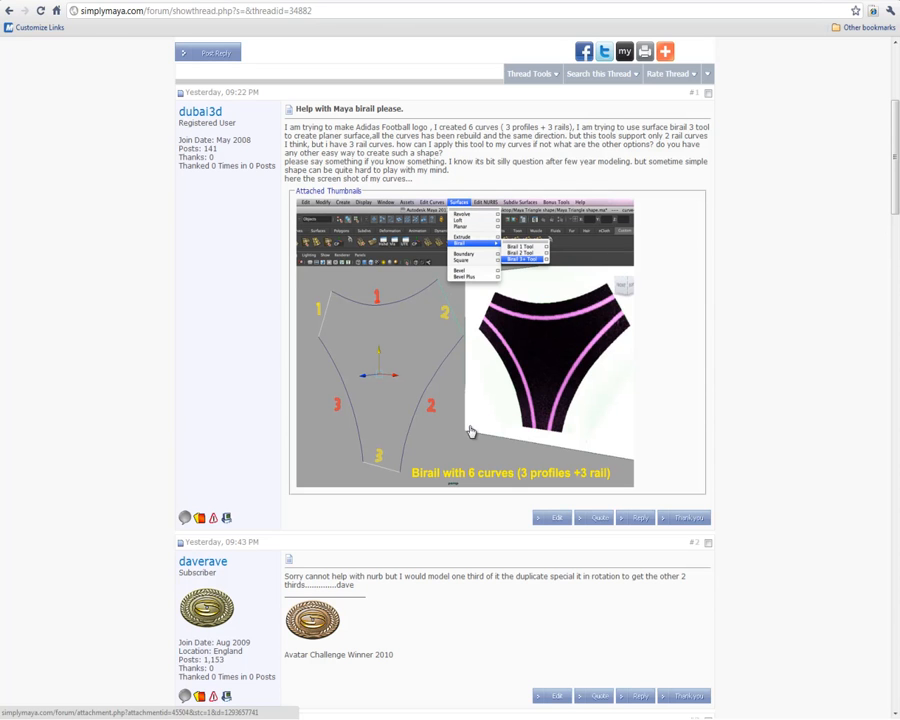
{"action": "mouse_move", "coordinate": [457, 471]}
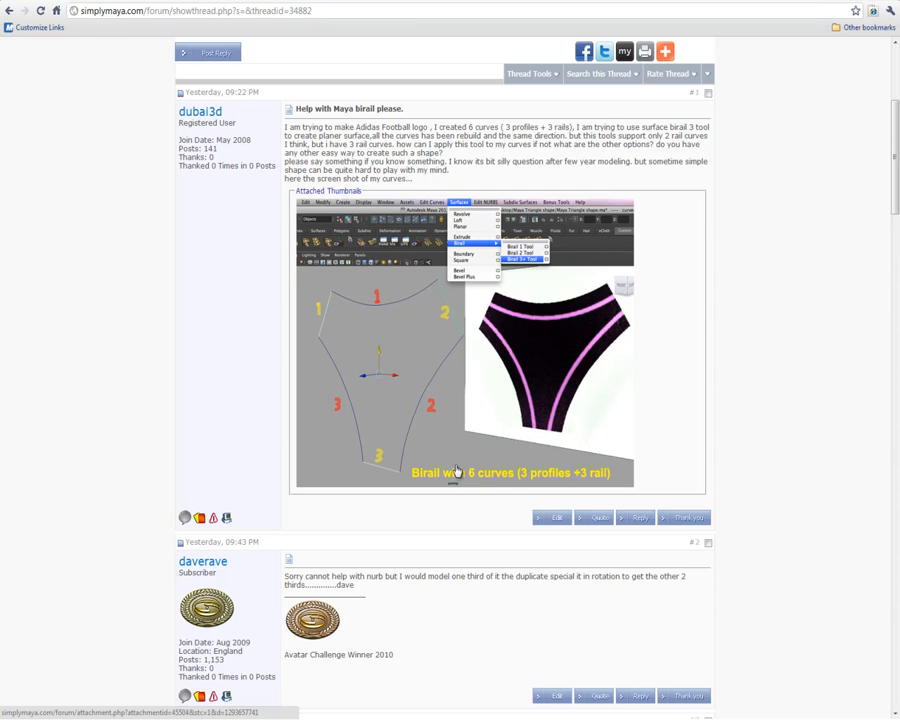
{"action": "mouse_move", "coordinate": [587, 481]}
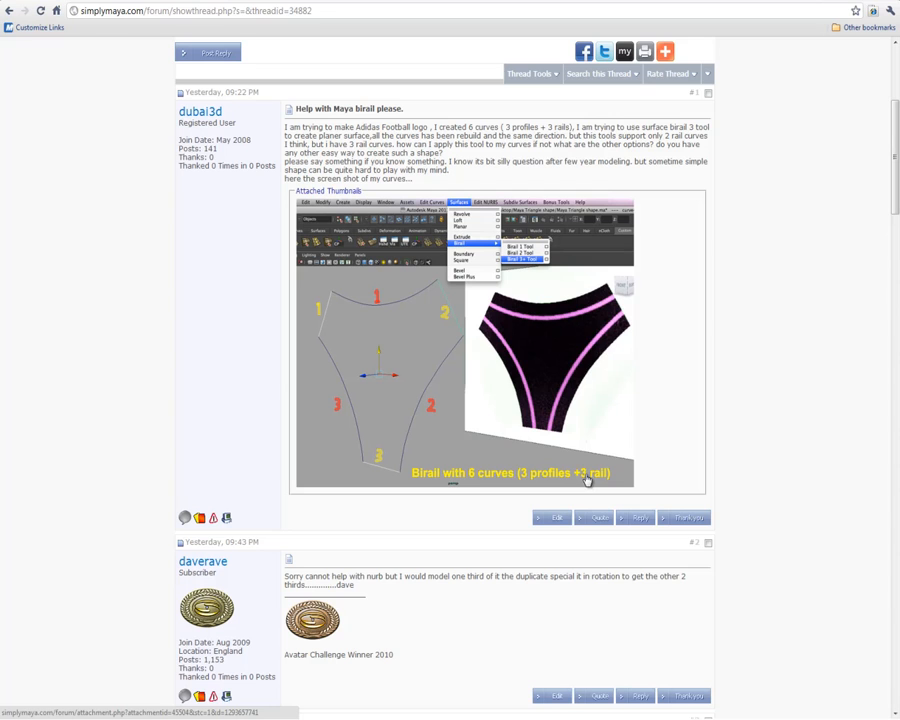
{"action": "mouse_move", "coordinate": [442, 375]}
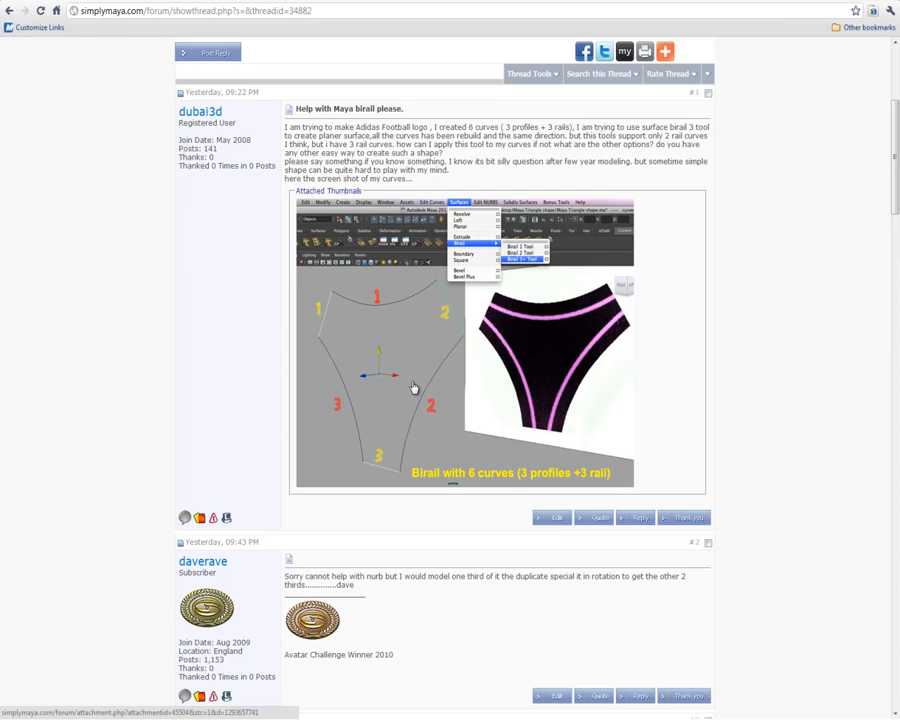
{"action": "mouse_move", "coordinate": [430, 378]}
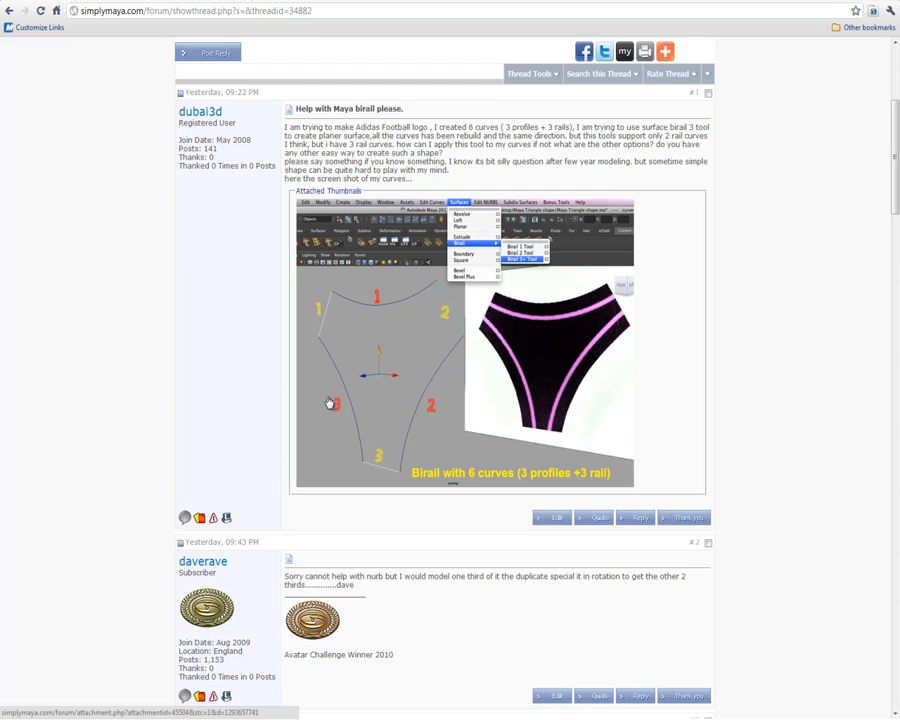
{"action": "mouse_move", "coordinate": [545, 393]}
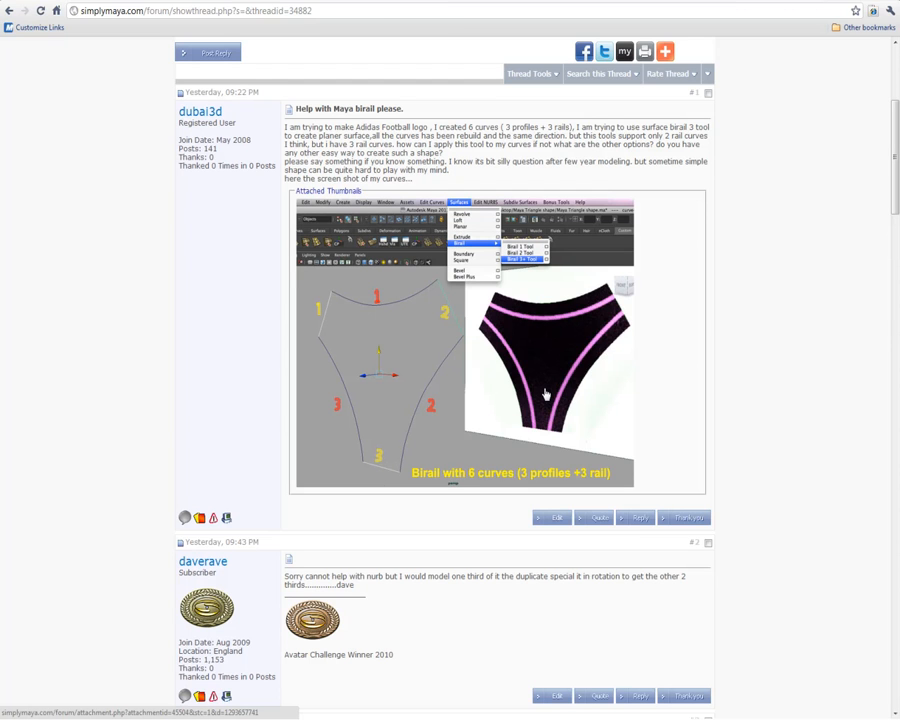
{"action": "mouse_move", "coordinate": [534, 380]}
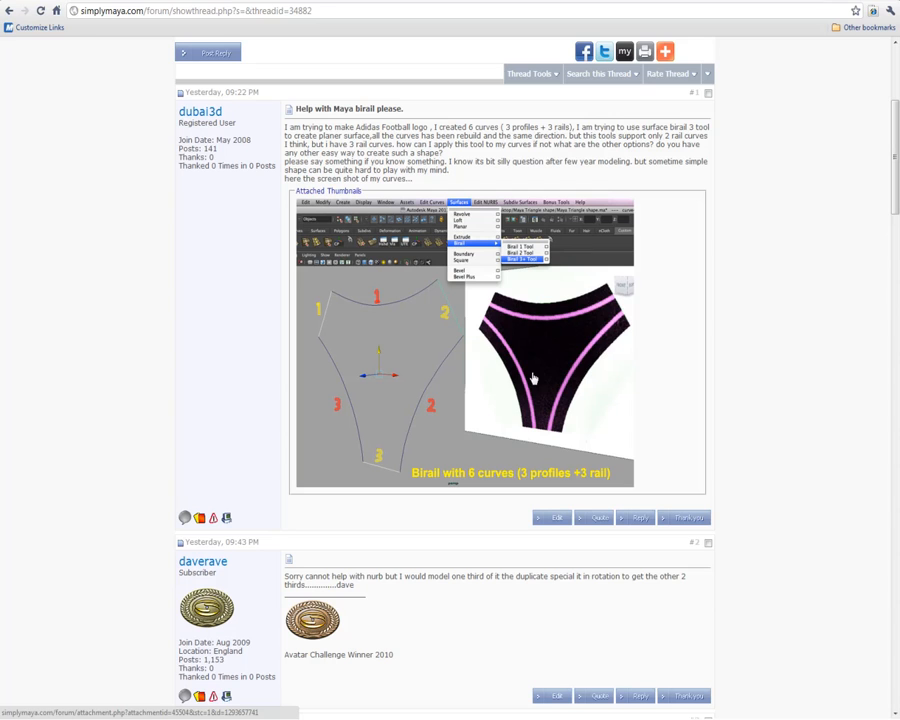
{"action": "mouse_move", "coordinate": [470, 430]}
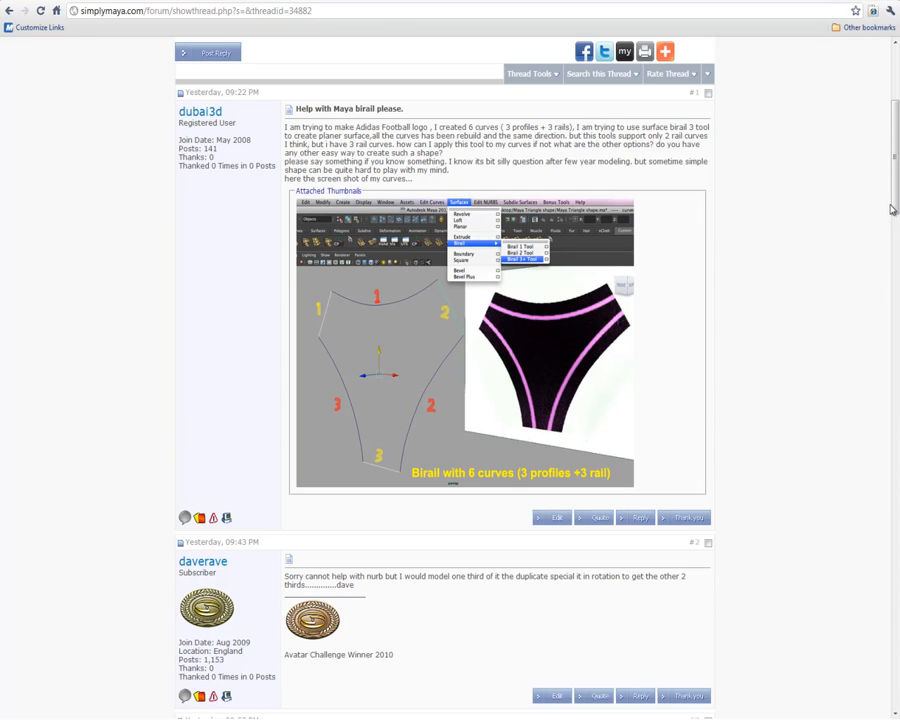
- Scroll the forum thread down to the reply showing the curve outline and Planar Trim Surface Options
{"action": "scroll", "scroll_direction": "down", "scroll_amount": 3}
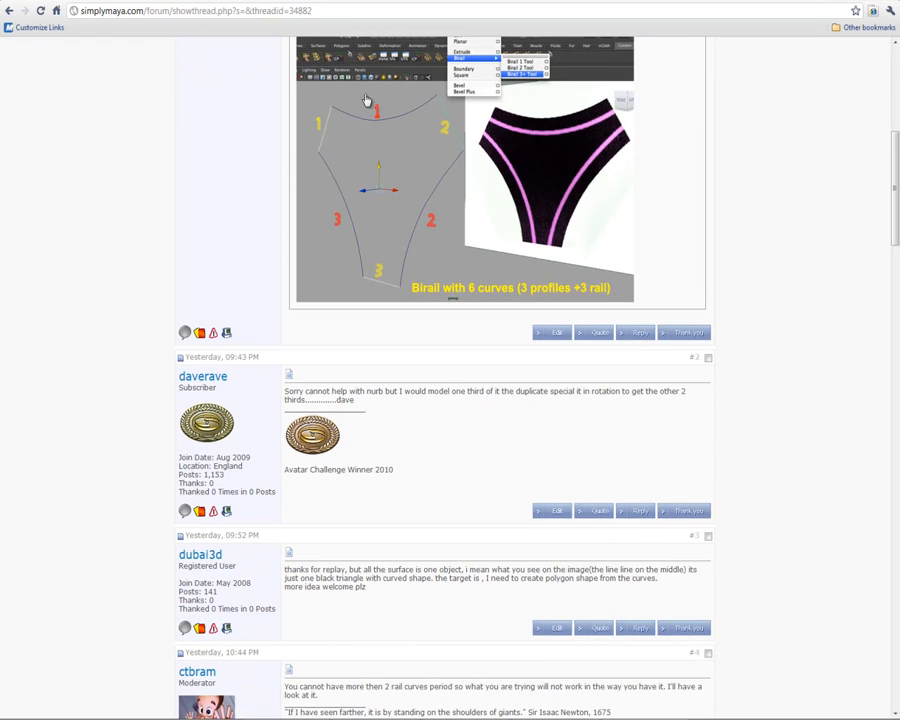
{"action": "mouse_move", "coordinate": [588, 293]}
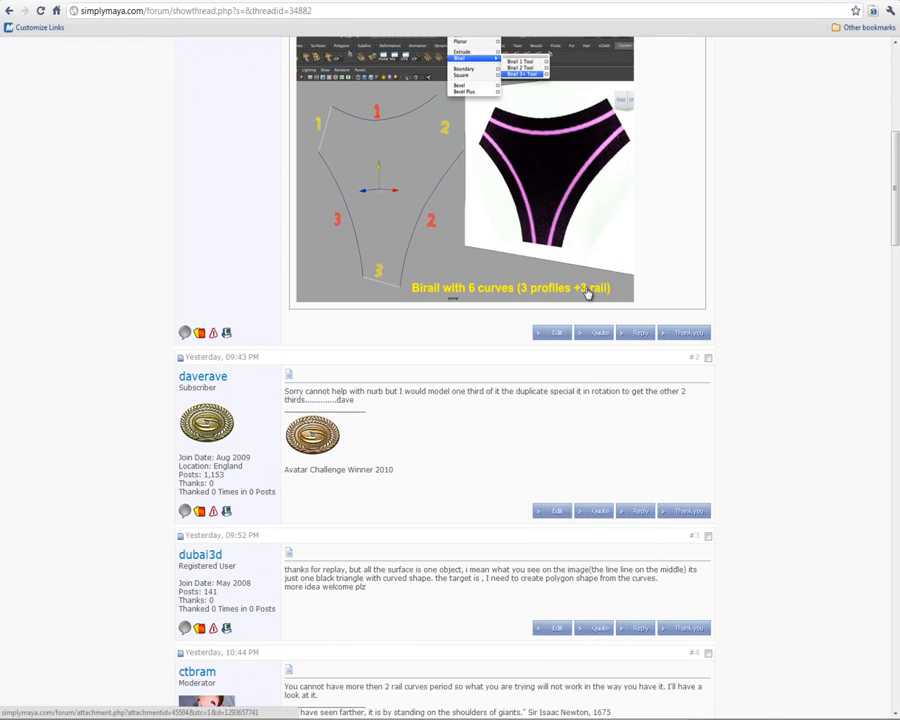
{"action": "scroll", "scroll_direction": "down", "scroll_amount": 3}
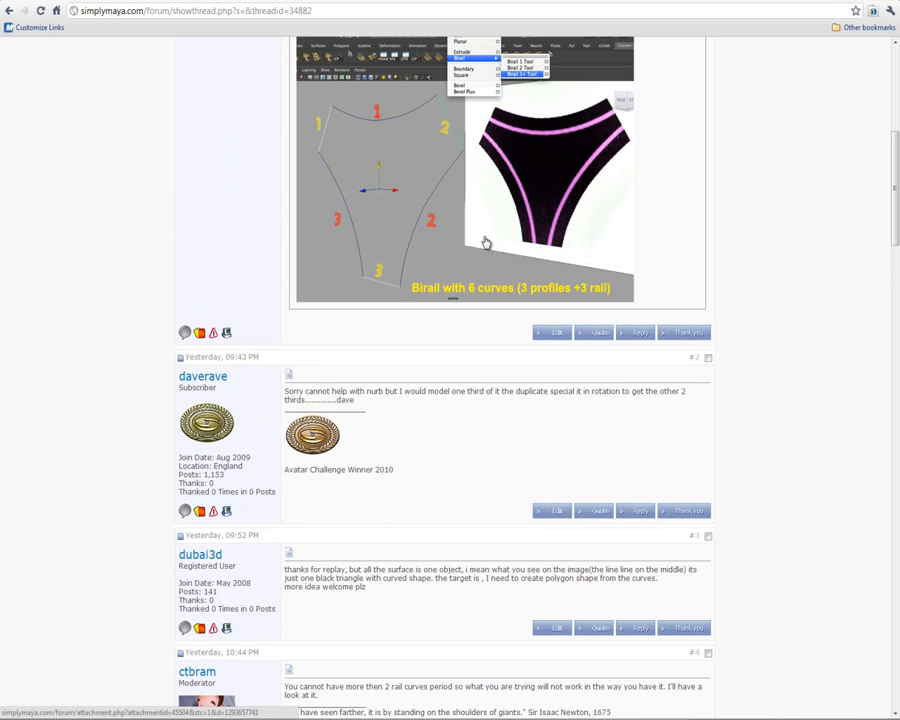
{"action": "mouse_move", "coordinate": [413, 181]}
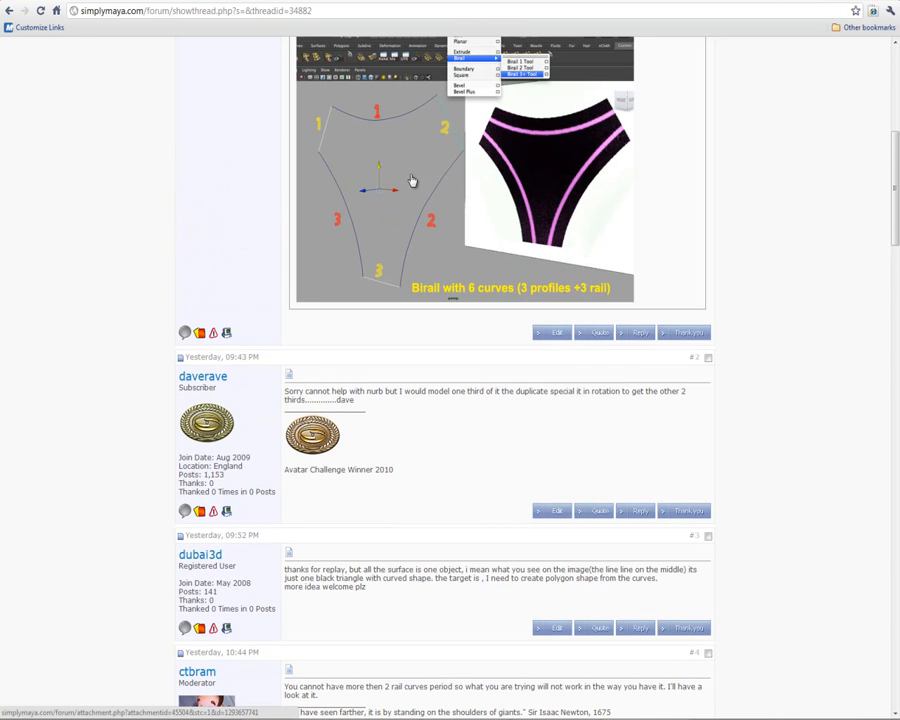
{"action": "mouse_move", "coordinate": [511, 258]}
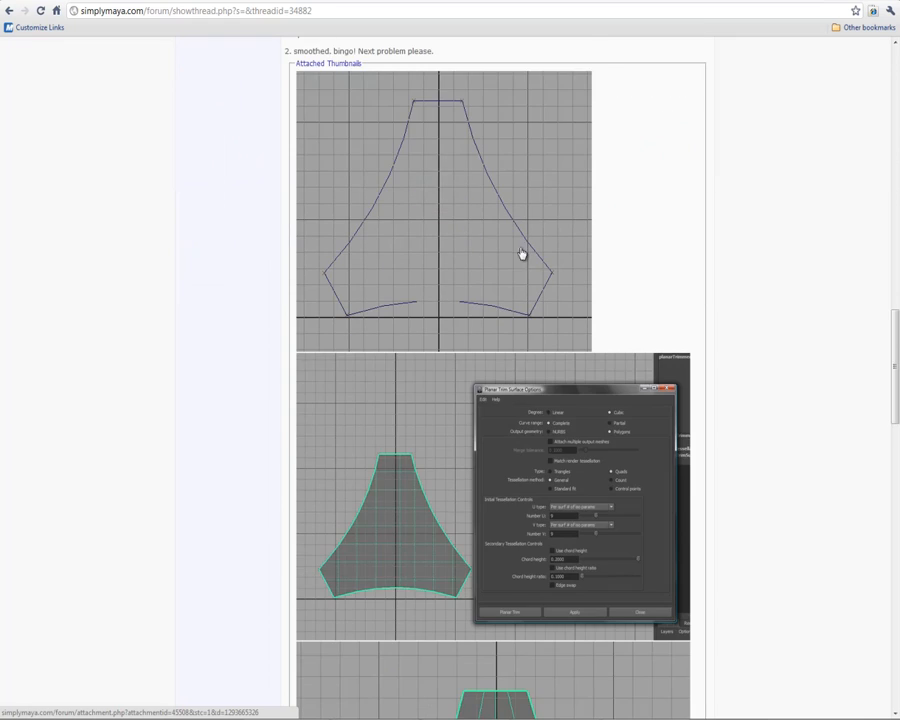
{"action": "mouse_move", "coordinate": [595, 231]}
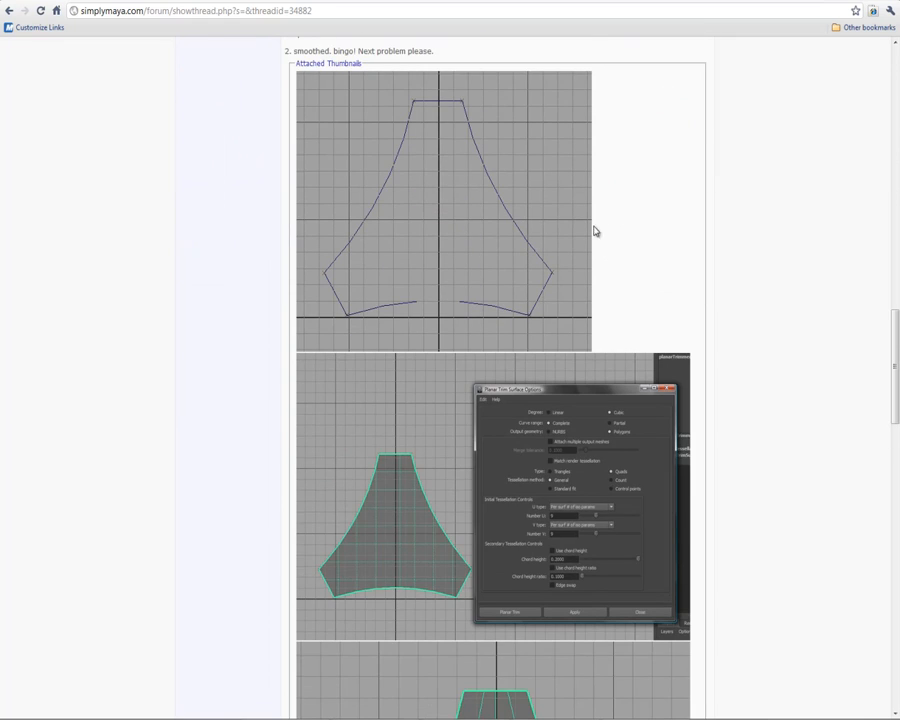
{"action": "mouse_move", "coordinate": [384, 304]}
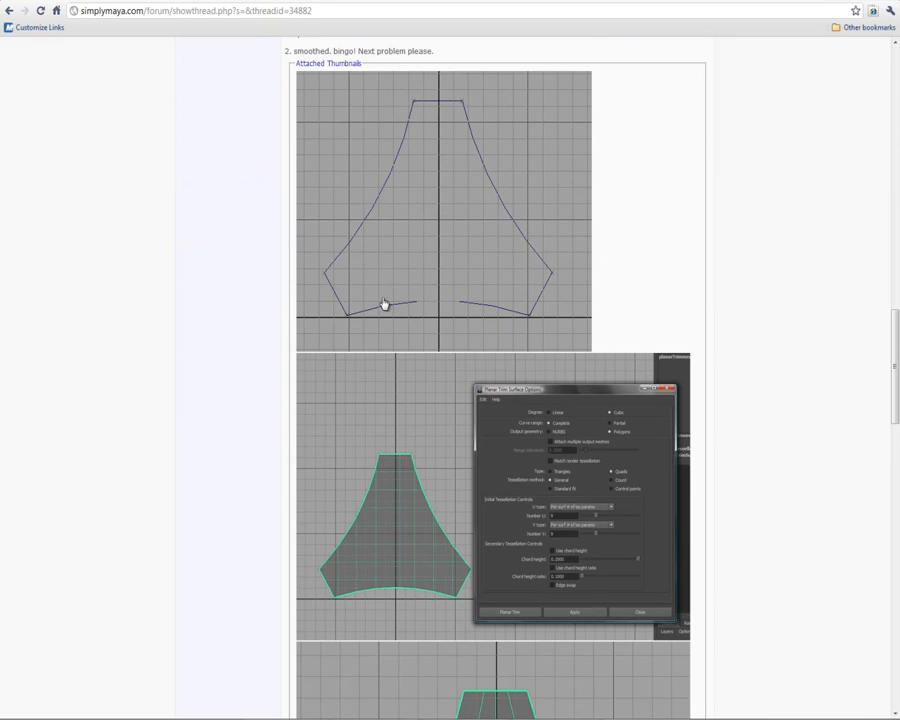
{"action": "mouse_move", "coordinate": [482, 310]}
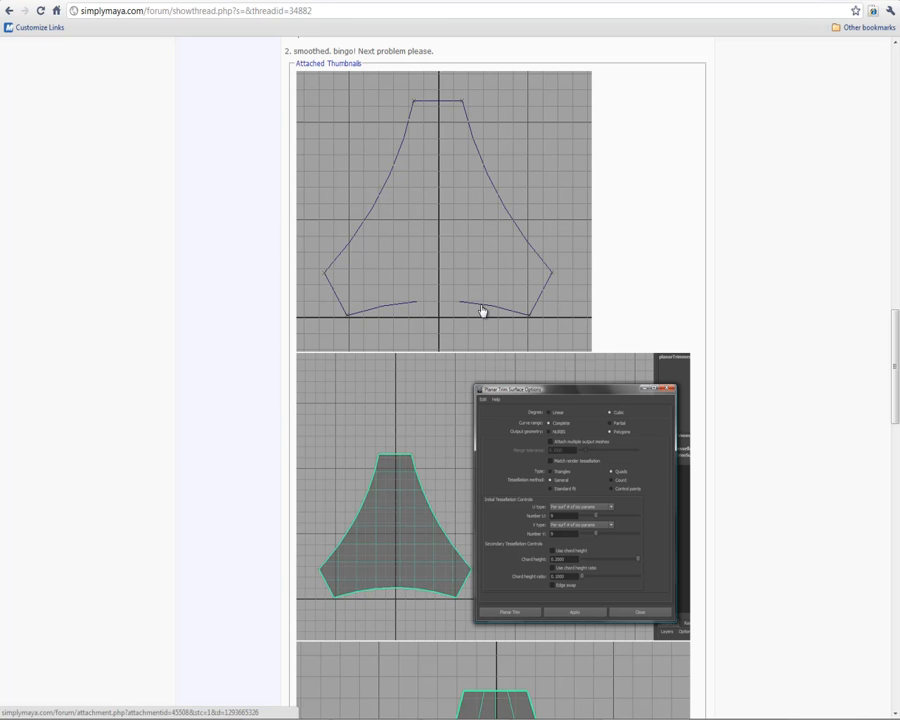
{"action": "mouse_move", "coordinate": [395, 485]}
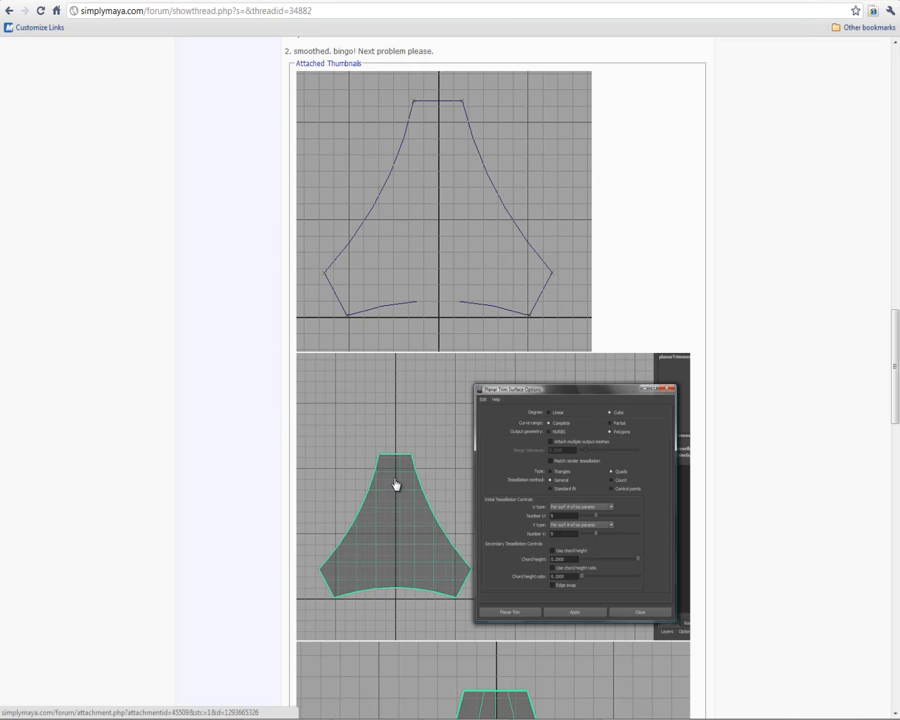
- Scroll past the polygon and NURBS result images to the triShape.zip attachment
{"action": "scroll", "scroll_direction": "down", "scroll_amount": 3}
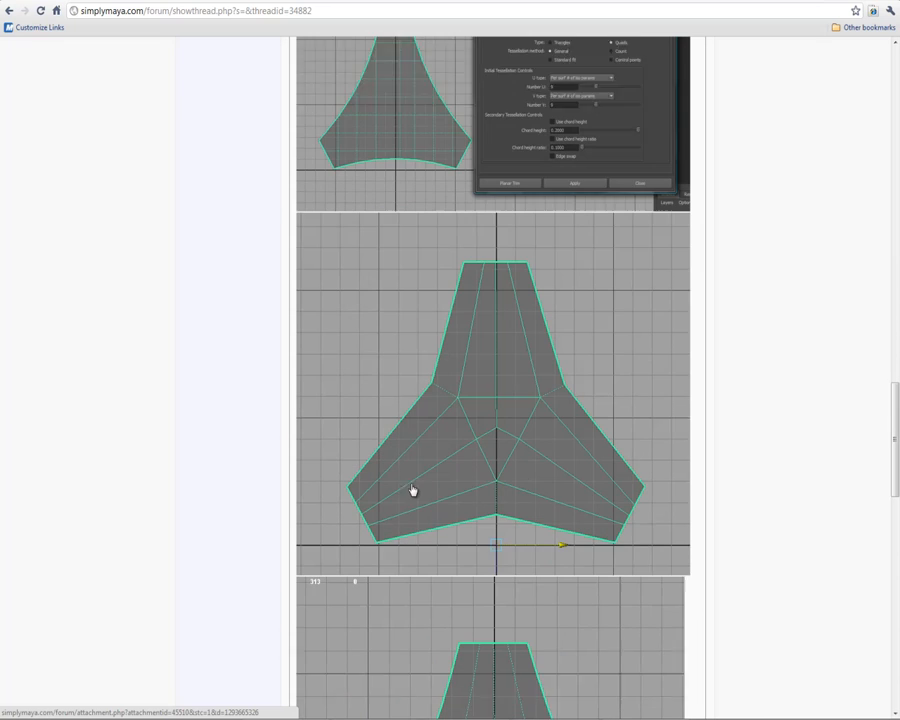
{"action": "scroll", "scroll_direction": "down", "scroll_amount": 3}
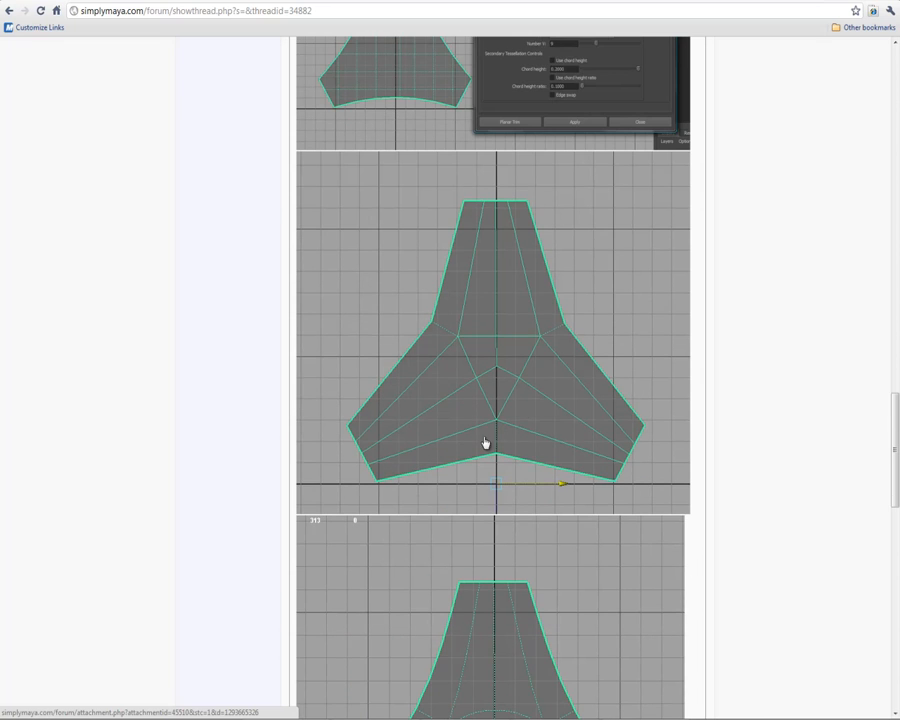
{"action": "mouse_move", "coordinate": [389, 411]}
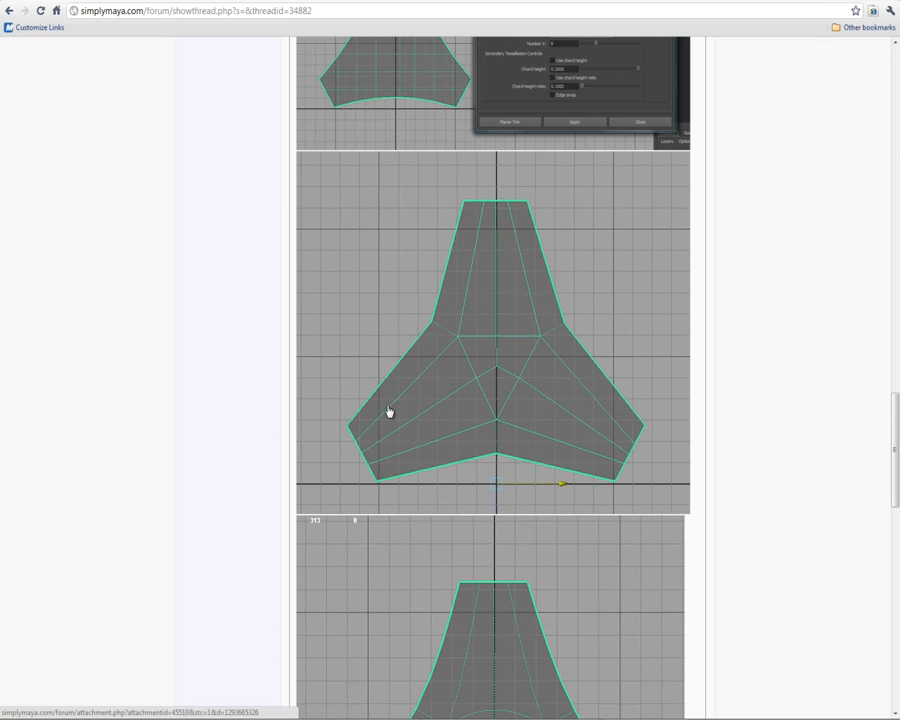
{"action": "scroll", "scroll_direction": "down", "scroll_amount": 3}
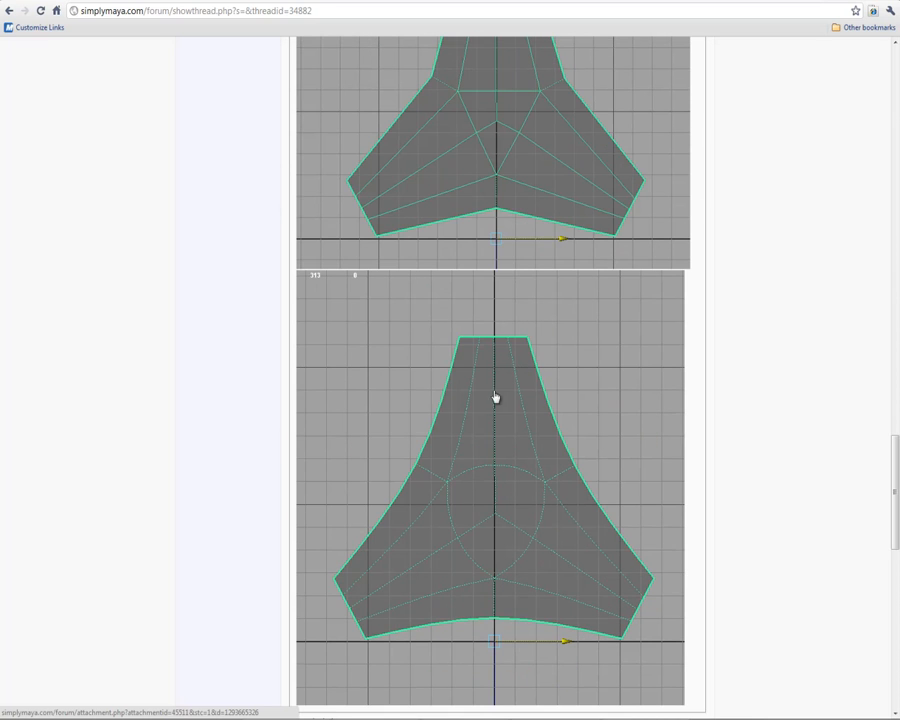
{"action": "mouse_move", "coordinate": [499, 457]}
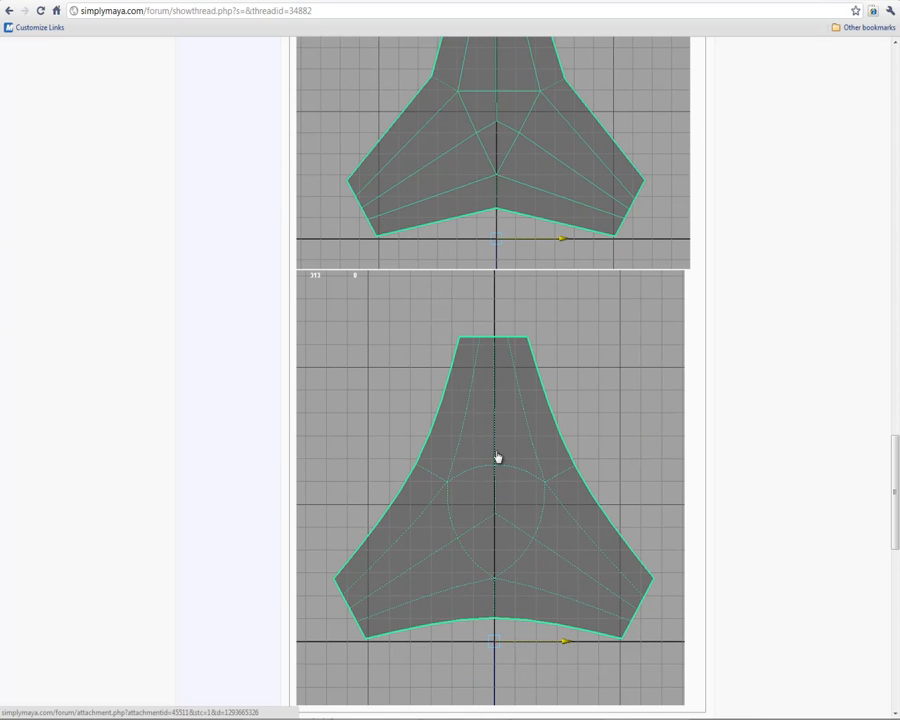
{"action": "scroll", "scroll_direction": "down", "scroll_amount": 3}
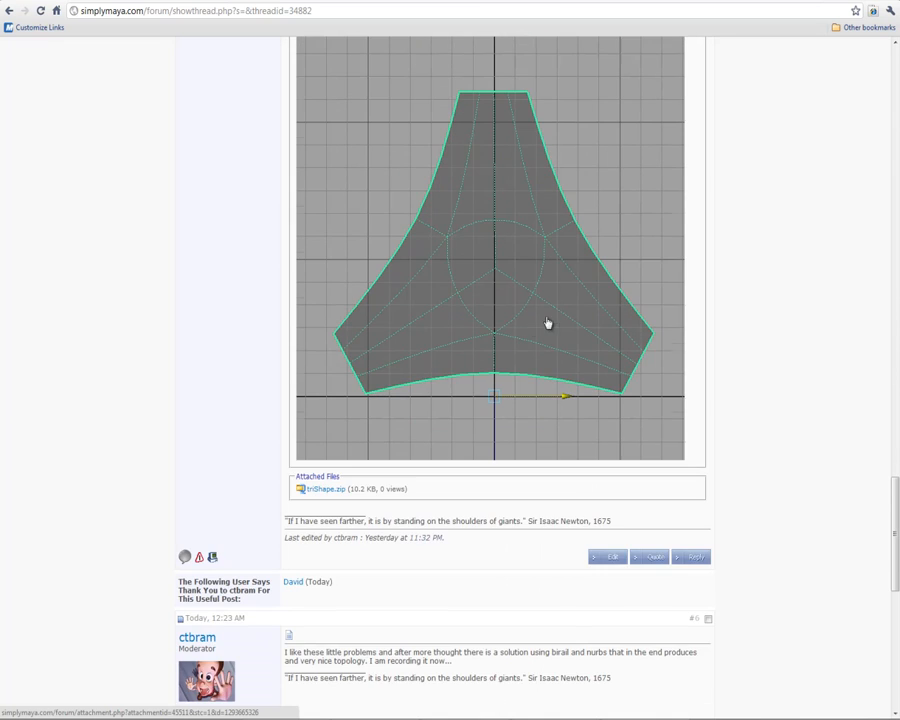
{"action": "scroll", "scroll_direction": "down", "scroll_amount": 3}
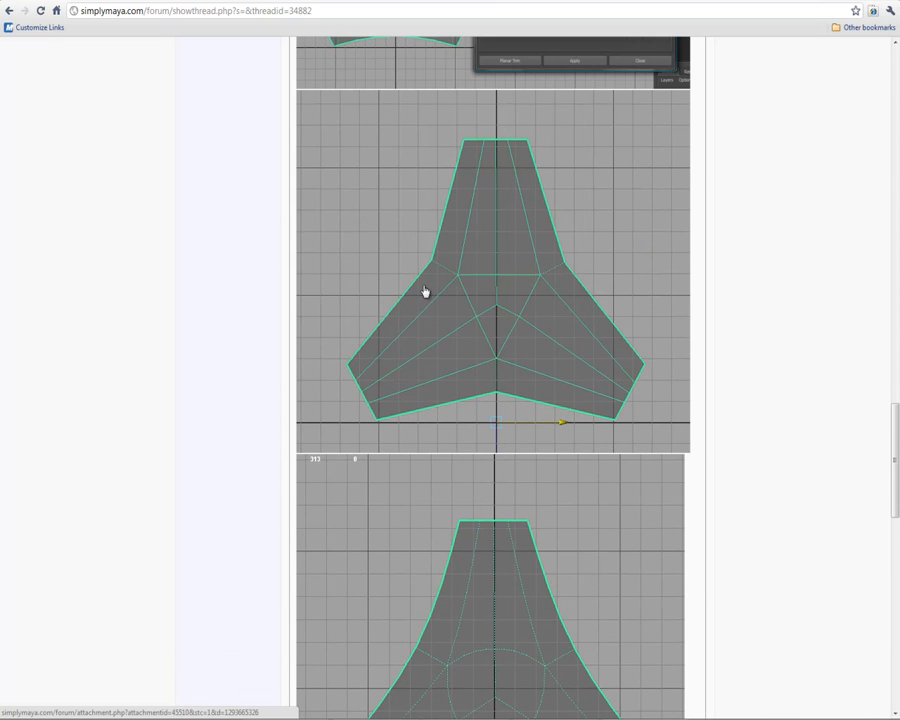
{"action": "mouse_move", "coordinate": [537, 323]}
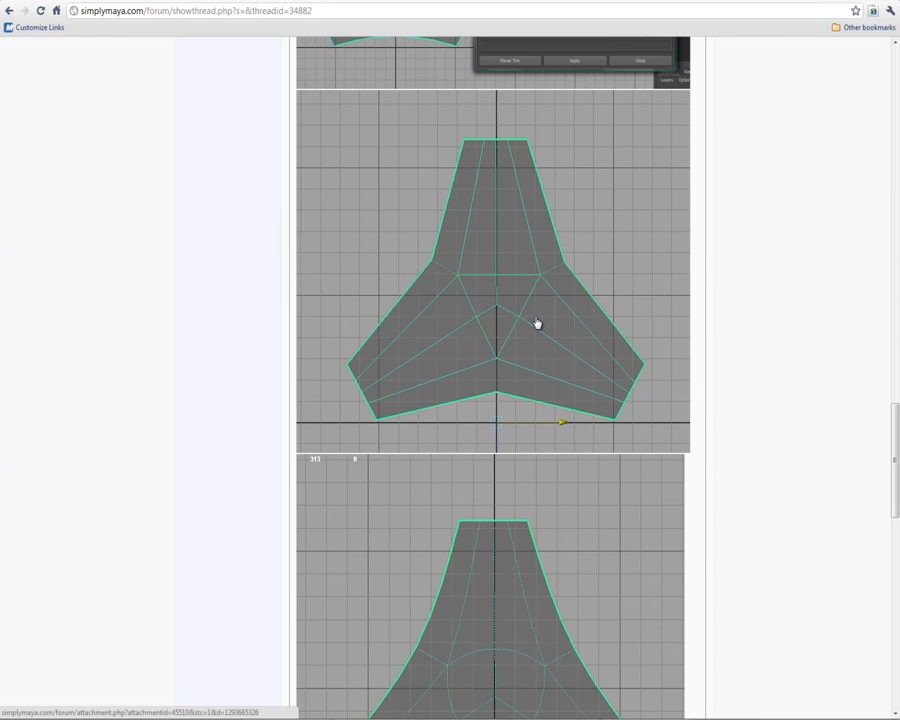
{"action": "scroll", "scroll_direction": "down", "scroll_amount": 3}
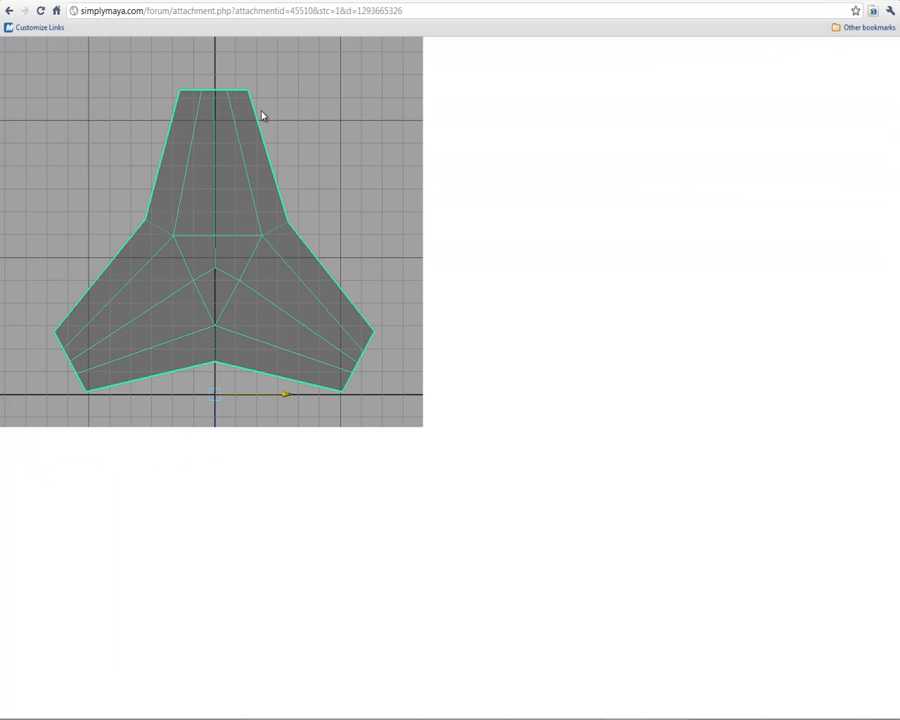
{"action": "left_click", "coordinate": [9, 10]}
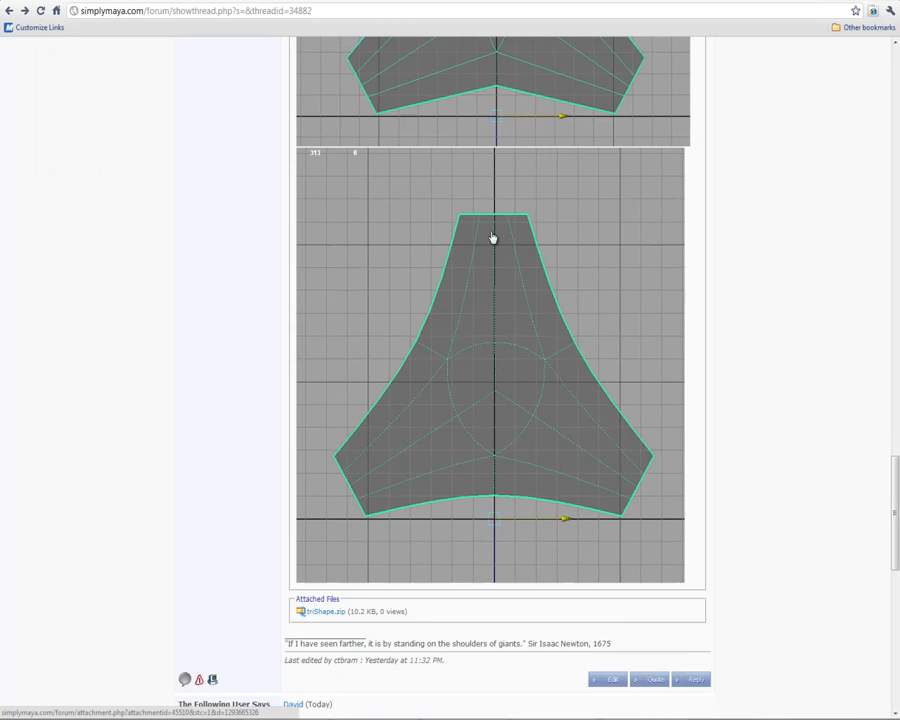
{"action": "scroll", "scroll_direction": "down", "scroll_amount": 3}
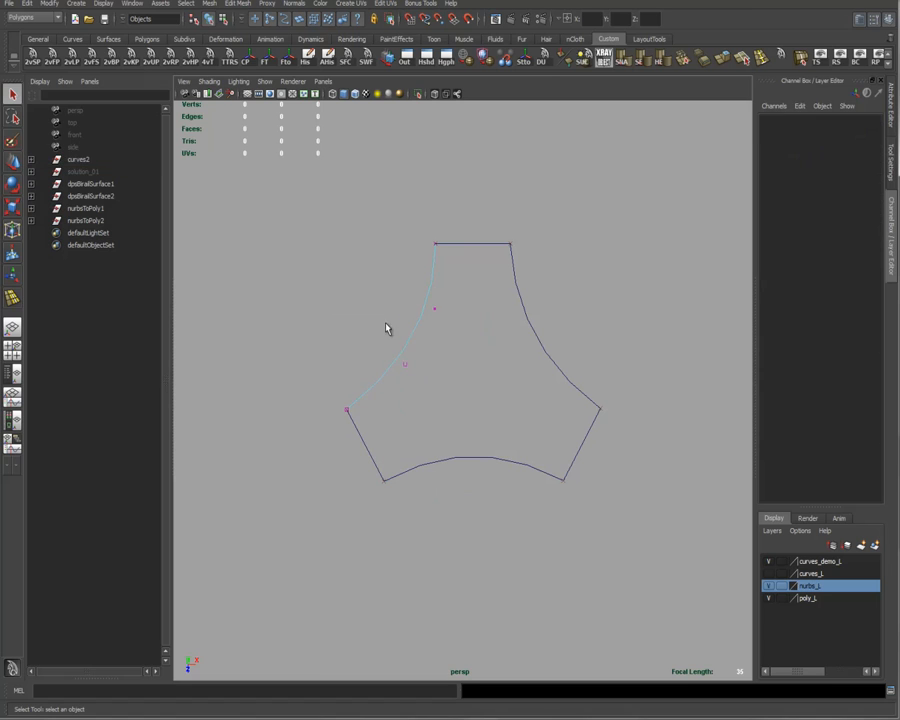
- Select the left outline curve, then marquee-select all six curves of the three-armed outline
{"action": "left_click", "coordinate": [420, 340]}
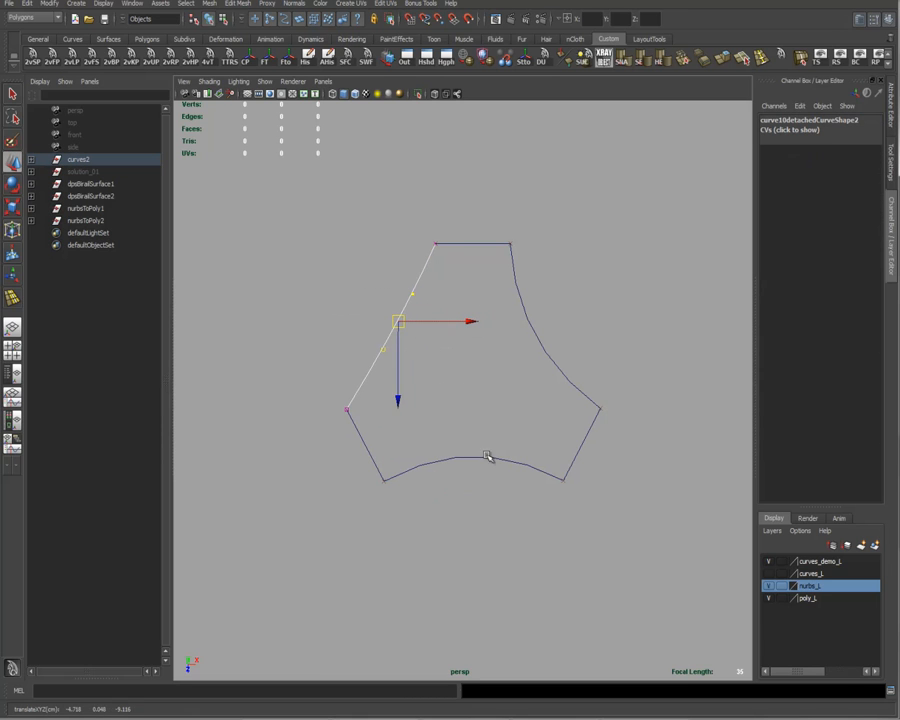
{"action": "mouse_move", "coordinate": [559, 358]}
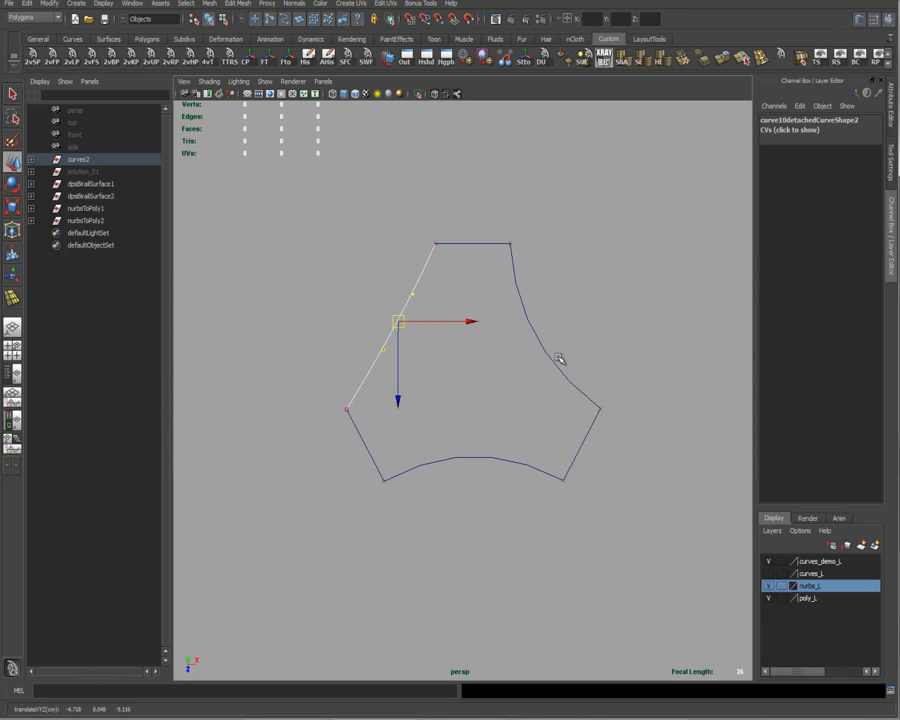
{"action": "mouse_move", "coordinate": [480, 200]}
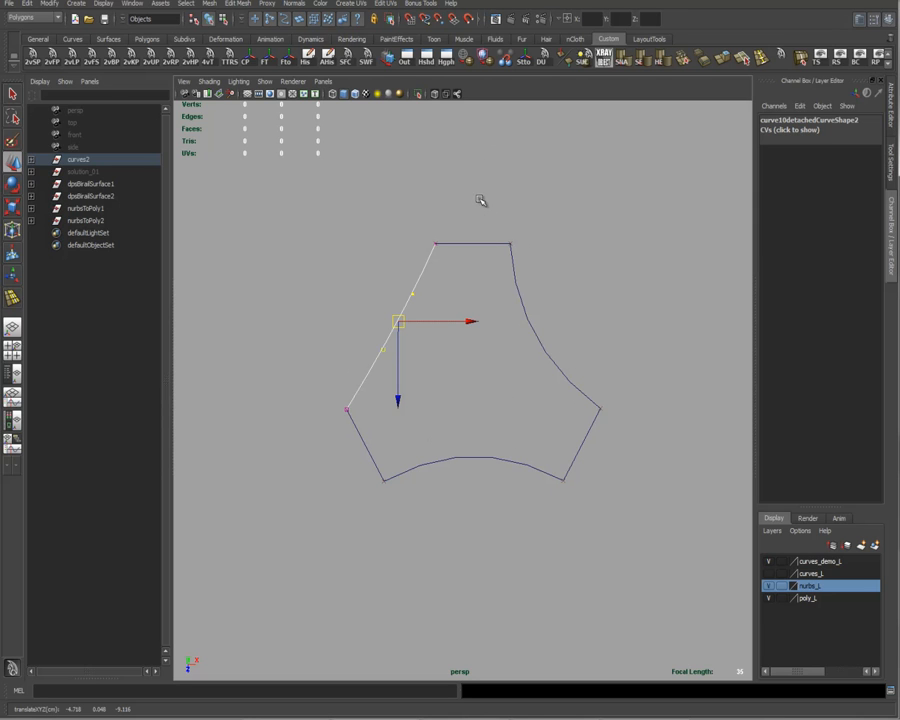
{"action": "mouse_move", "coordinate": [544, 267]}
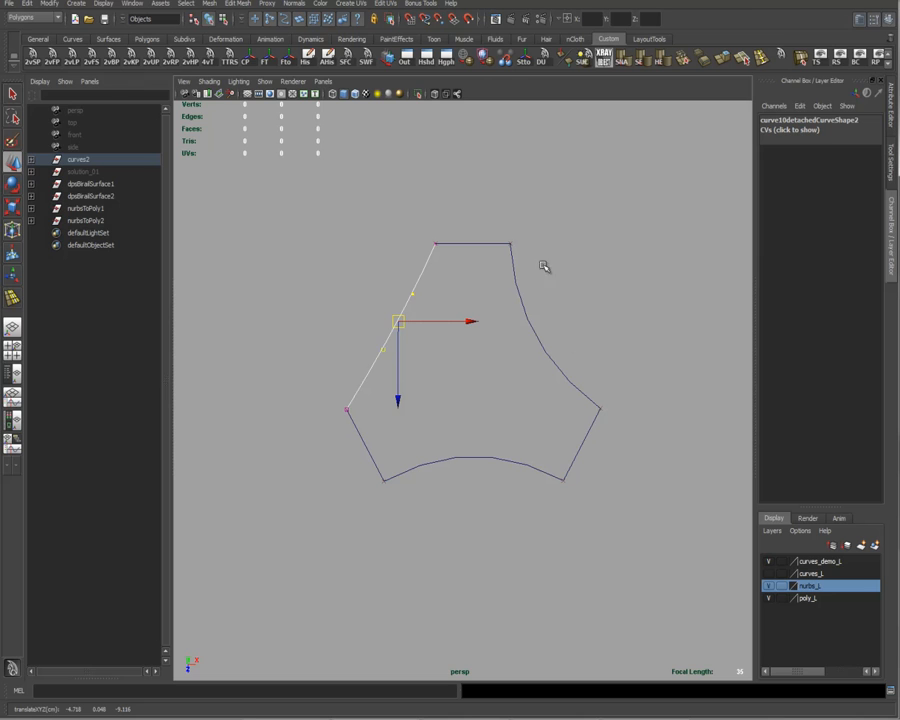
{"action": "mouse_move", "coordinate": [528, 258]}
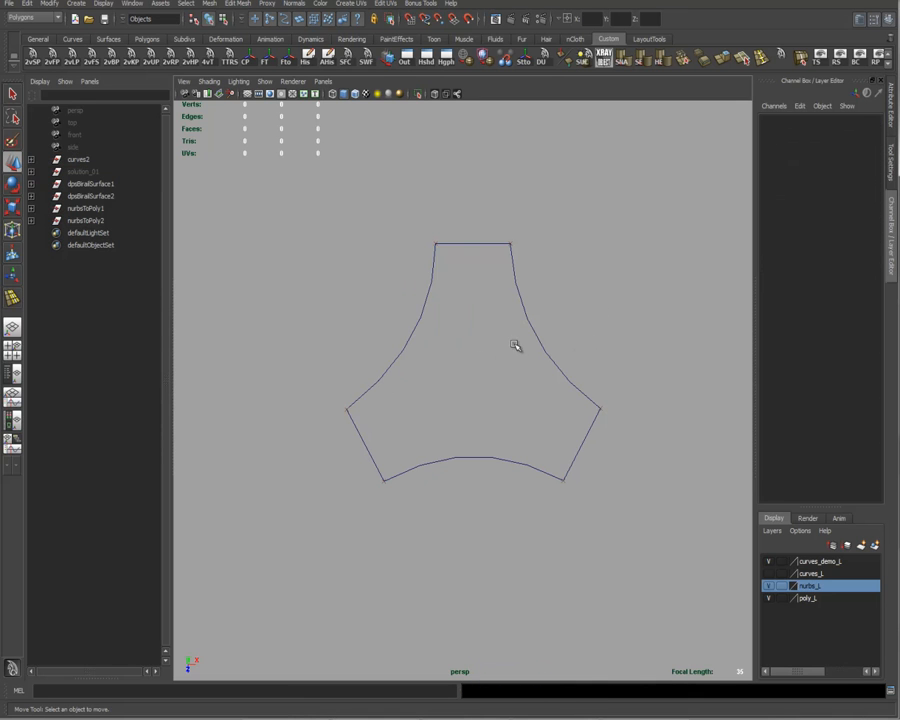
{"action": "left_click_drag", "start_coordinate": [515, 346], "coordinate": [572, 348]}
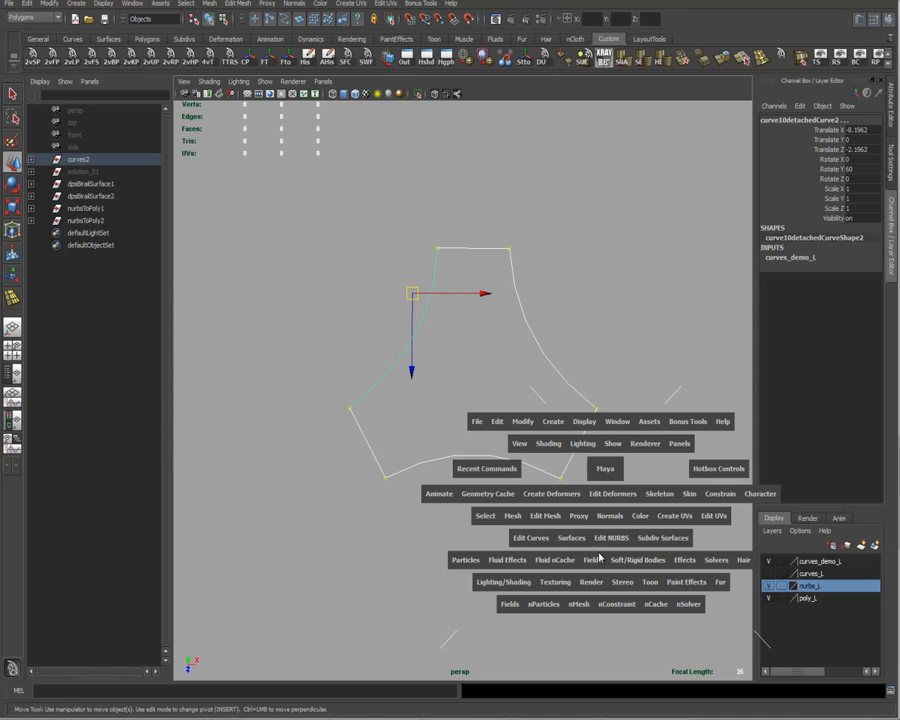
- Open the Planar Trim Surface Options from the hotbox Surfaces menu
{"action": "left_click", "coordinate": [571, 538]}
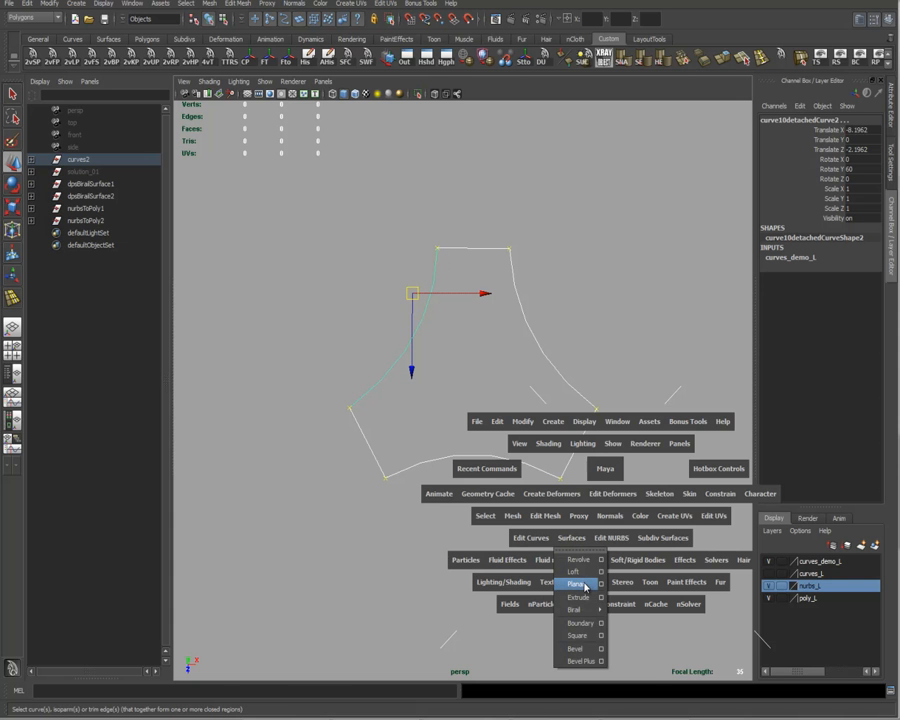
{"action": "left_click", "coordinate": [575, 583]}
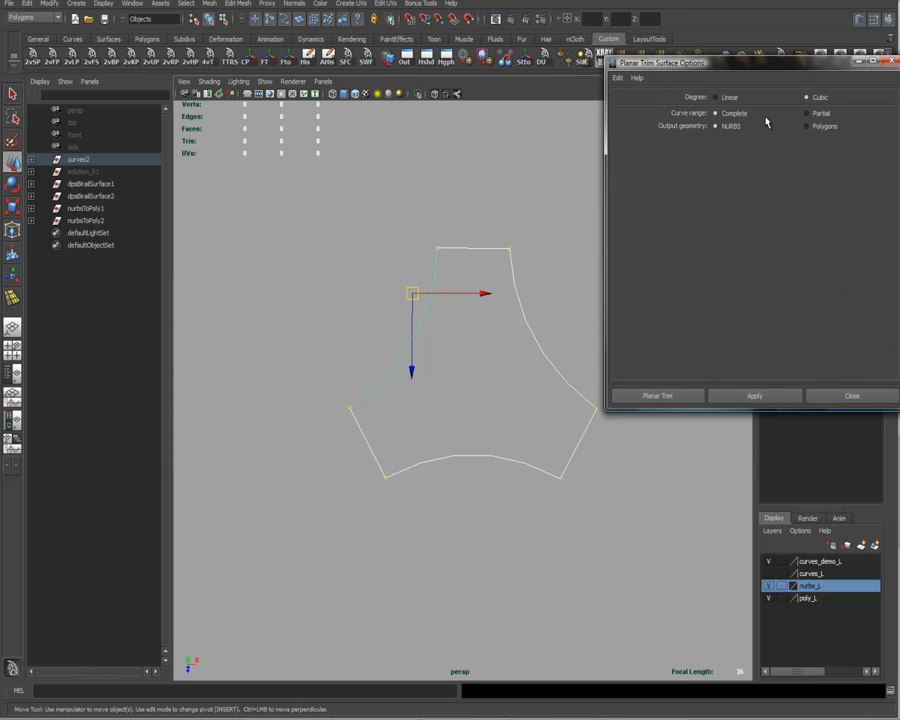
- Set planar output to Polygons with Quads type and General tessellation
{"action": "left_click", "coordinate": [808, 126]}
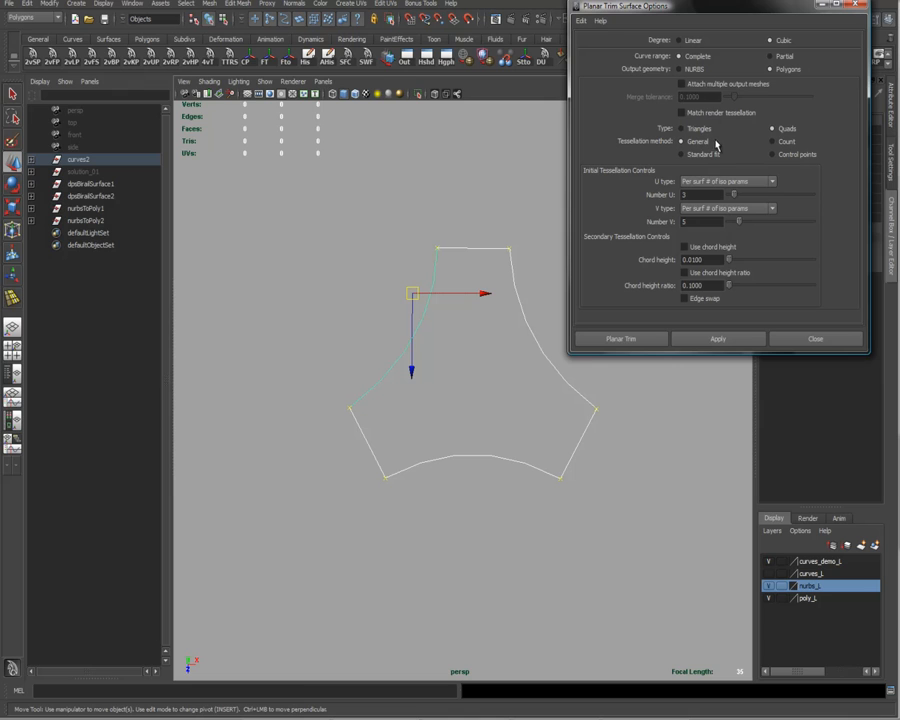
{"action": "mouse_move", "coordinate": [642, 145]}
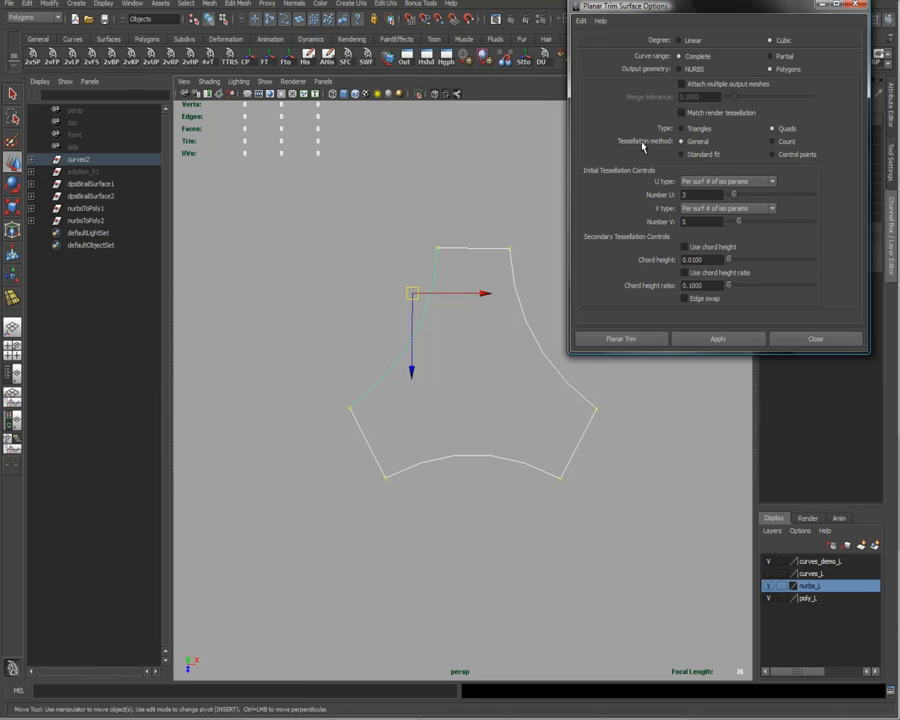
{"action": "left_click", "coordinate": [772, 128]}
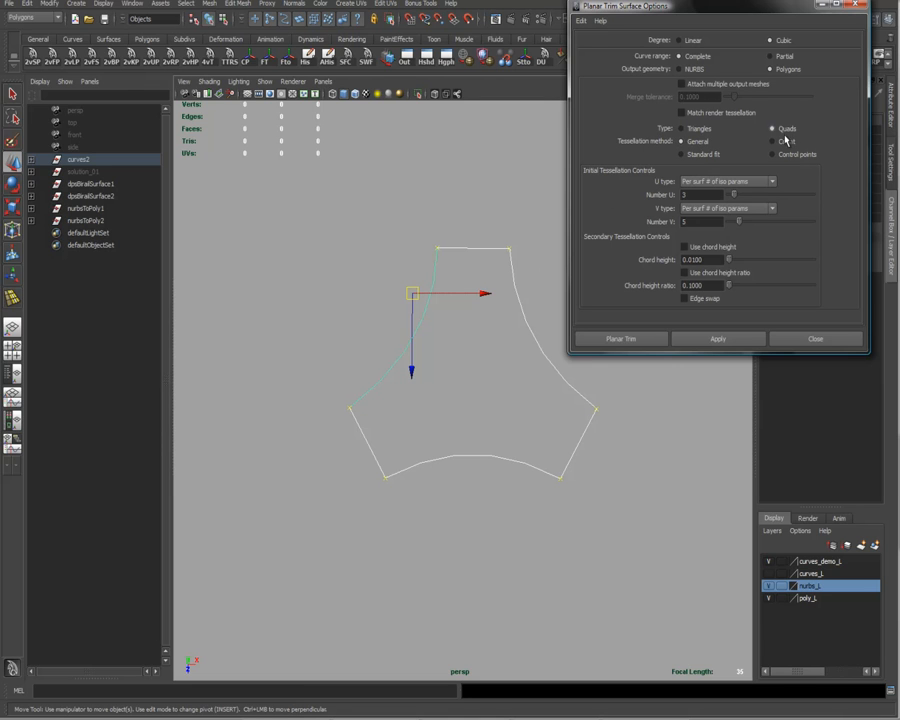
{"action": "left_click", "coordinate": [682, 141]}
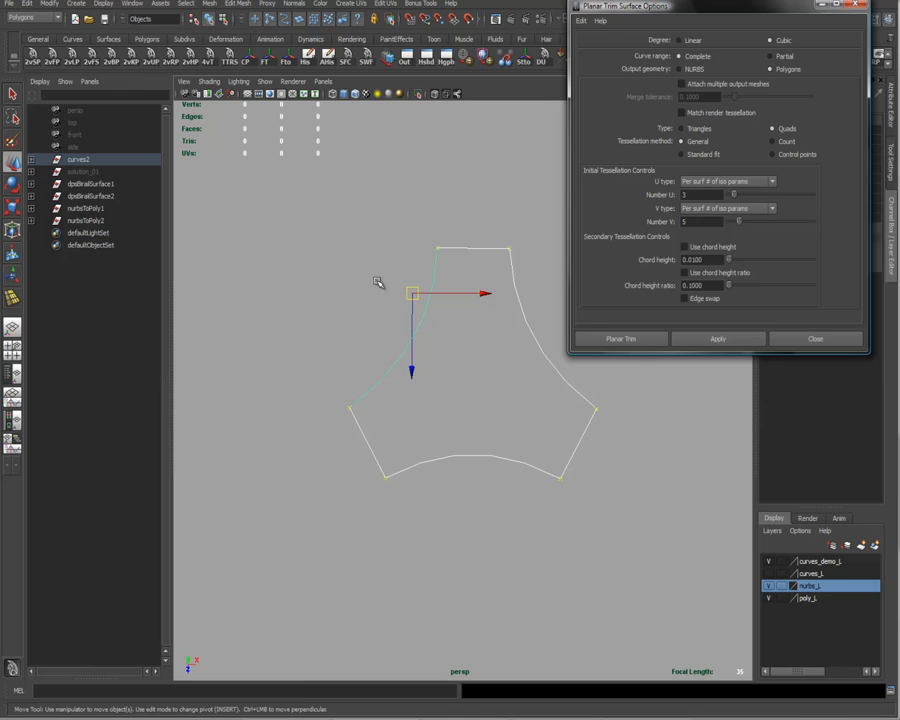
{"action": "mouse_move", "coordinate": [373, 316]}
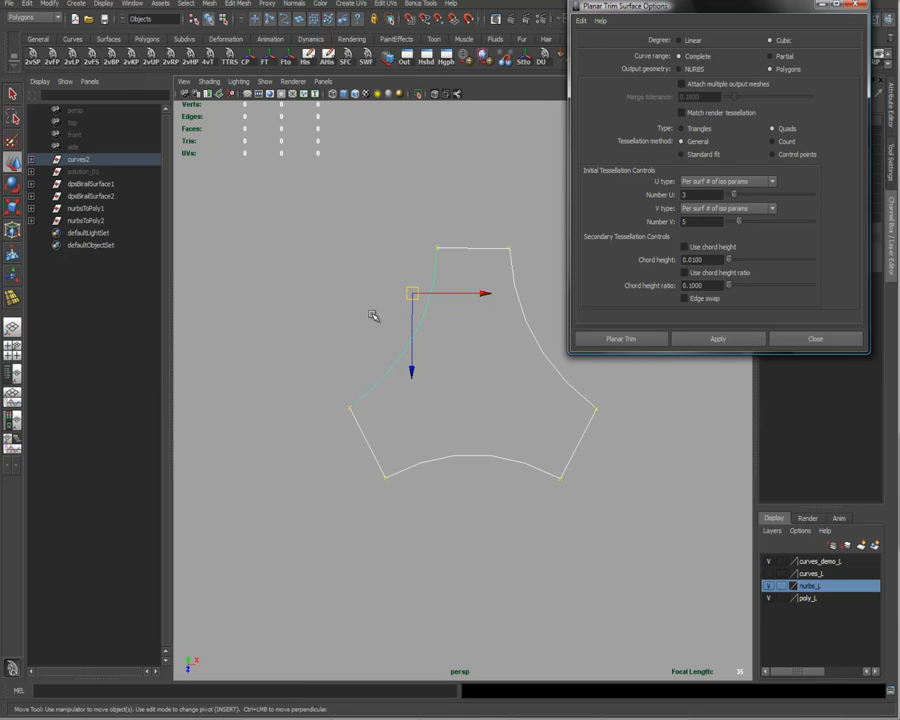
{"action": "mouse_move", "coordinate": [650, 375]}
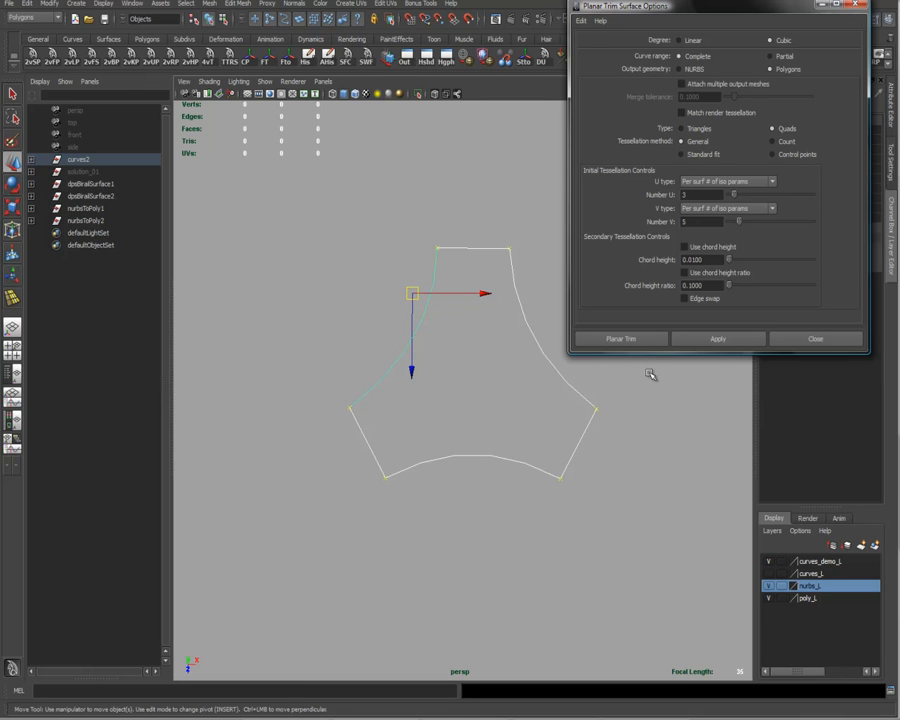
{"action": "mouse_move", "coordinate": [355, 372]}
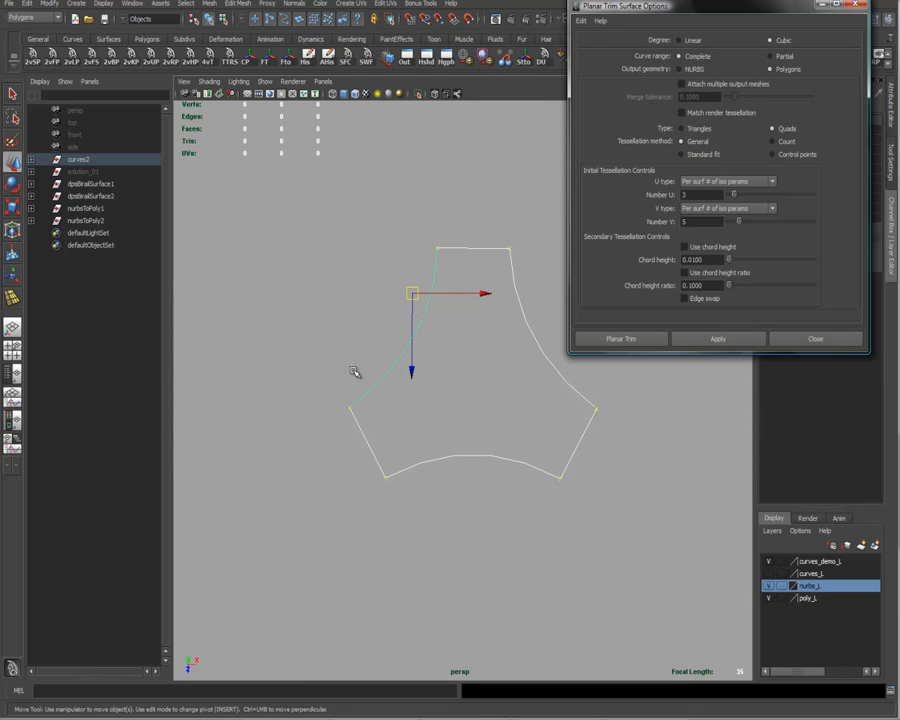
{"action": "mouse_move", "coordinate": [538, 372]}
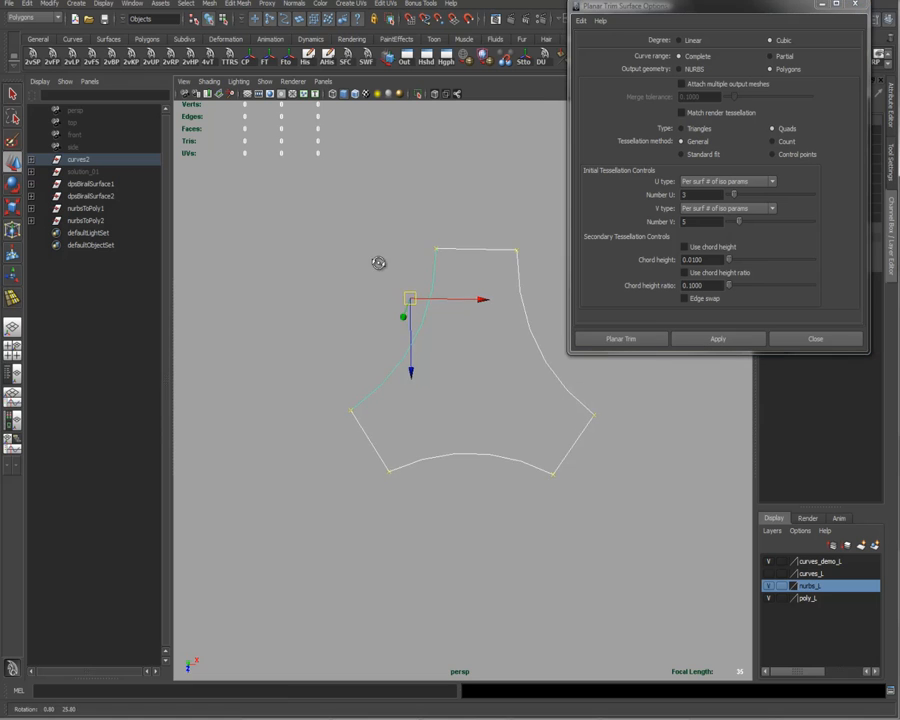
{"action": "left_click_drag", "start_coordinate": [378, 263], "coordinate": [649, 392]}
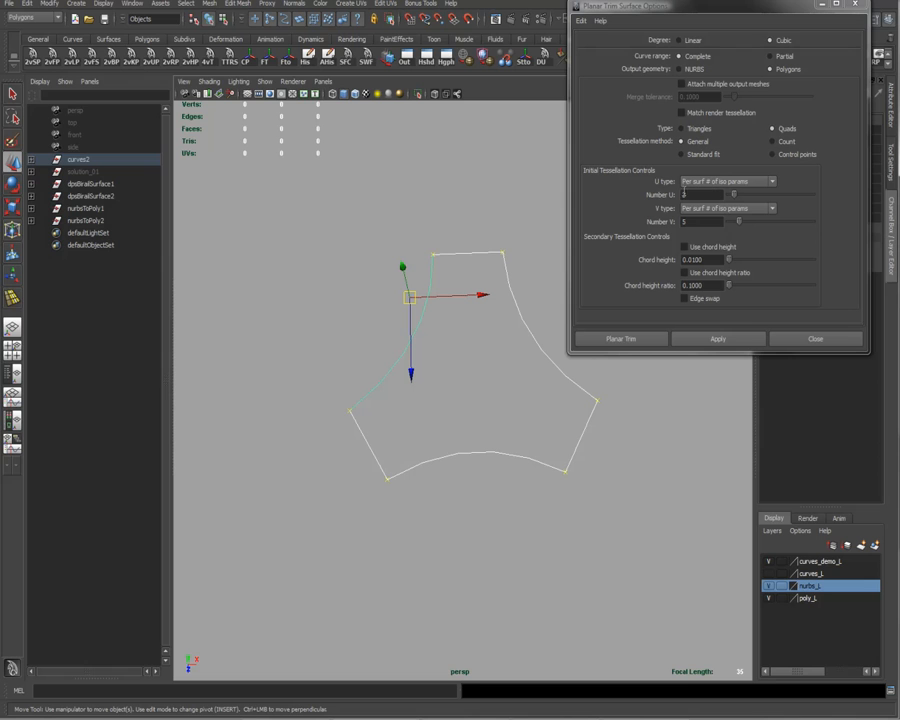
{"action": "mouse_move", "coordinate": [593, 393]}
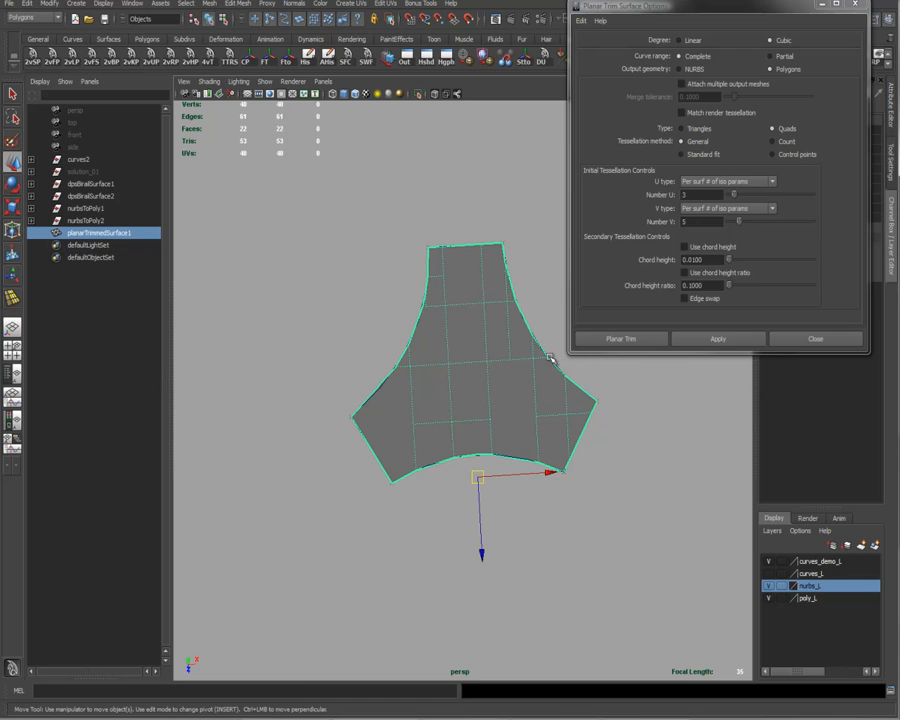
{"action": "mouse_move", "coordinate": [365, 382]}
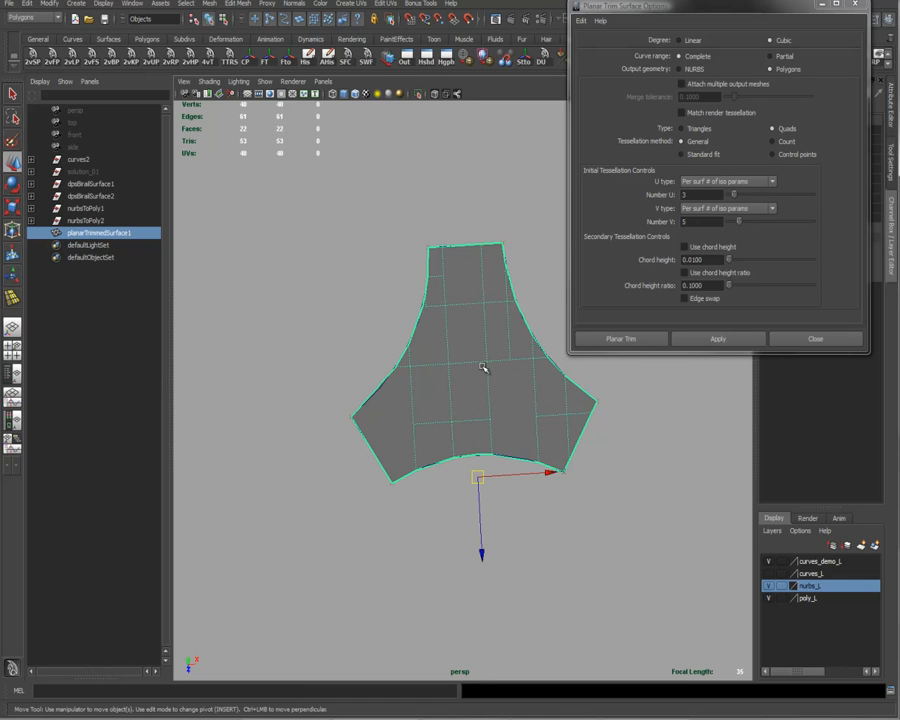
{"action": "mouse_move", "coordinate": [445, 435]}
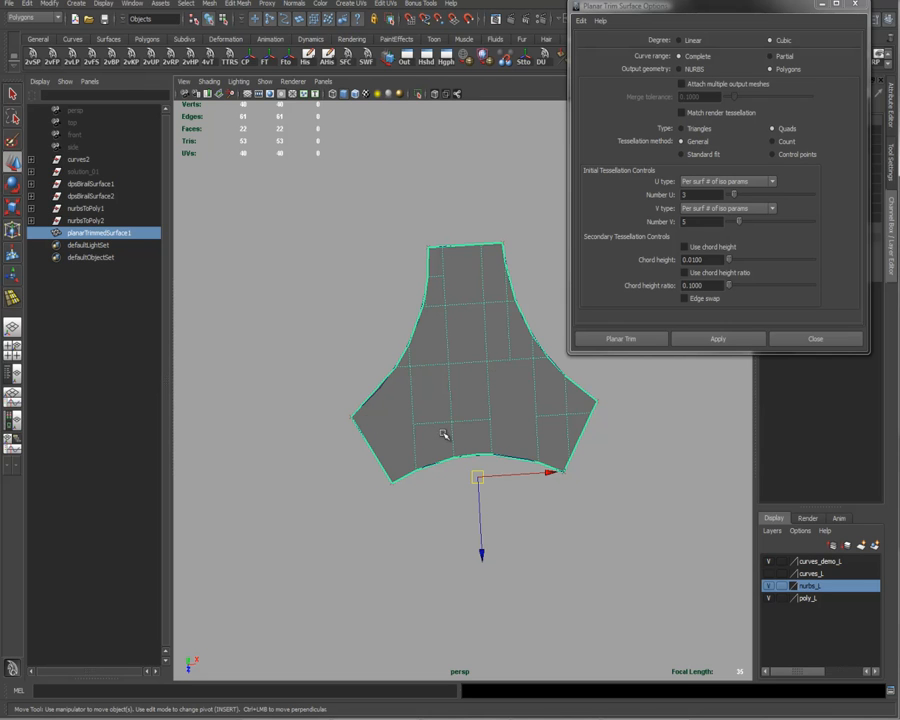
{"action": "mouse_move", "coordinate": [507, 377]}
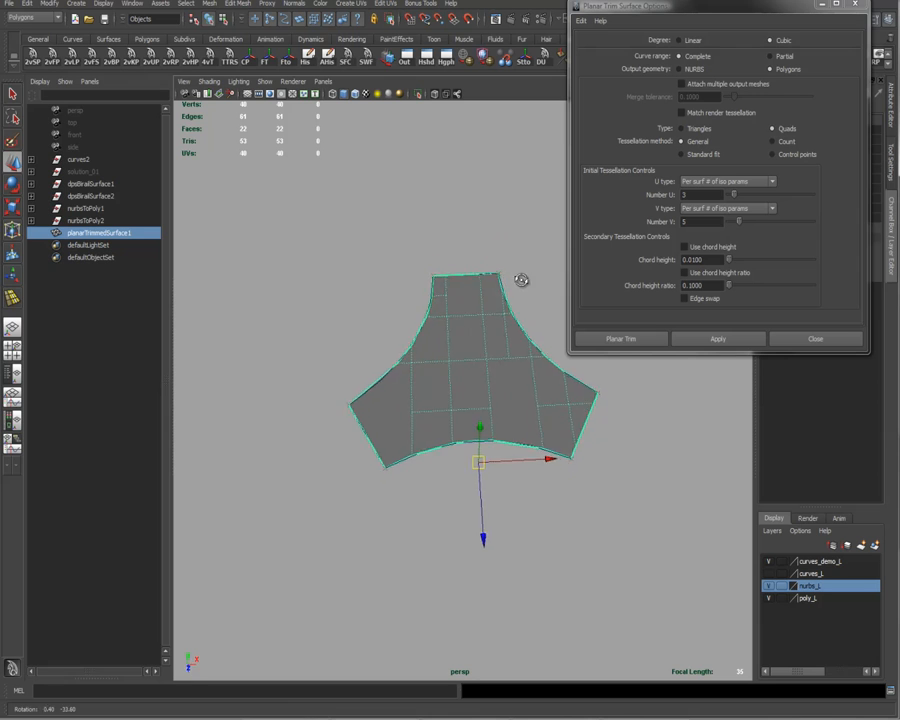
- Inspect the quad polygon fill from a new angle and close the options window
{"action": "left_click_drag", "start_coordinate": [520, 280], "coordinate": [448, 338]}
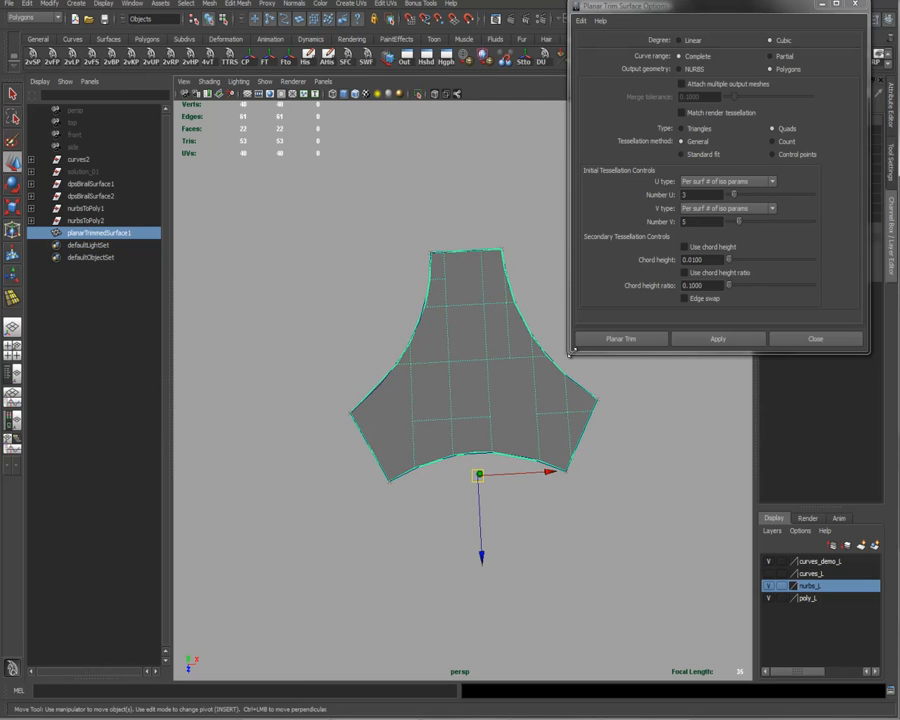
{"action": "left_click", "coordinate": [814, 338]}
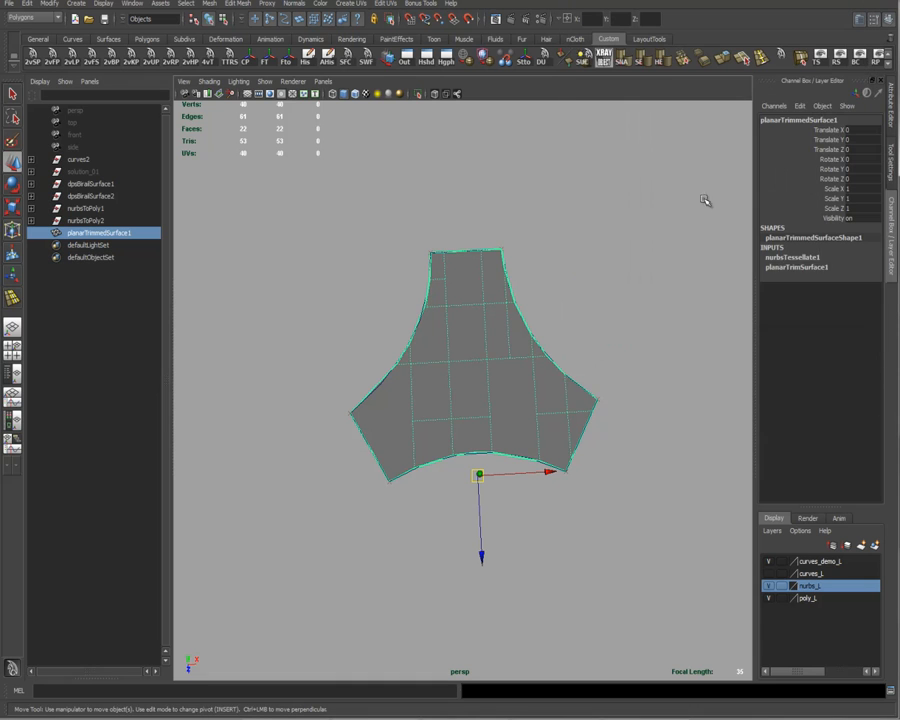
- Deselect the surface, hide the curves2 group, and select planarTrimmedSurface1 for deletion
{"action": "left_click", "coordinate": [788, 258]}
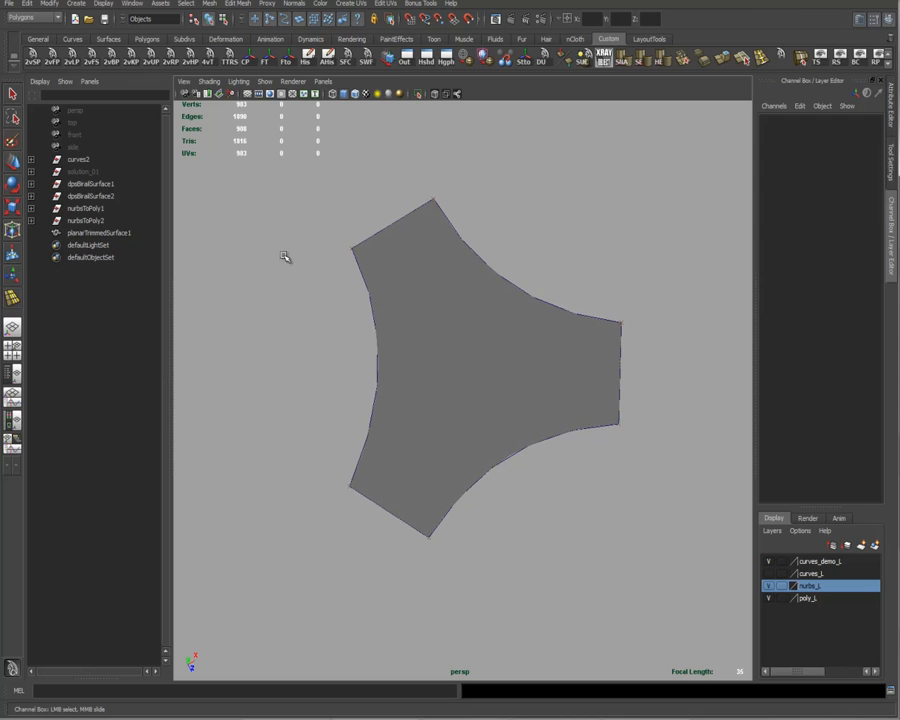
{"action": "left_click", "coordinate": [79, 159]}
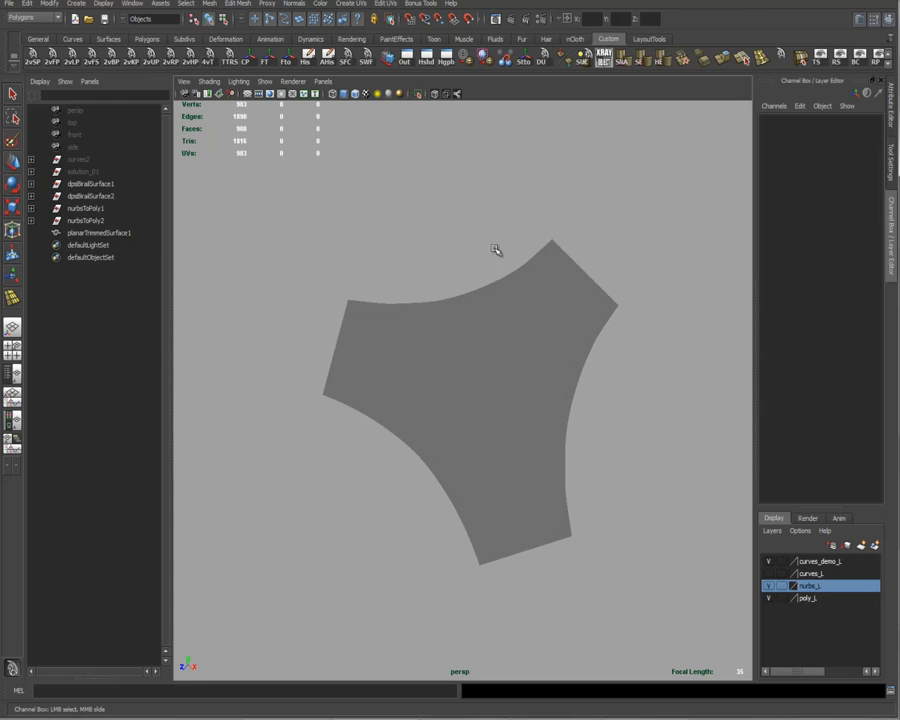
{"action": "left_click", "coordinate": [99, 232]}
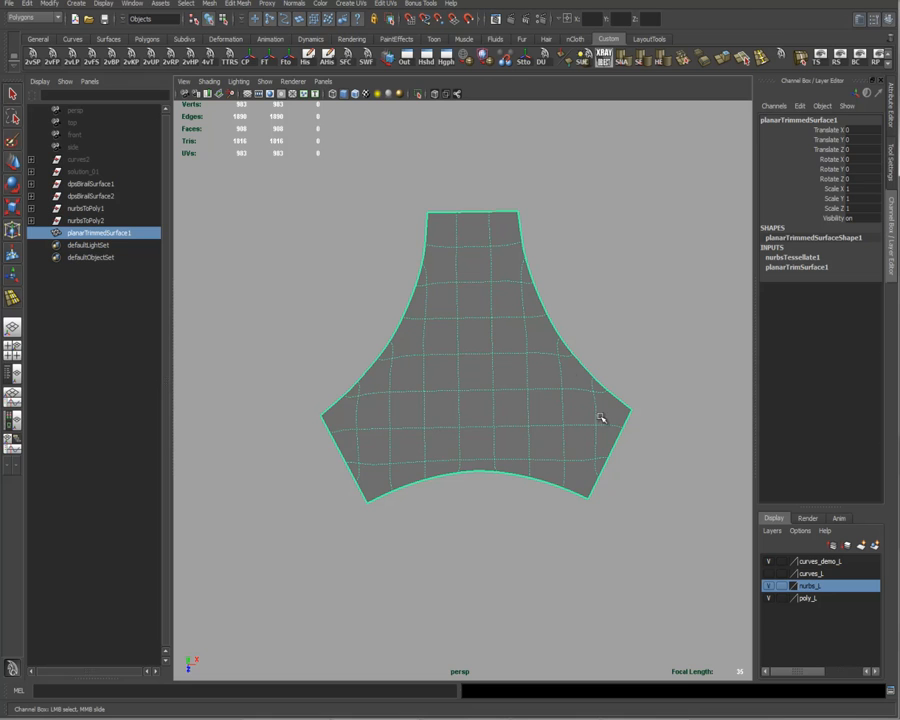
{"action": "mouse_move", "coordinate": [600, 401]}
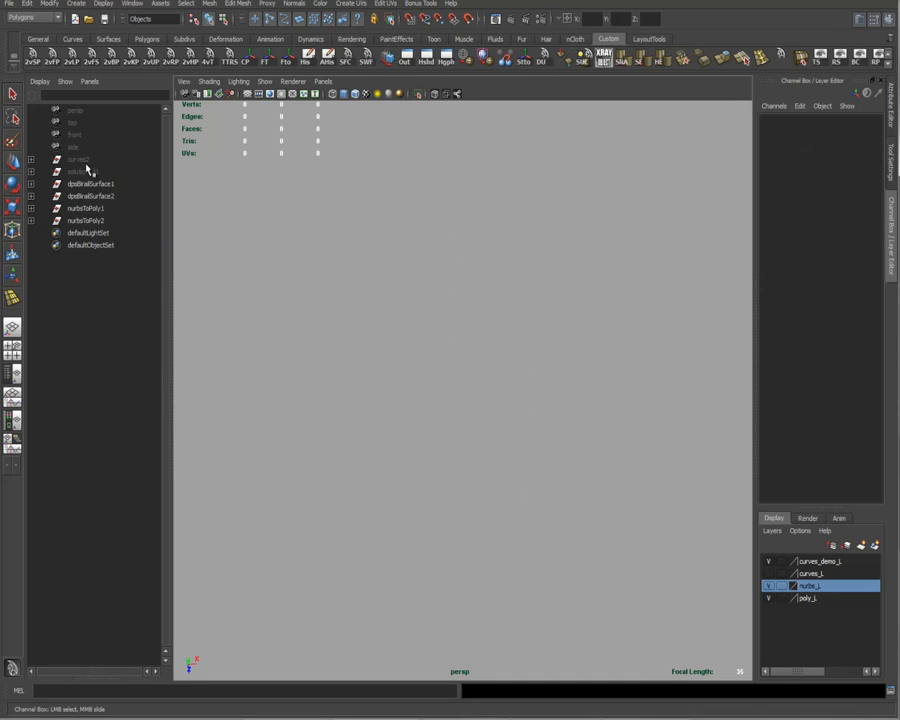
- Reselect the curves2 group and tumble the view to look down on the outline
{"action": "left_click", "coordinate": [80, 160]}
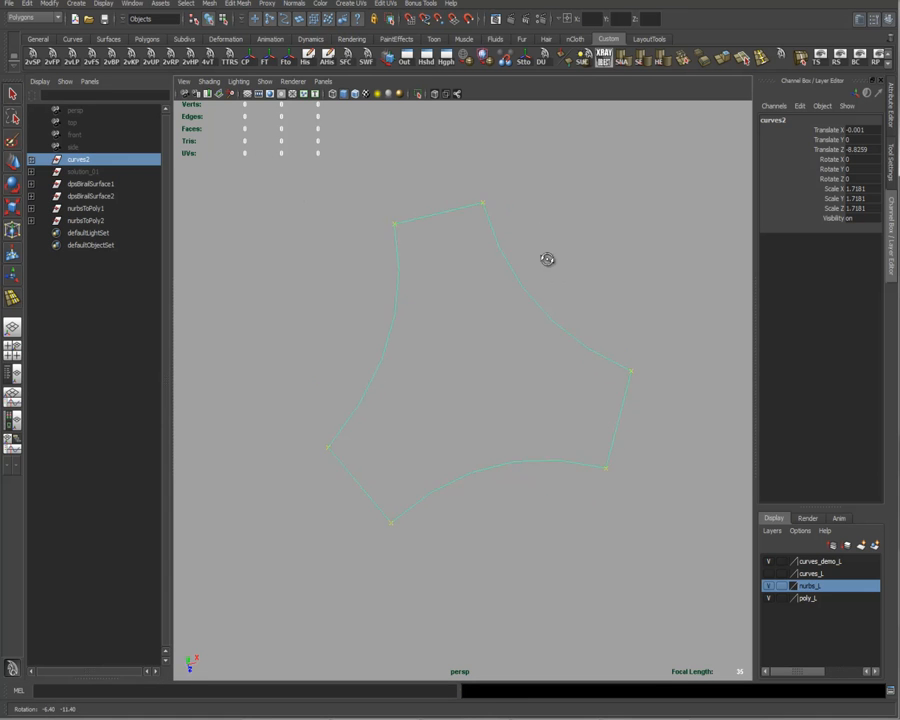
{"action": "left_click_drag", "start_coordinate": [547, 260], "coordinate": [558, 252]}
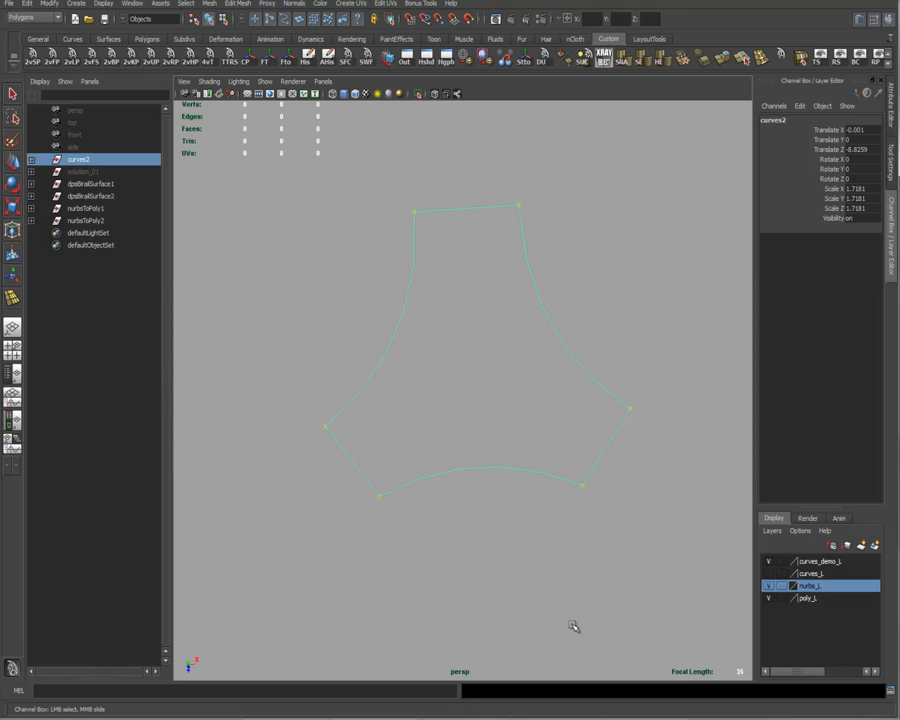
{"action": "mouse_move", "coordinate": [529, 538]}
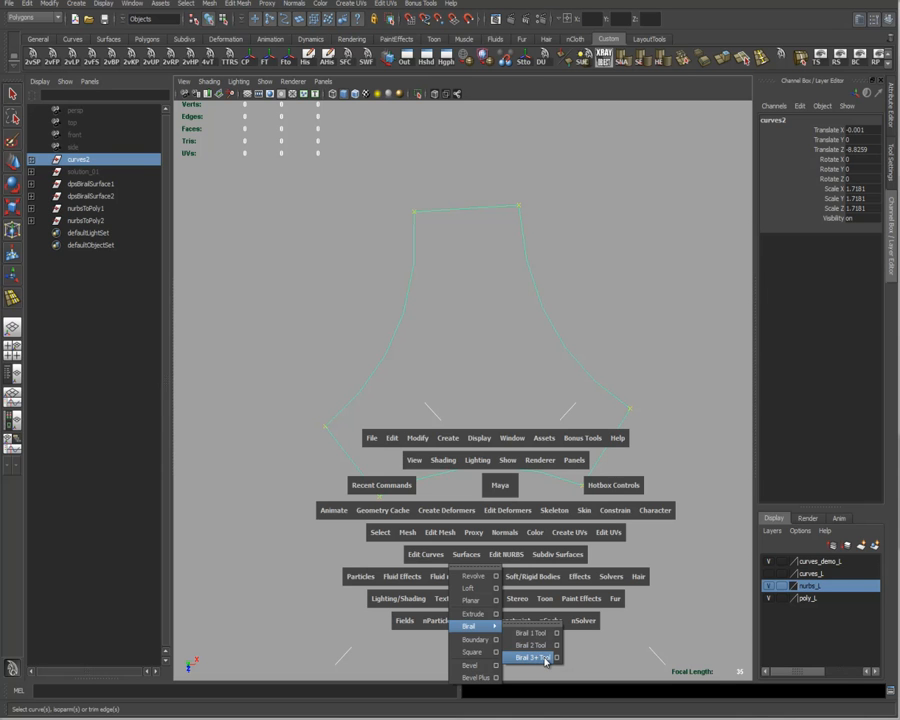
- Close the outliner and open the Birail 1 Tool options
{"action": "left_click", "coordinate": [535, 658]}
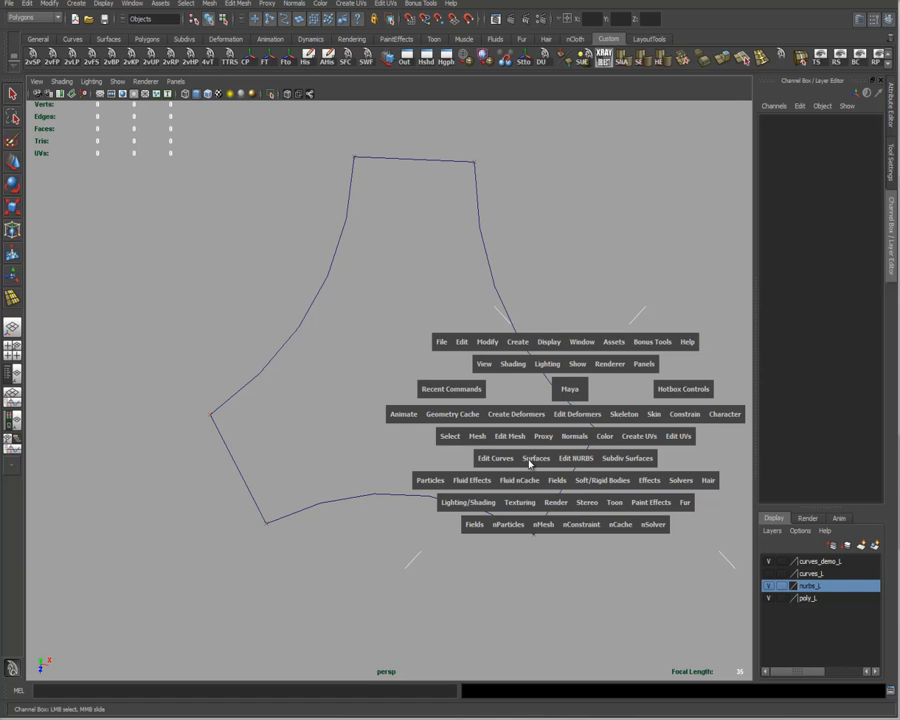
{"action": "left_click", "coordinate": [536, 458]}
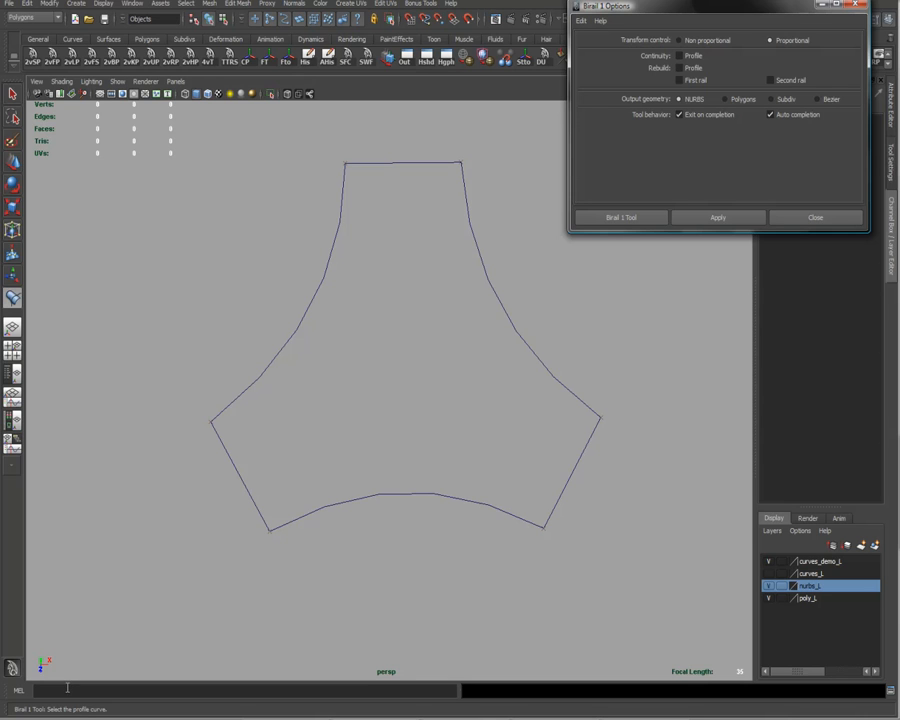
{"action": "mouse_move", "coordinate": [405, 160]}
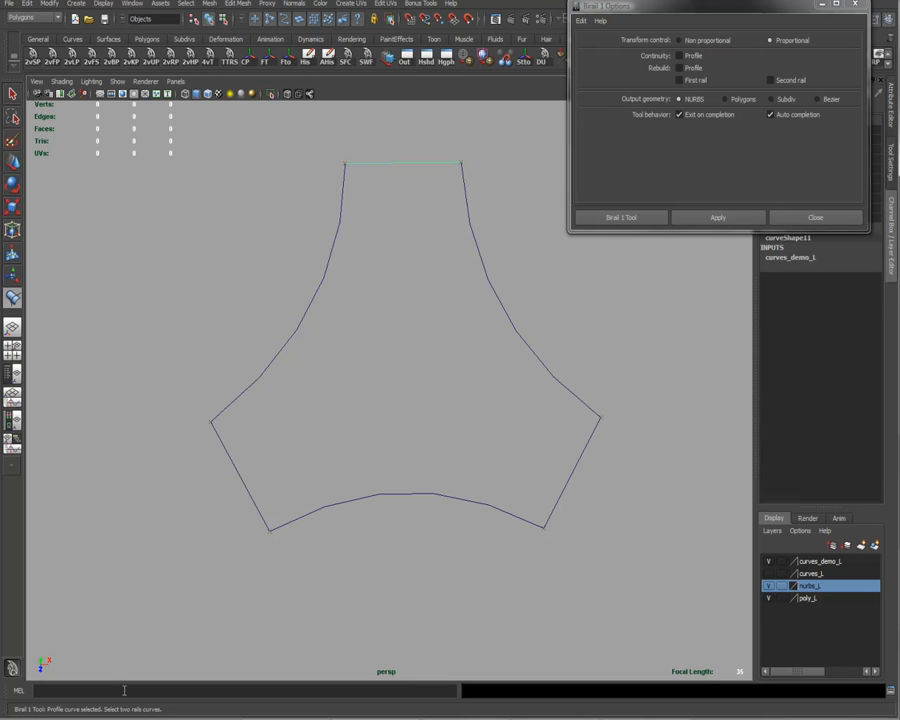
{"action": "left_click", "coordinate": [280, 300]}
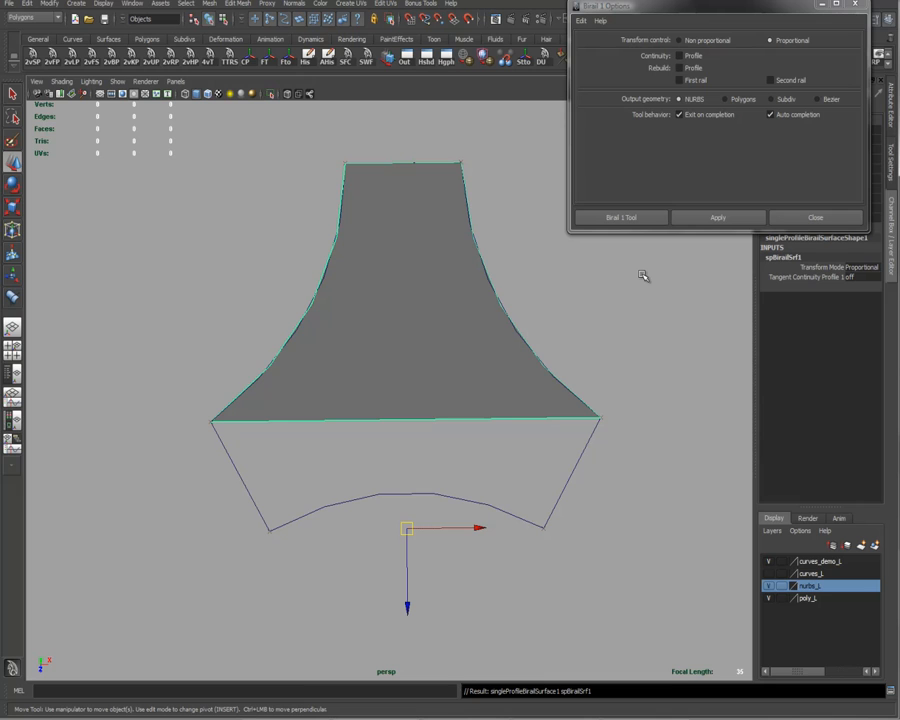
{"action": "mouse_move", "coordinate": [369, 157]}
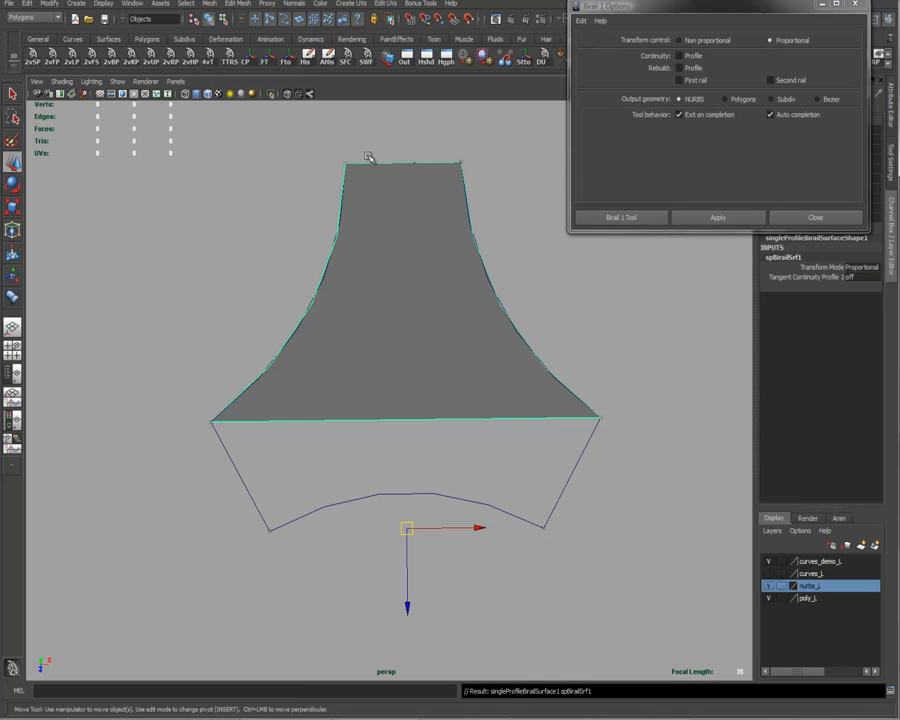
{"action": "mouse_move", "coordinate": [545, 340]}
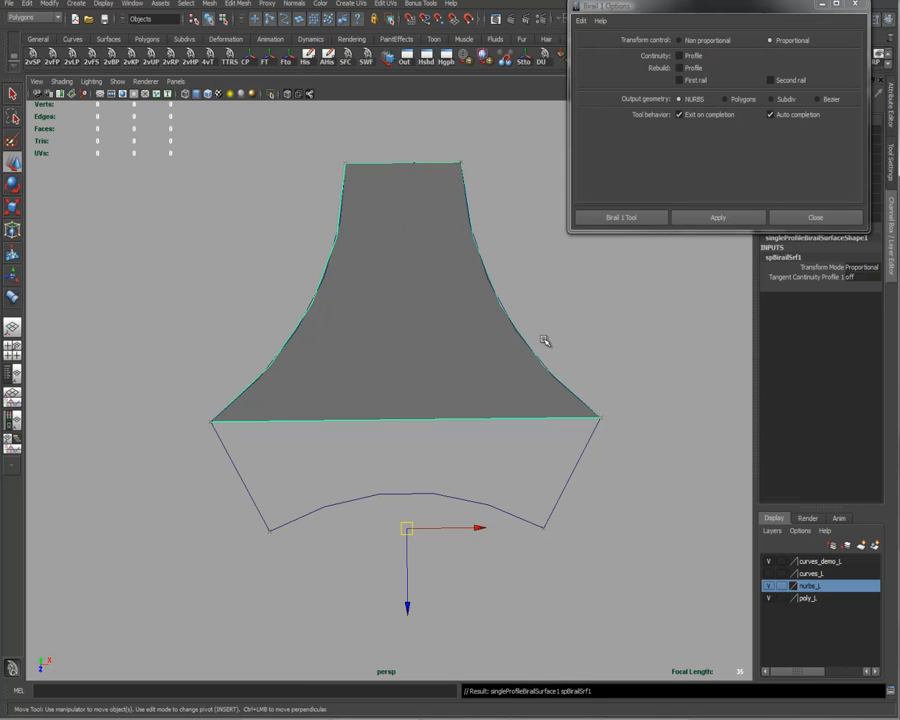
{"action": "mouse_move", "coordinate": [435, 192]}
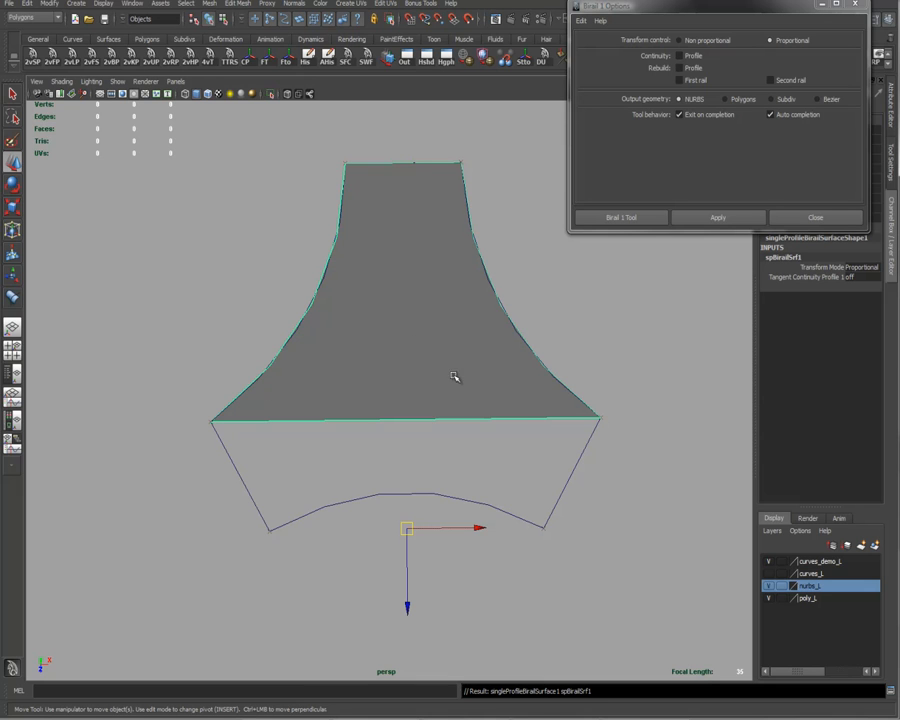
{"action": "mouse_move", "coordinate": [369, 480]}
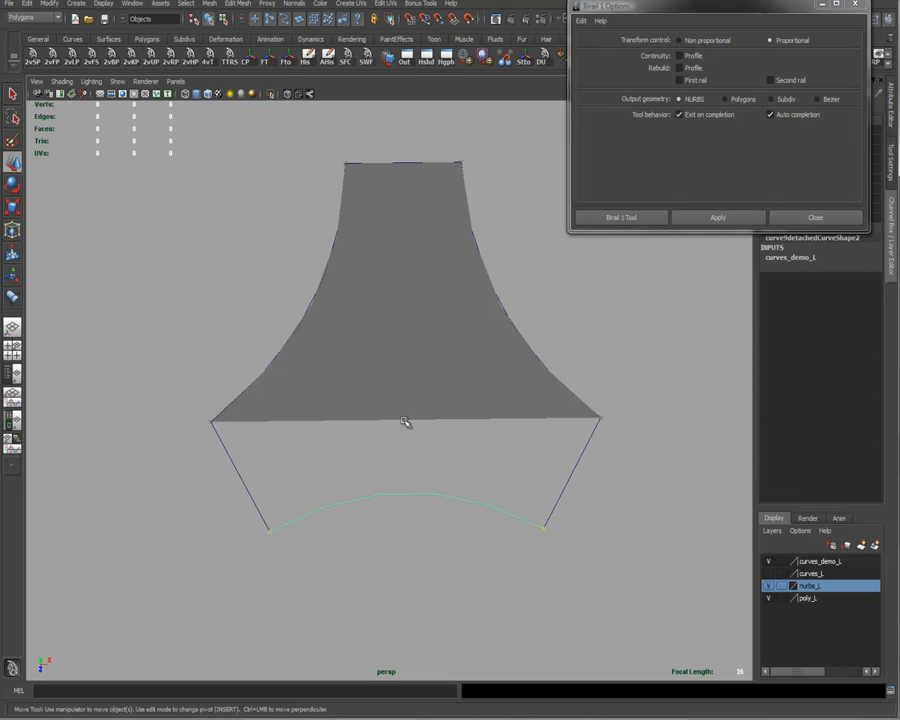
{"action": "left_click", "coordinate": [717, 217]}
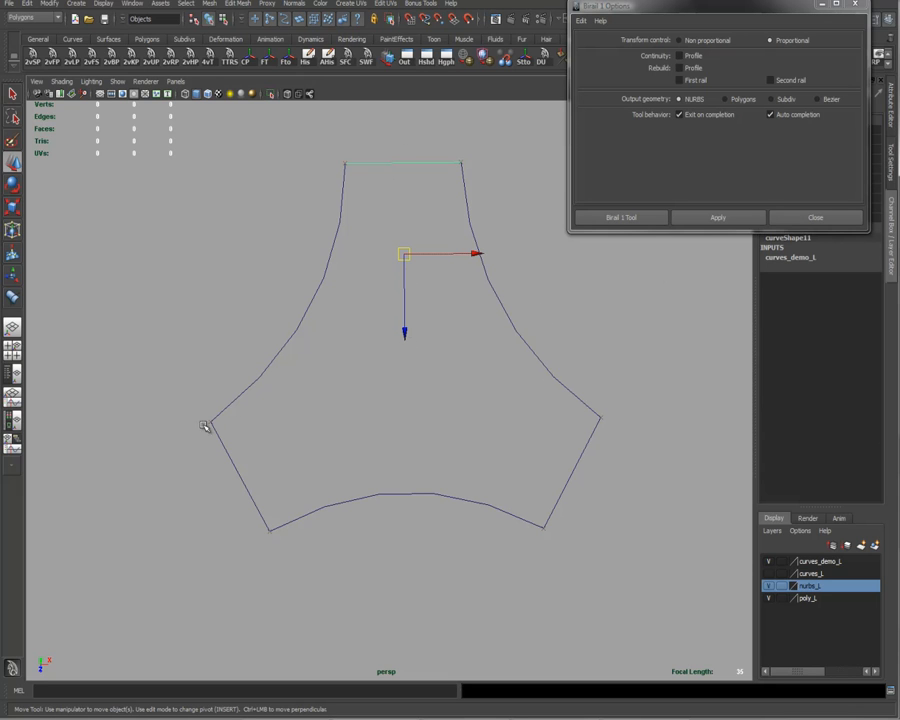
{"action": "mouse_move", "coordinate": [393, 415]}
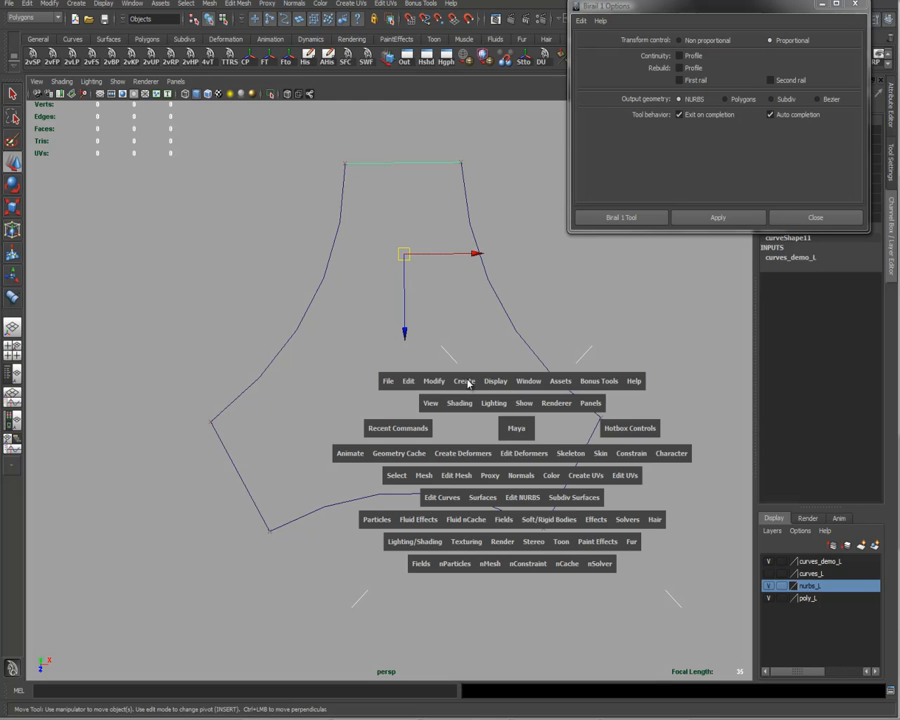
- Activate the EP Curve Tool and place the first point at the outline's left corner
{"action": "left_click", "coordinate": [463, 381]}
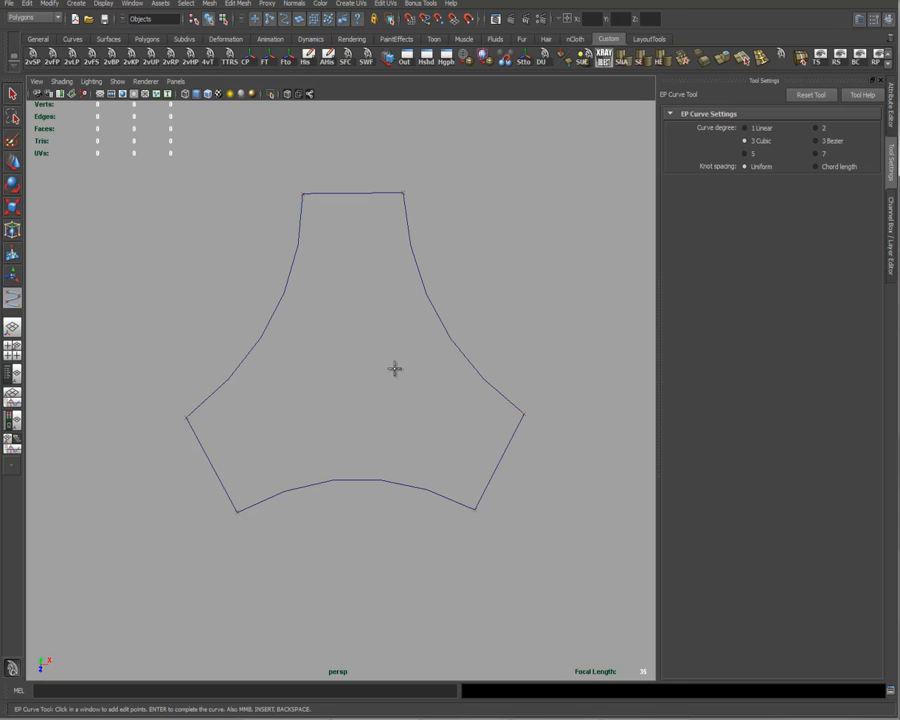
{"action": "mouse_move", "coordinate": [298, 421]}
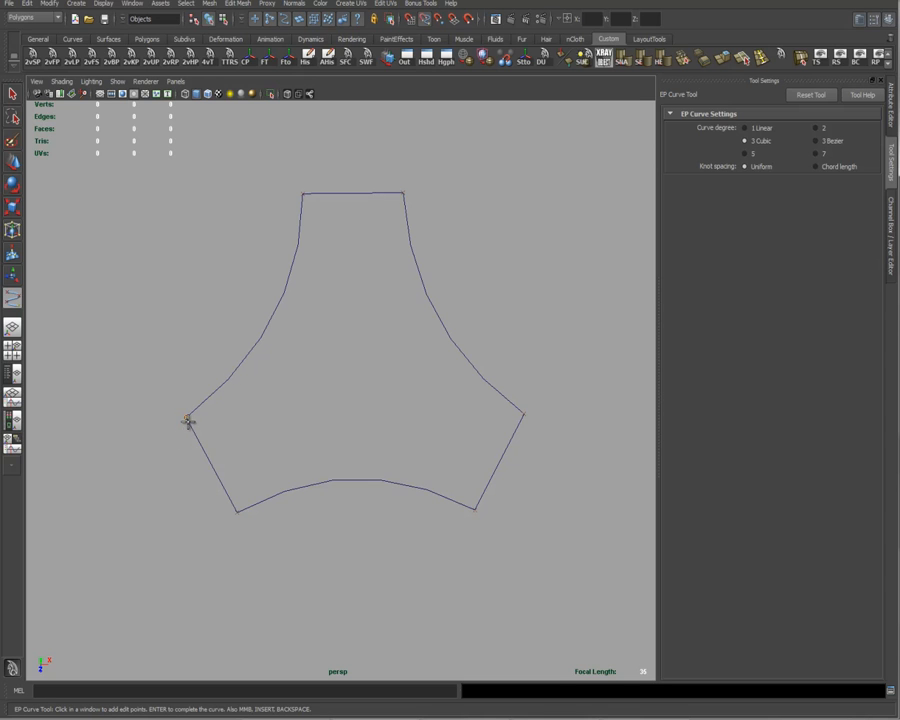
{"action": "left_click", "coordinate": [525, 416]}
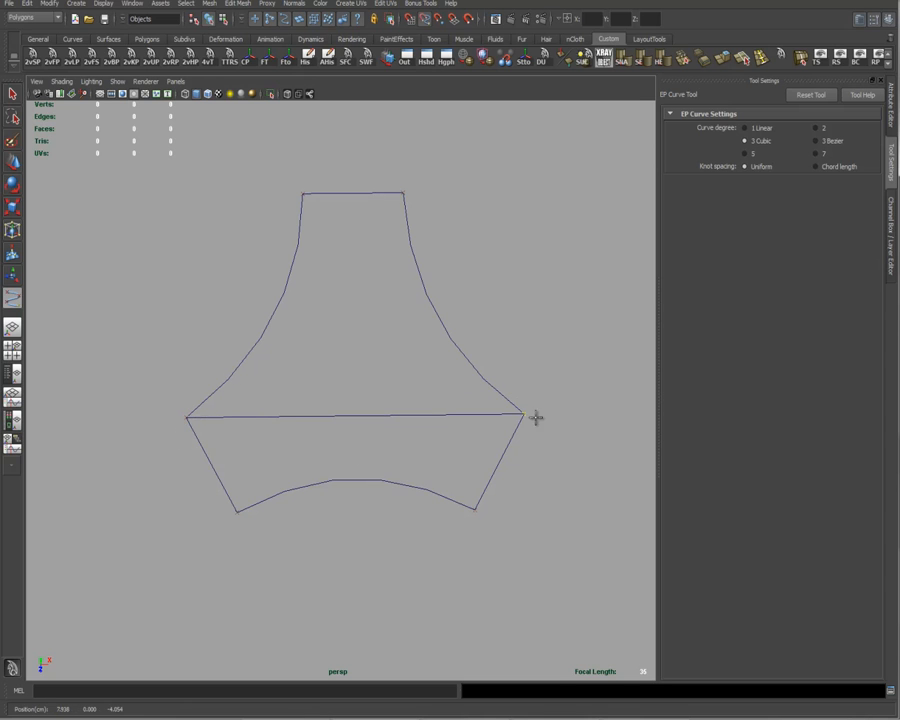
{"action": "mouse_move", "coordinate": [588, 447]}
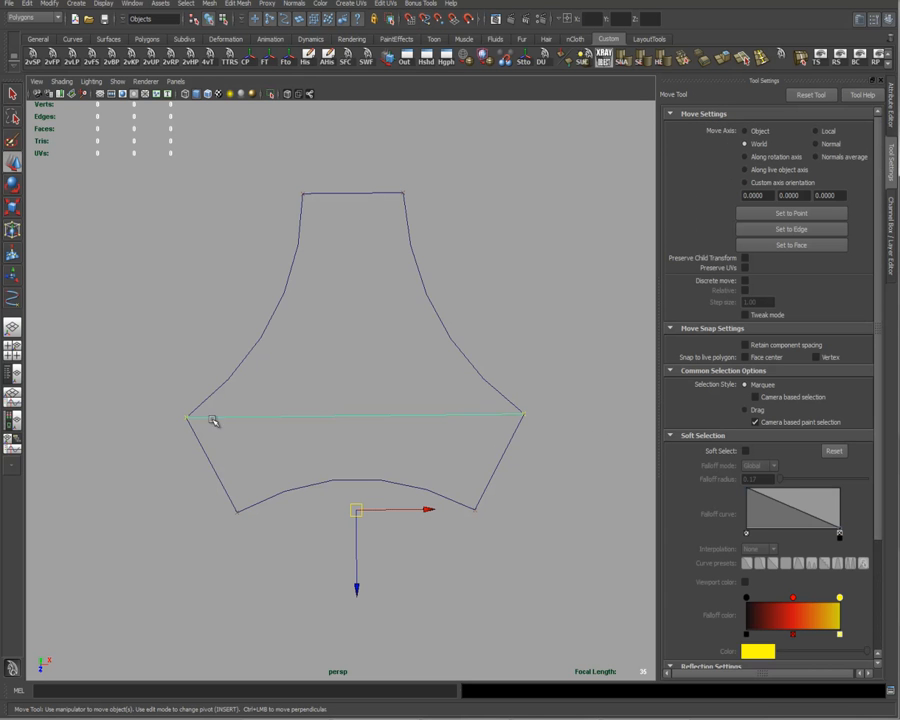
{"action": "mouse_move", "coordinate": [372, 454]}
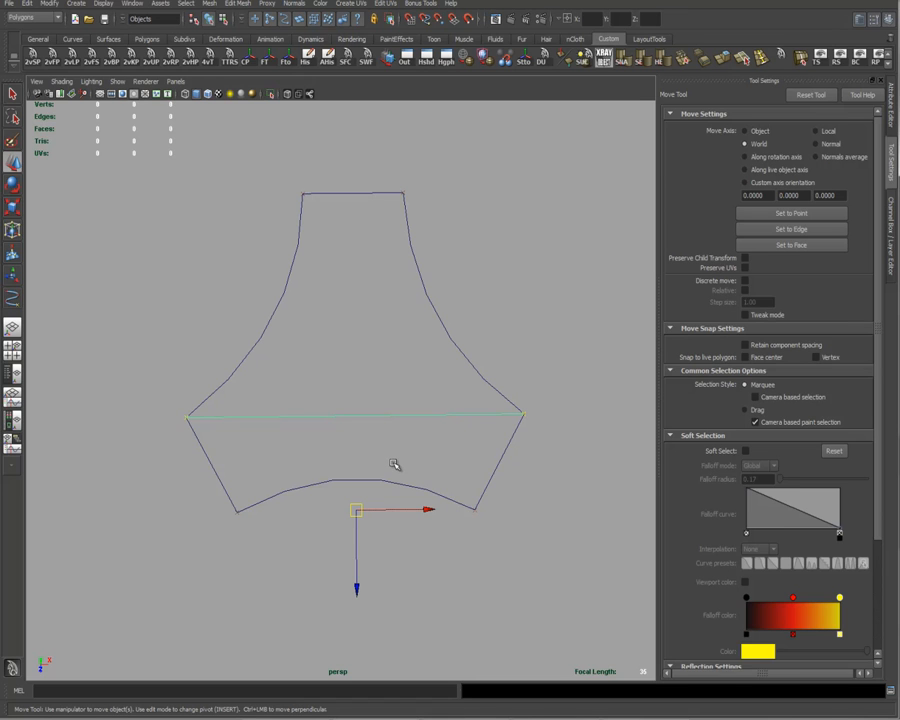
{"action": "mouse_move", "coordinate": [195, 432]}
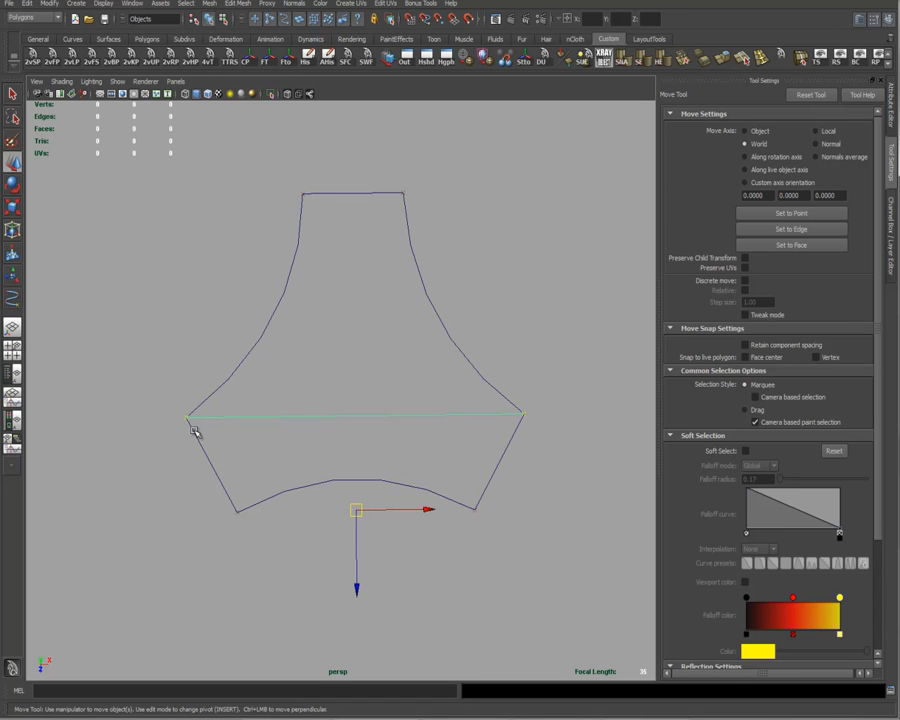
{"action": "mouse_move", "coordinate": [508, 422]}
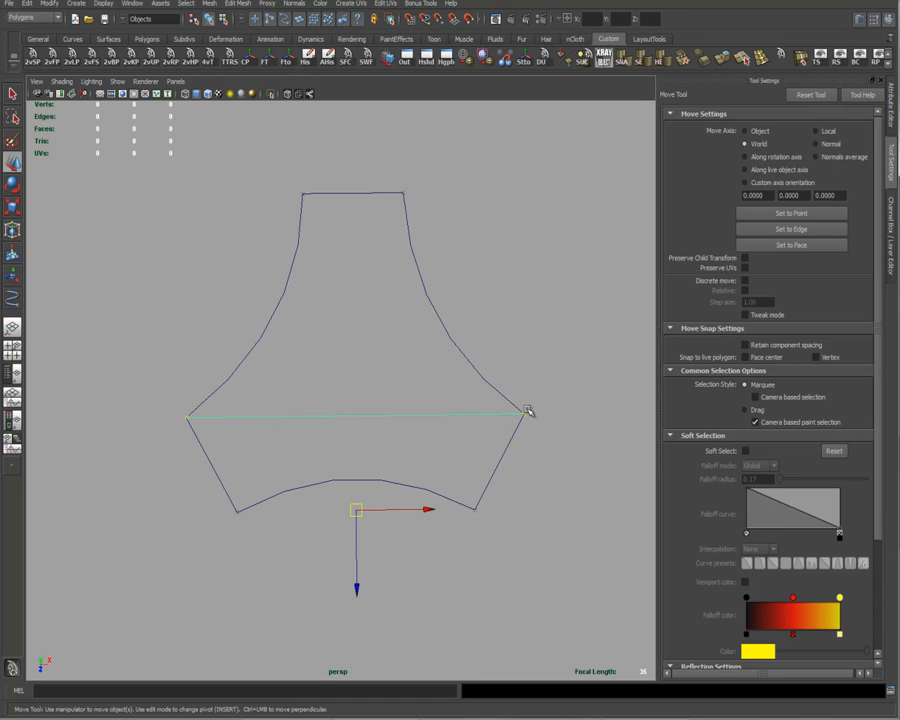
{"action": "mouse_move", "coordinate": [530, 425]}
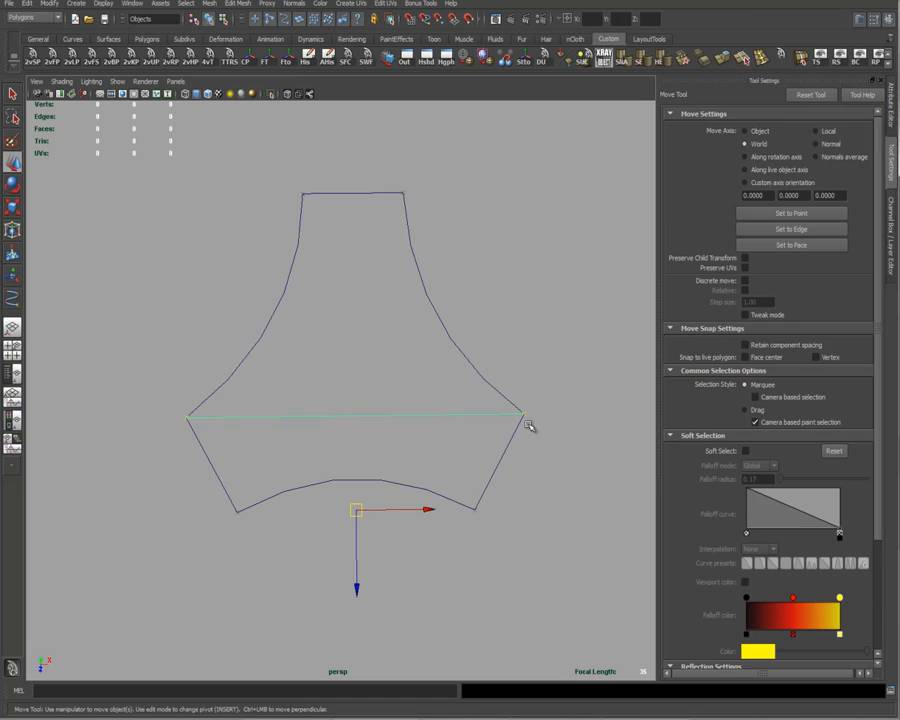
{"action": "mouse_move", "coordinate": [345, 443]}
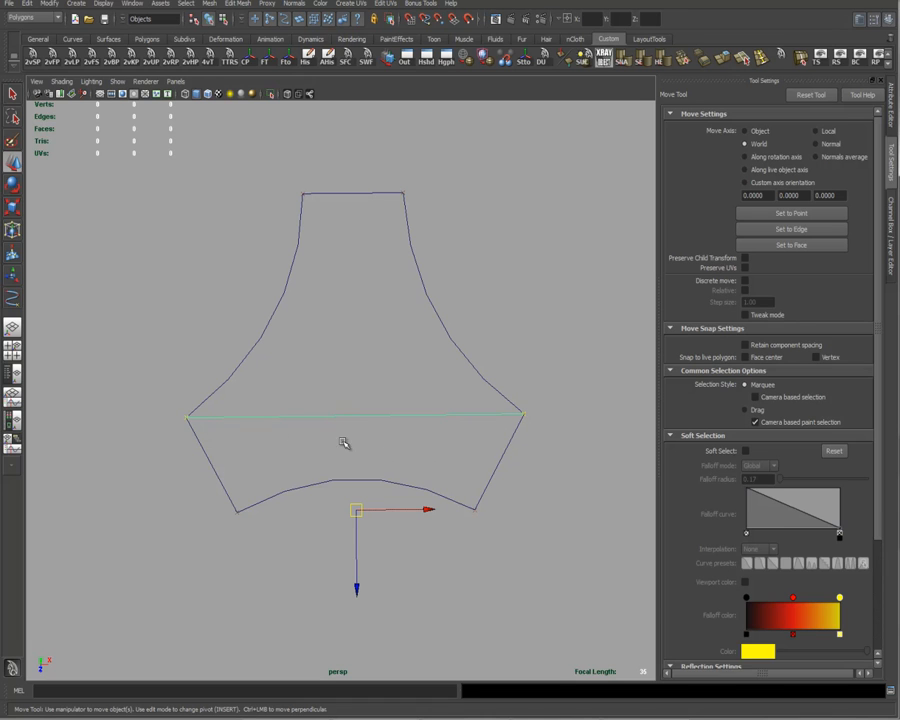
{"action": "mouse_move", "coordinate": [197, 424]}
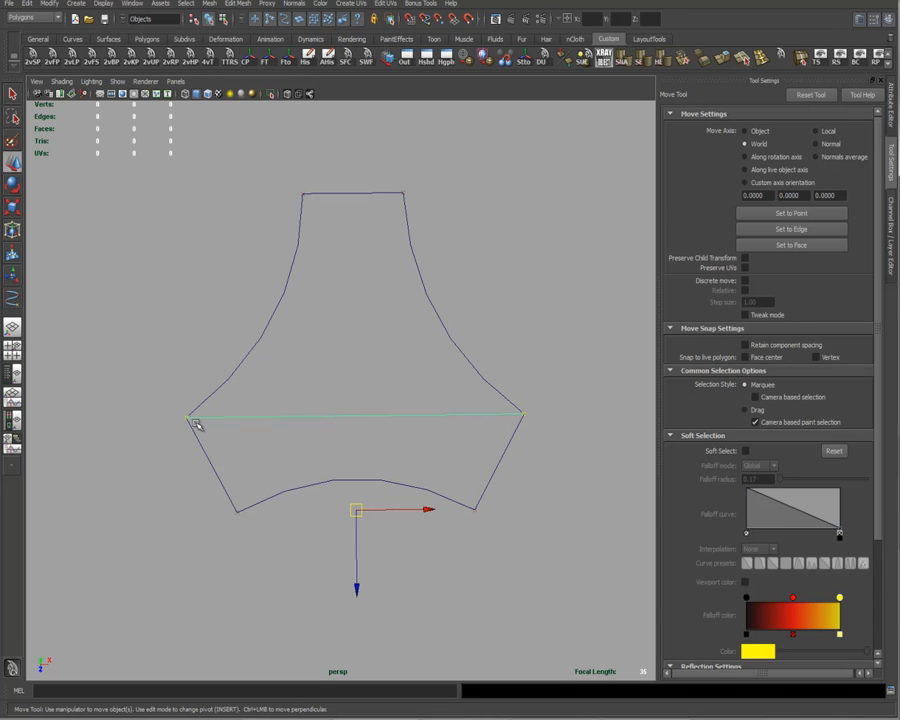
{"action": "mouse_move", "coordinate": [357, 426]}
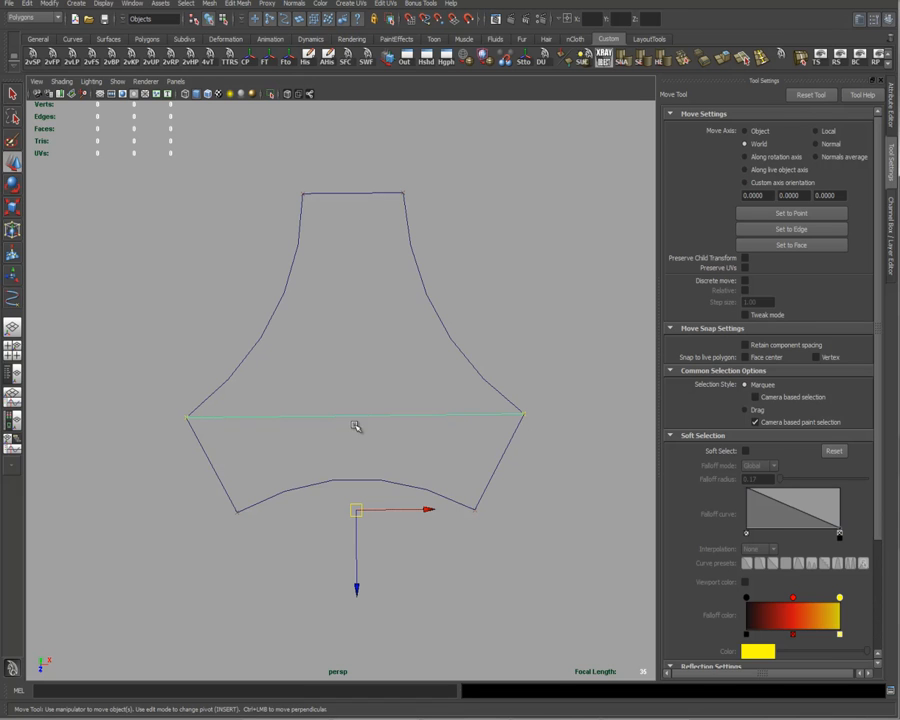
- Drag the middle edit point of the new curve upward so it arches
{"action": "right_click", "coordinate": [356, 425]}
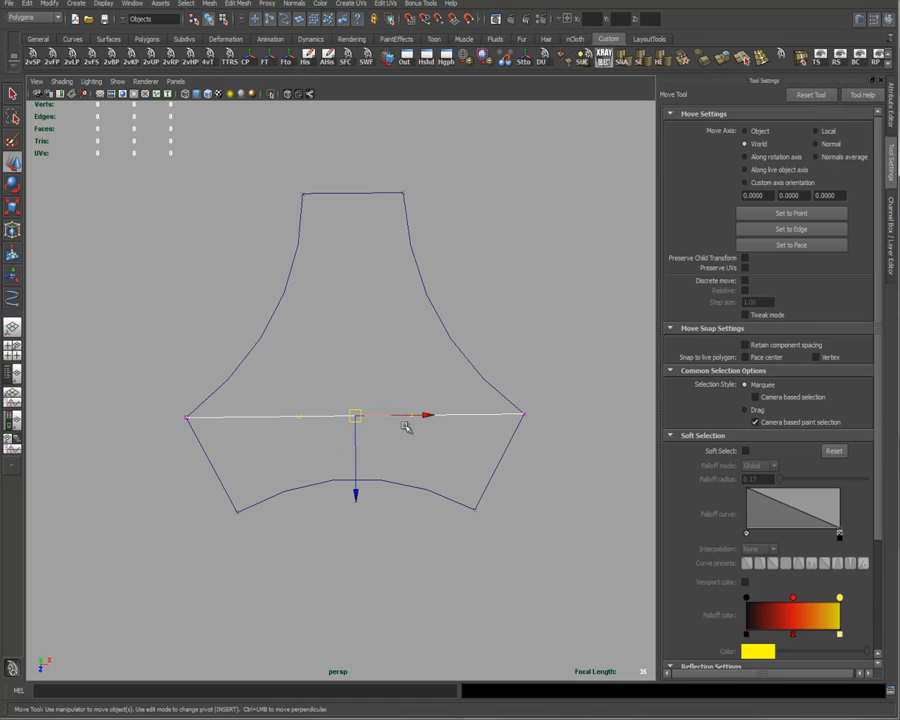
{"action": "mouse_move", "coordinate": [525, 420]}
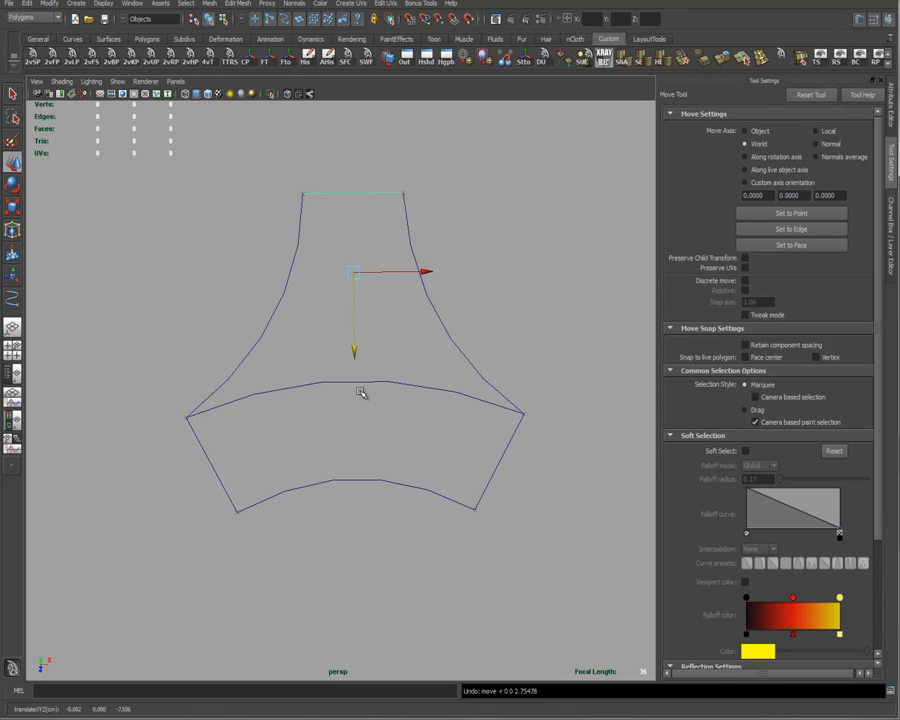
{"action": "mouse_move", "coordinate": [410, 194]}
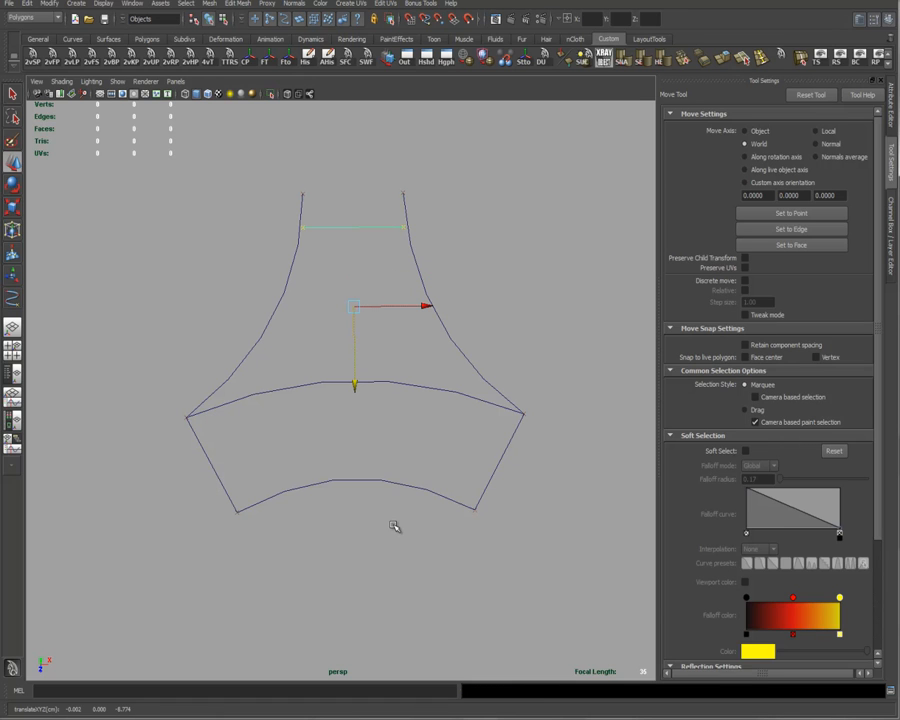
{"action": "mouse_move", "coordinate": [388, 523]}
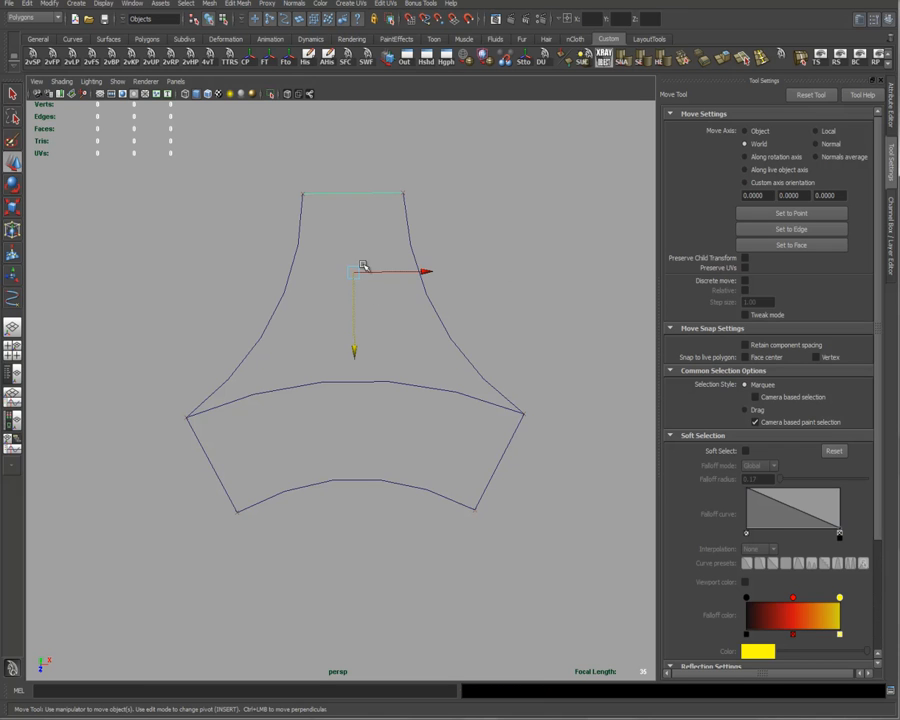
{"action": "left_click_drag", "start_coordinate": [356, 268], "coordinate": [275, 423]}
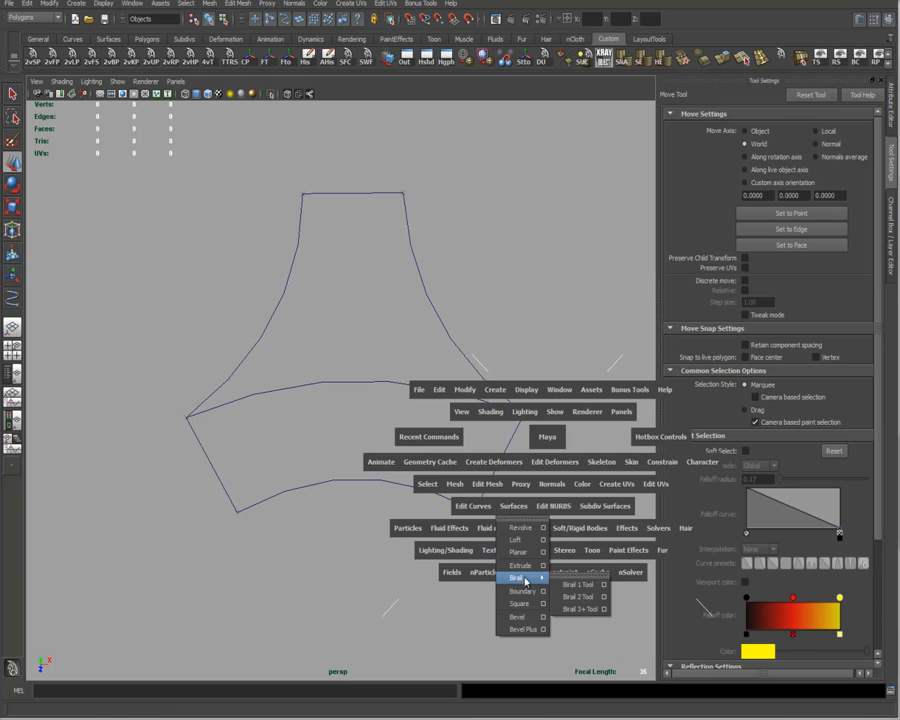
{"action": "mouse_move", "coordinate": [576, 597]}
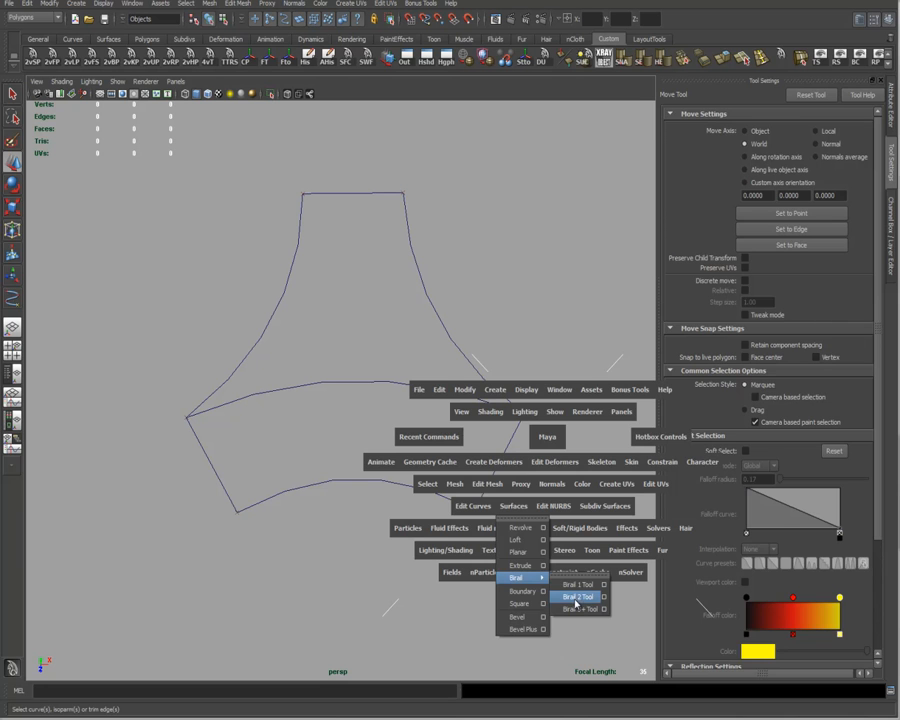
- Open the Birail 2 Tool options with NURBS output
{"action": "left_click", "coordinate": [603, 596]}
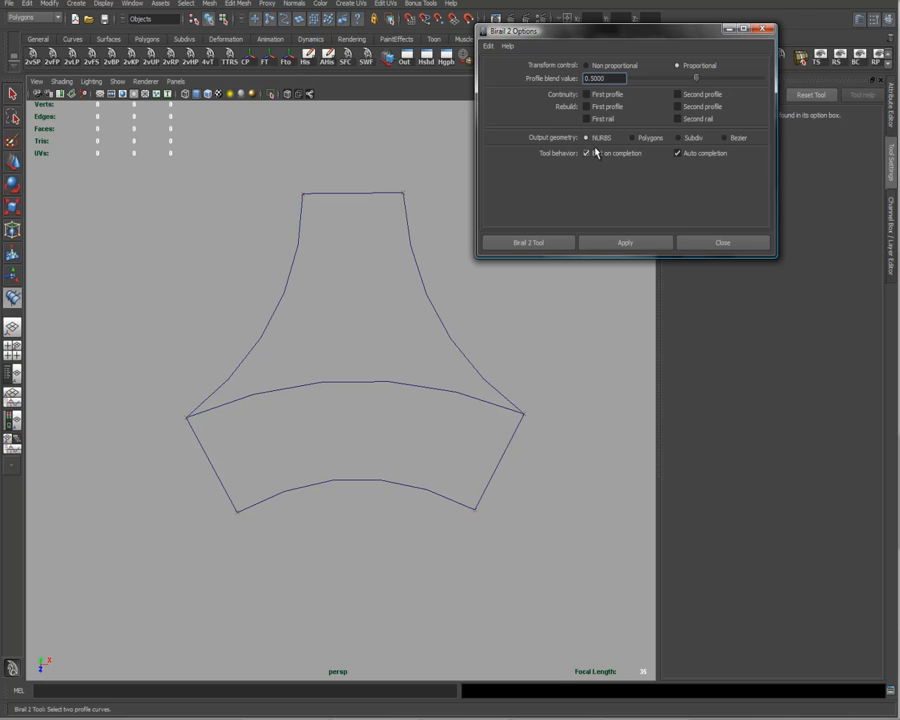
{"action": "left_click", "coordinate": [585, 137]}
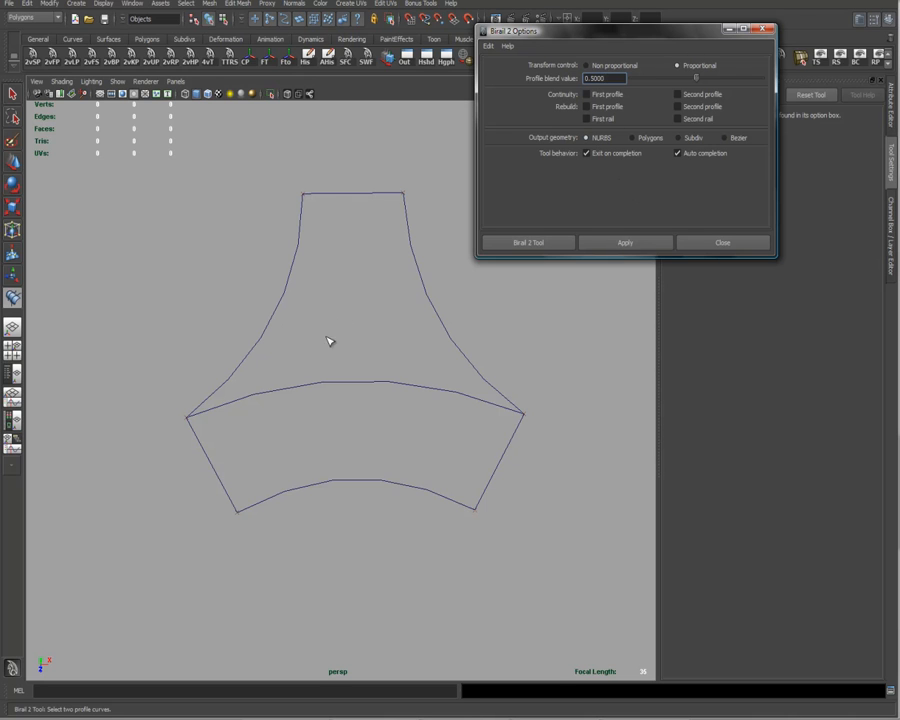
{"action": "mouse_move", "coordinate": [435, 288]}
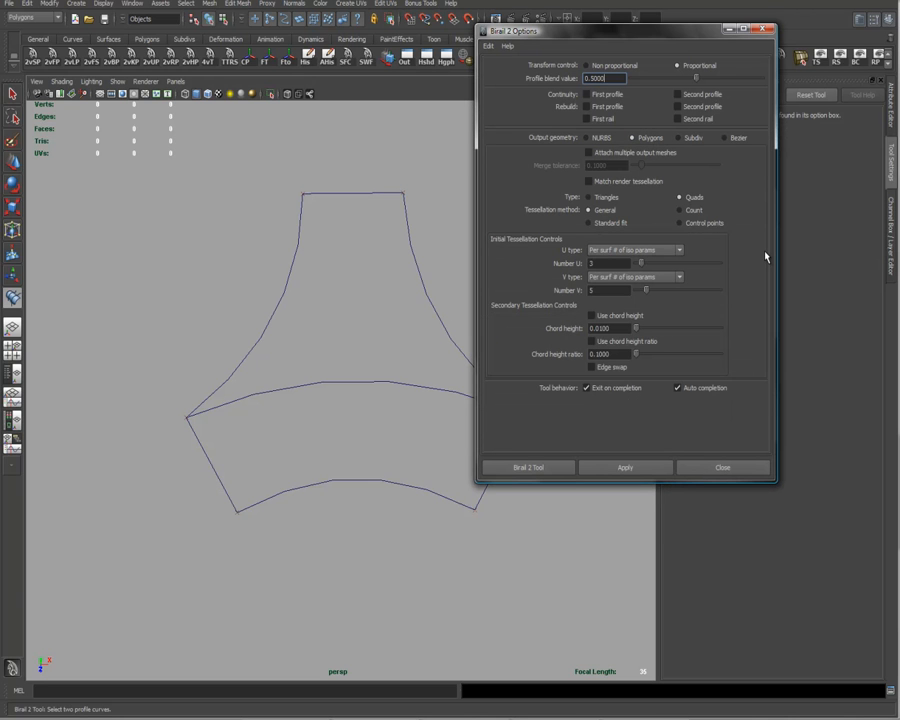
{"action": "left_click_drag", "start_coordinate": [620, 30], "coordinate": [710, 14]}
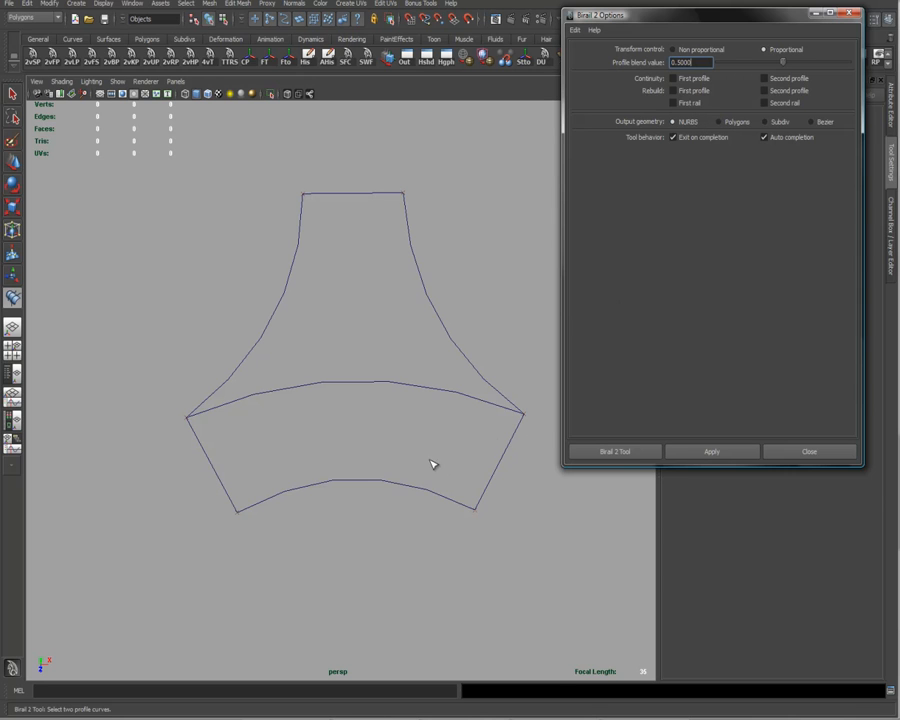
{"action": "mouse_move", "coordinate": [463, 444]}
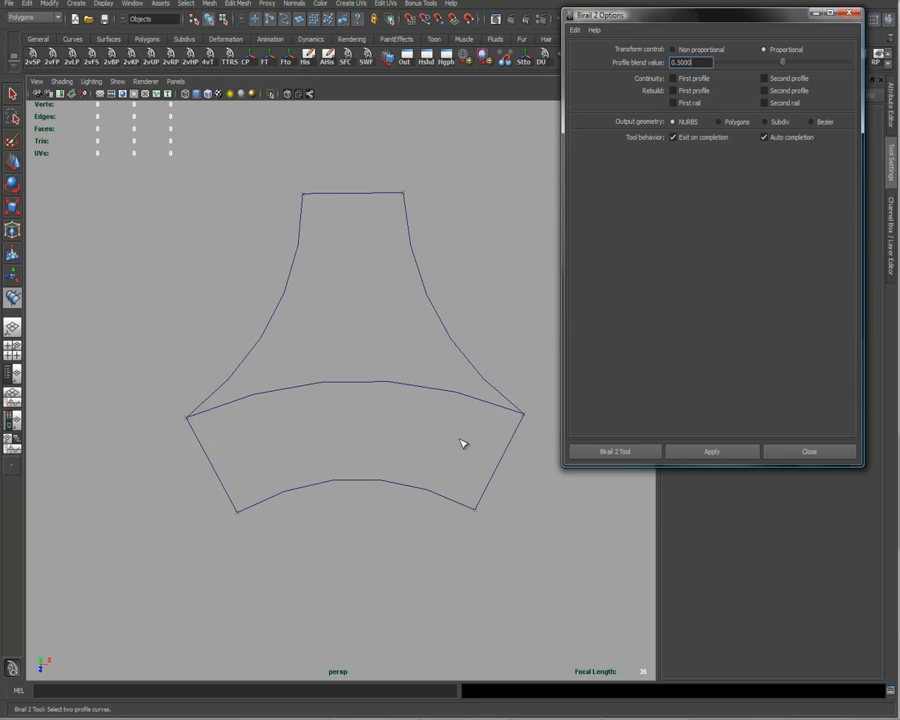
{"action": "left_click", "coordinate": [673, 137]}
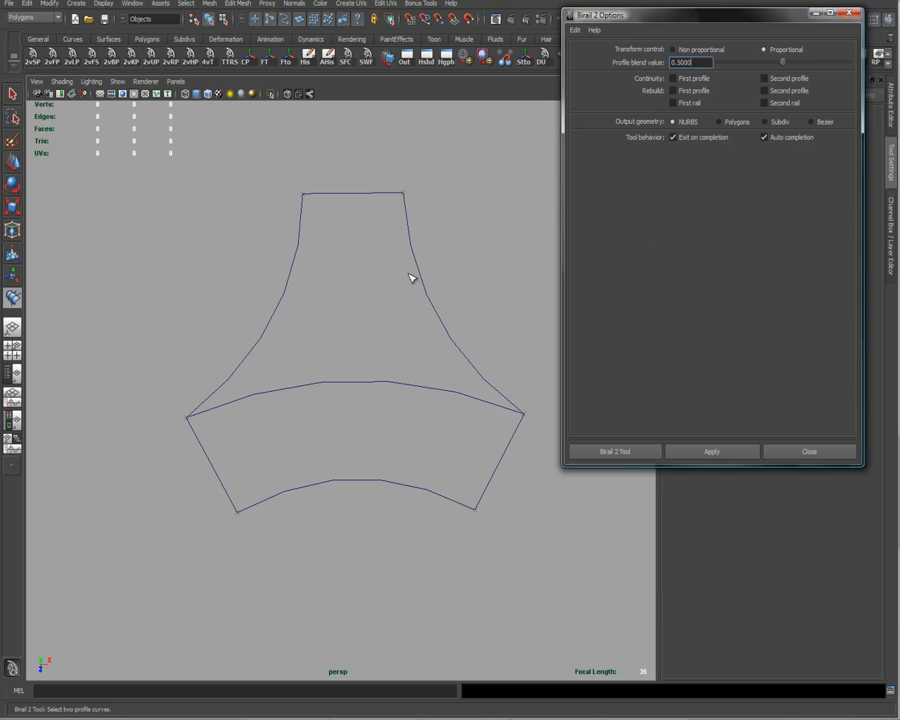
{"action": "mouse_move", "coordinate": [592, 22]}
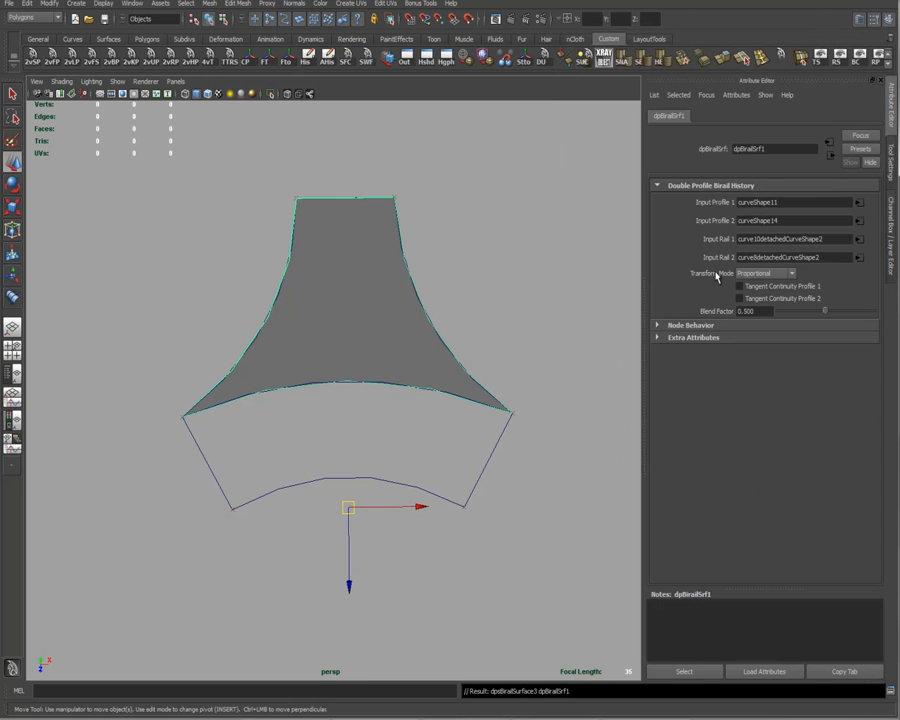
{"action": "left_click", "coordinate": [747, 116]}
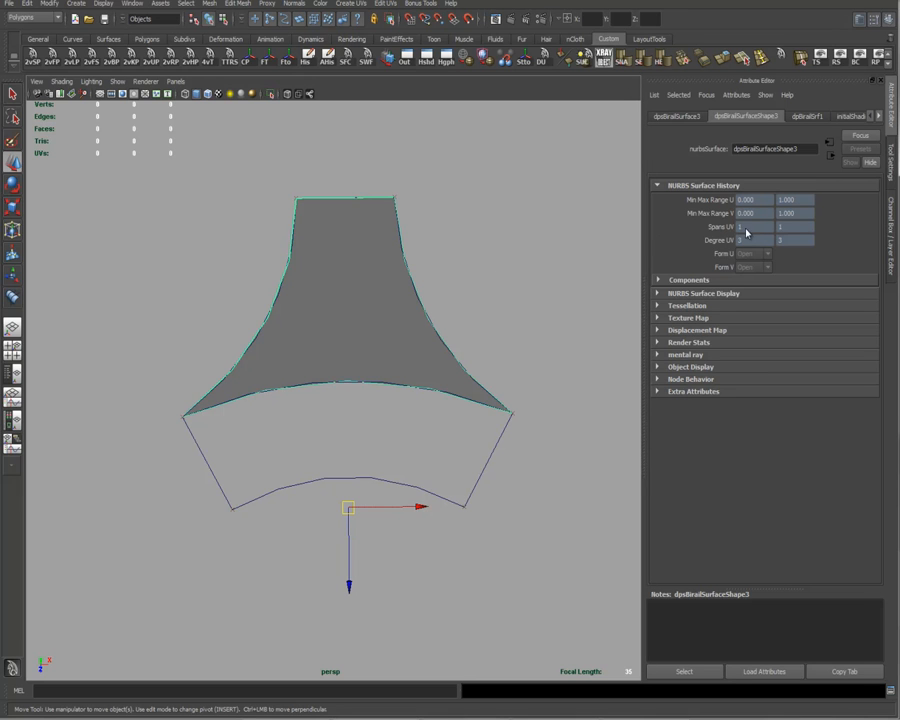
{"action": "mouse_move", "coordinate": [262, 301]}
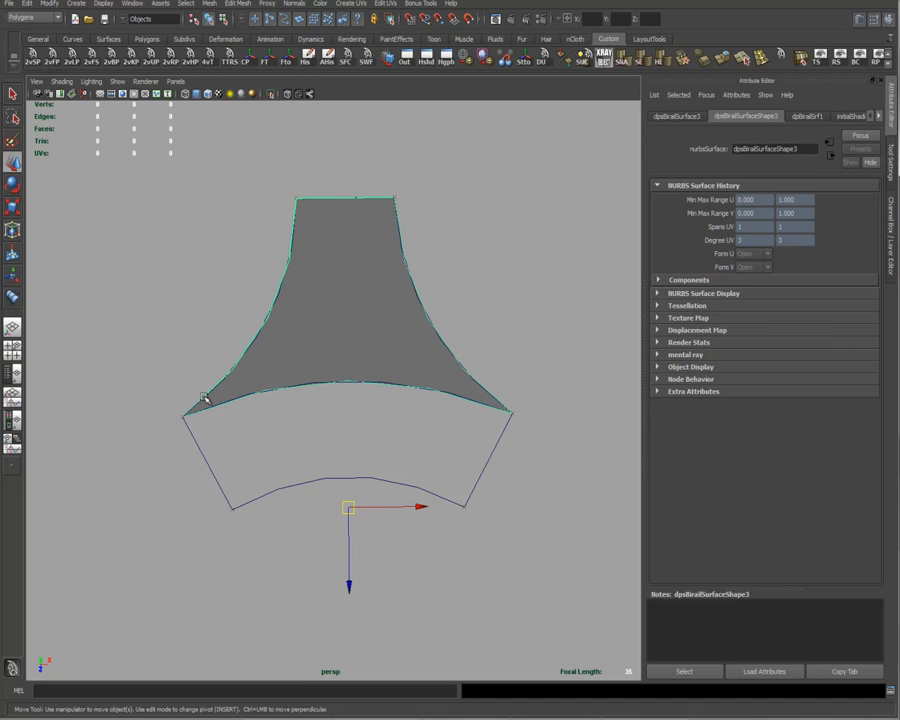
{"action": "mouse_move", "coordinate": [355, 290]}
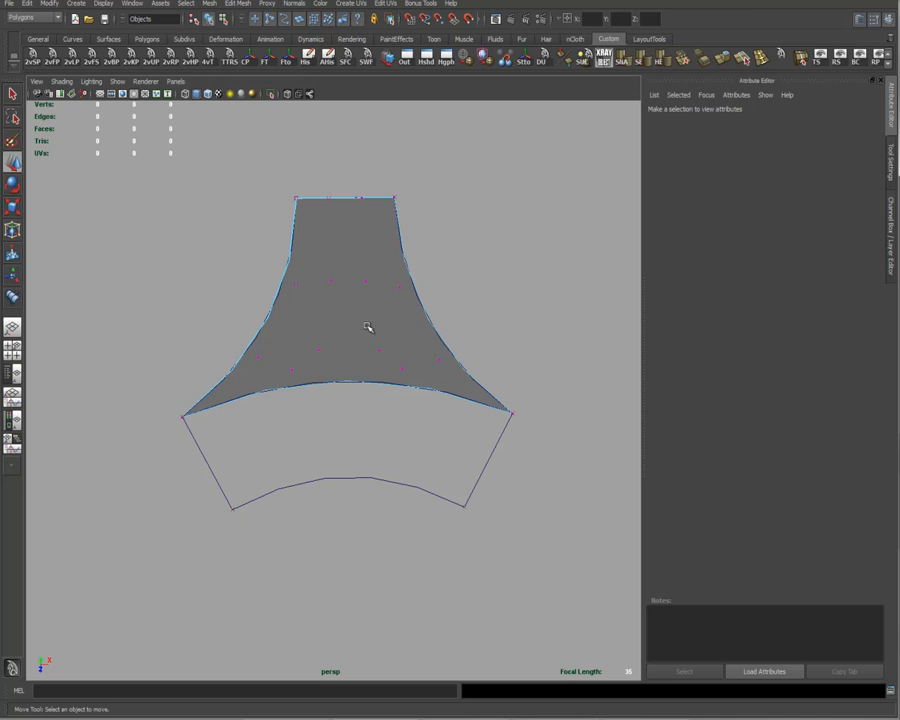
{"action": "left_click", "coordinate": [368, 328]}
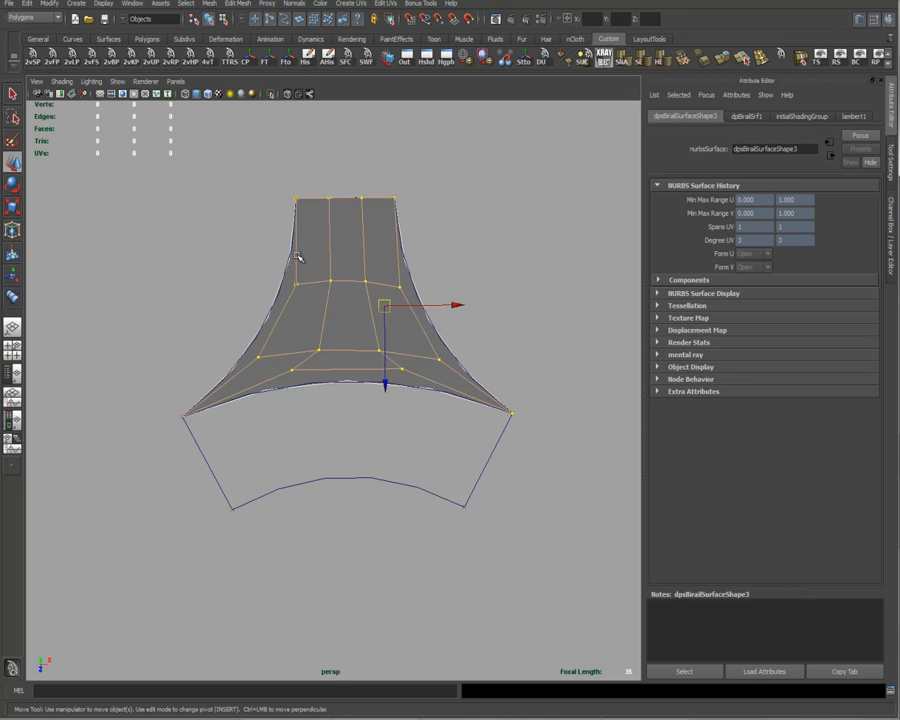
{"action": "mouse_move", "coordinate": [577, 283]}
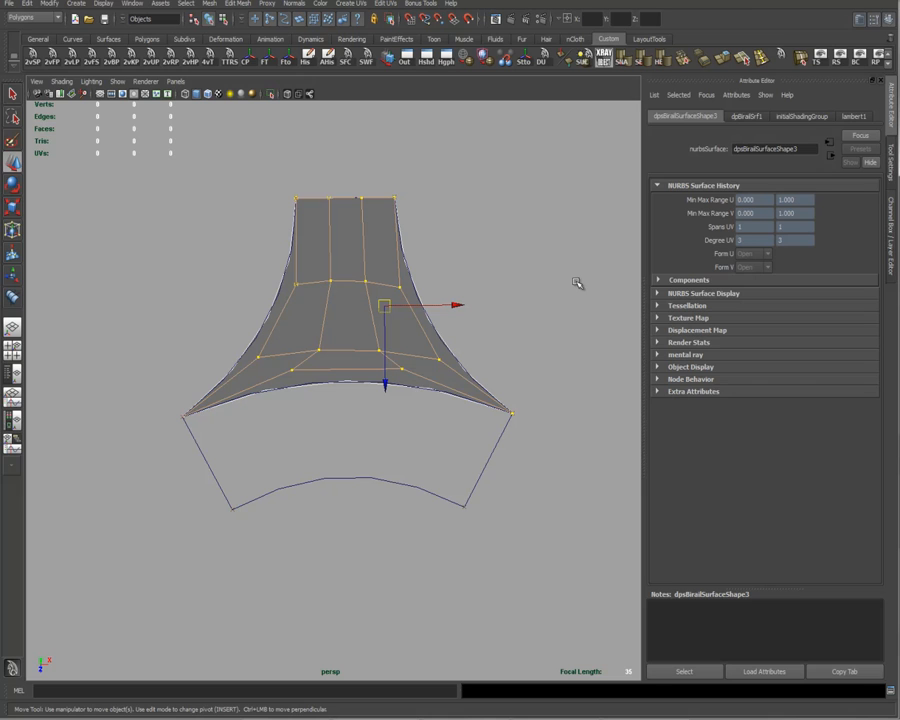
{"action": "mouse_move", "coordinate": [499, 422]}
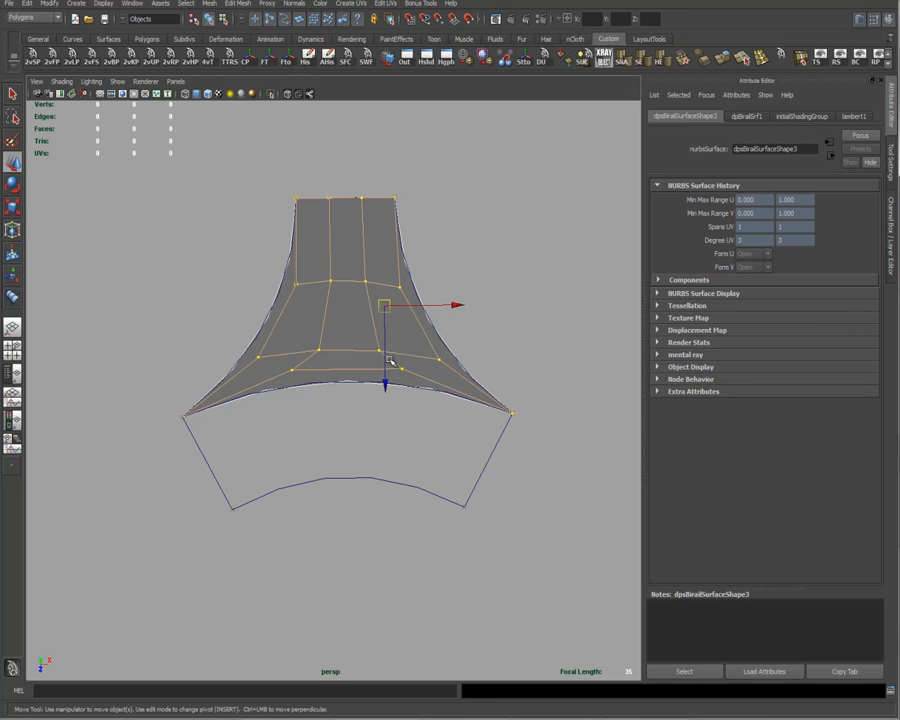
{"action": "right_click", "coordinate": [393, 331]}
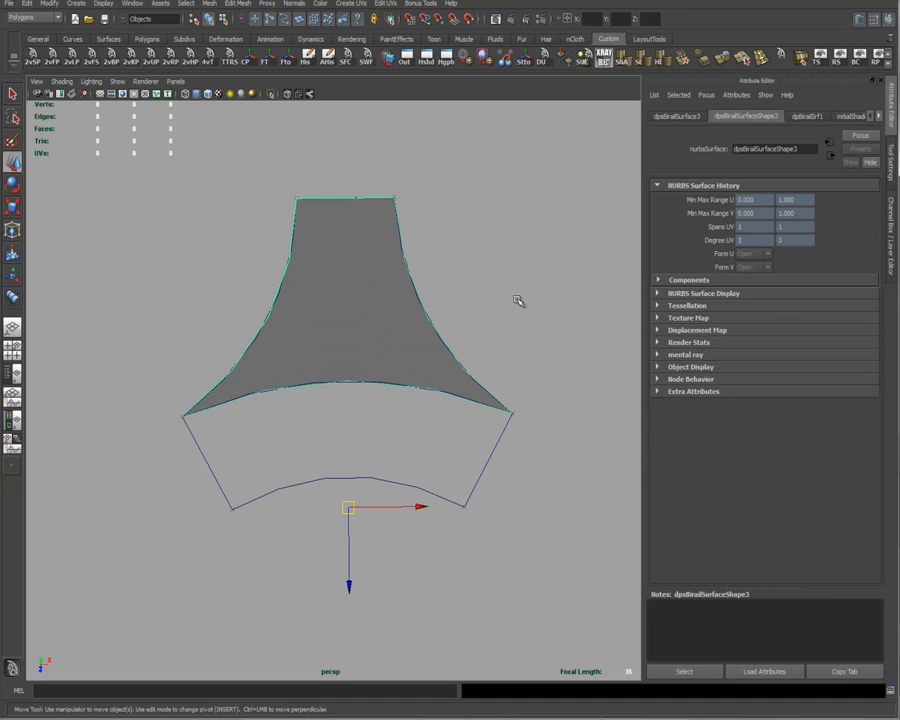
{"action": "mouse_move", "coordinate": [350, 318]}
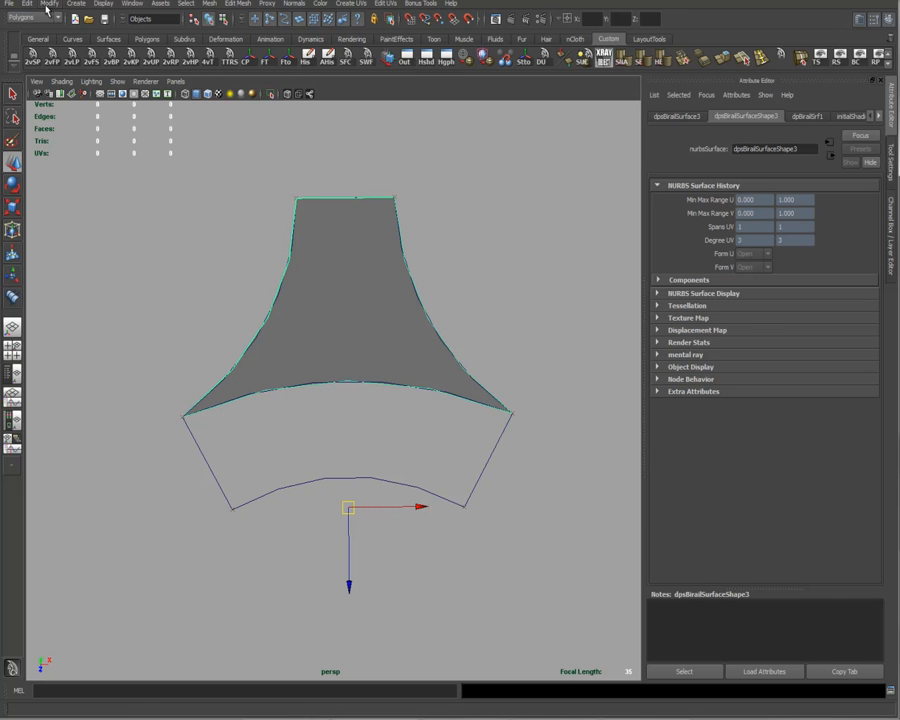
- Open the NURBS to Polygons options, choose Quads, and edit the U iso-param count
{"action": "left_click", "coordinate": [49, 4]}
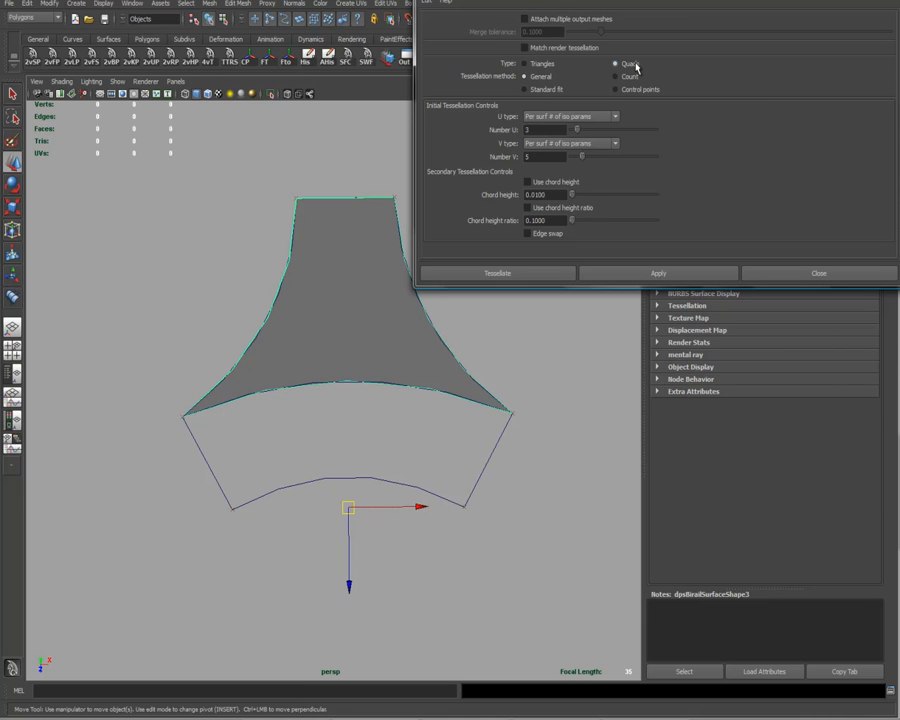
{"action": "left_click", "coordinate": [524, 76]}
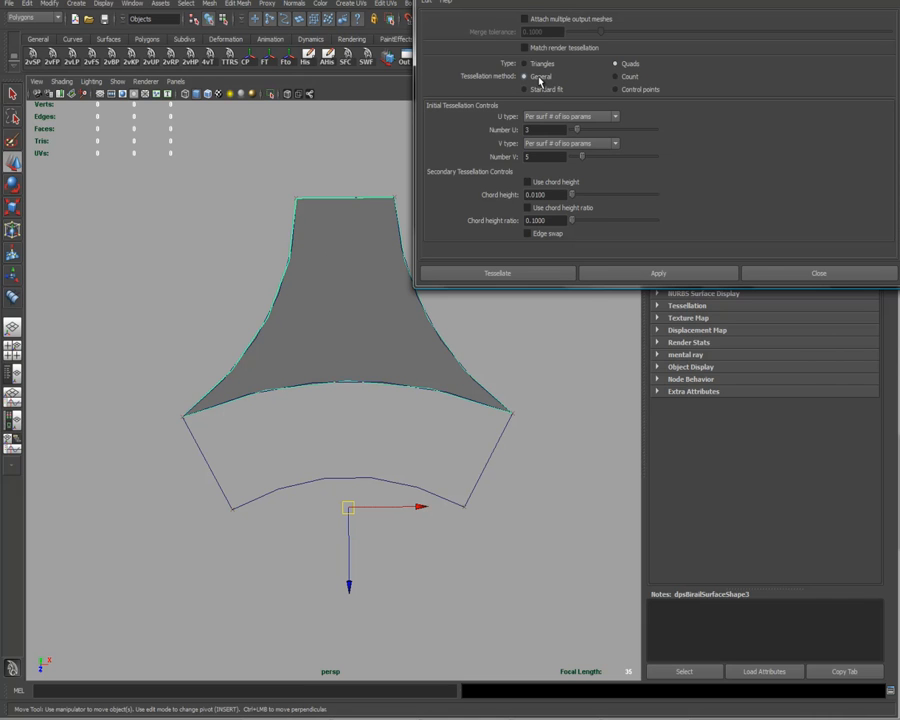
{"action": "mouse_move", "coordinate": [528, 148]}
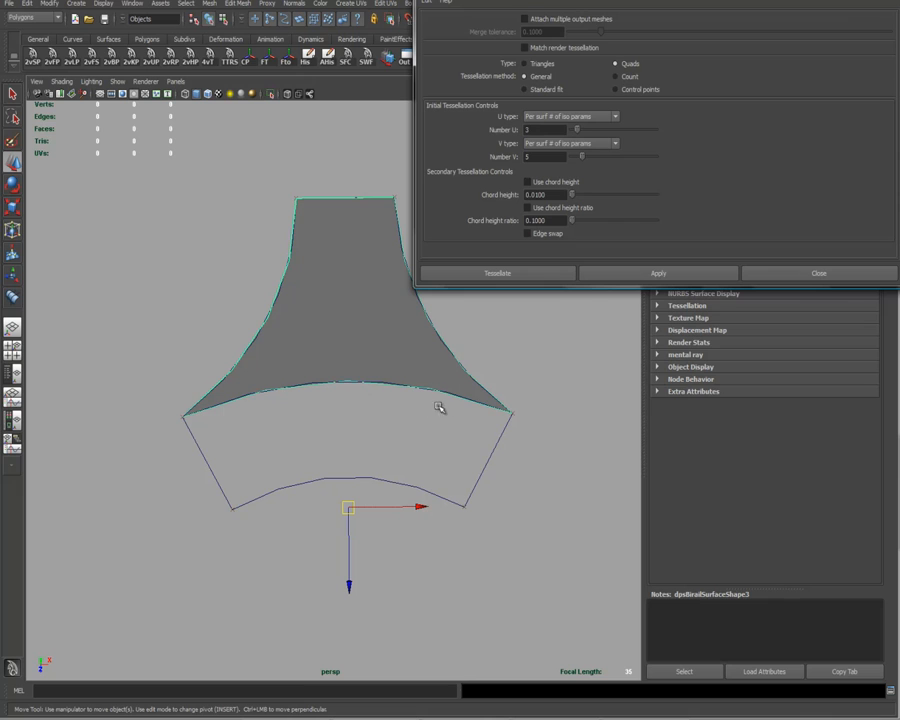
{"action": "mouse_move", "coordinate": [297, 217]}
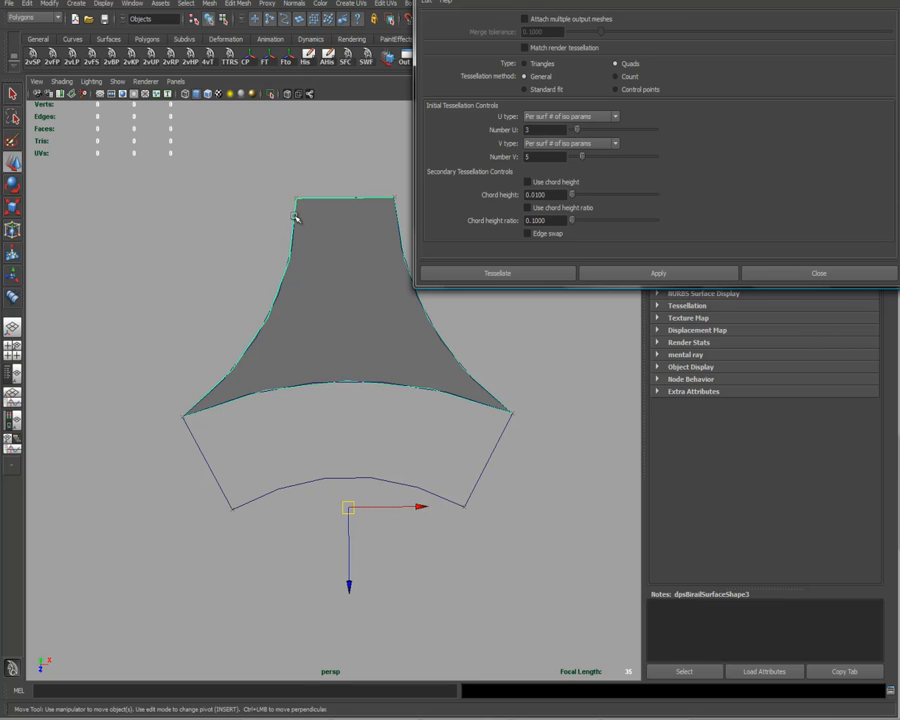
{"action": "mouse_move", "coordinate": [395, 376]}
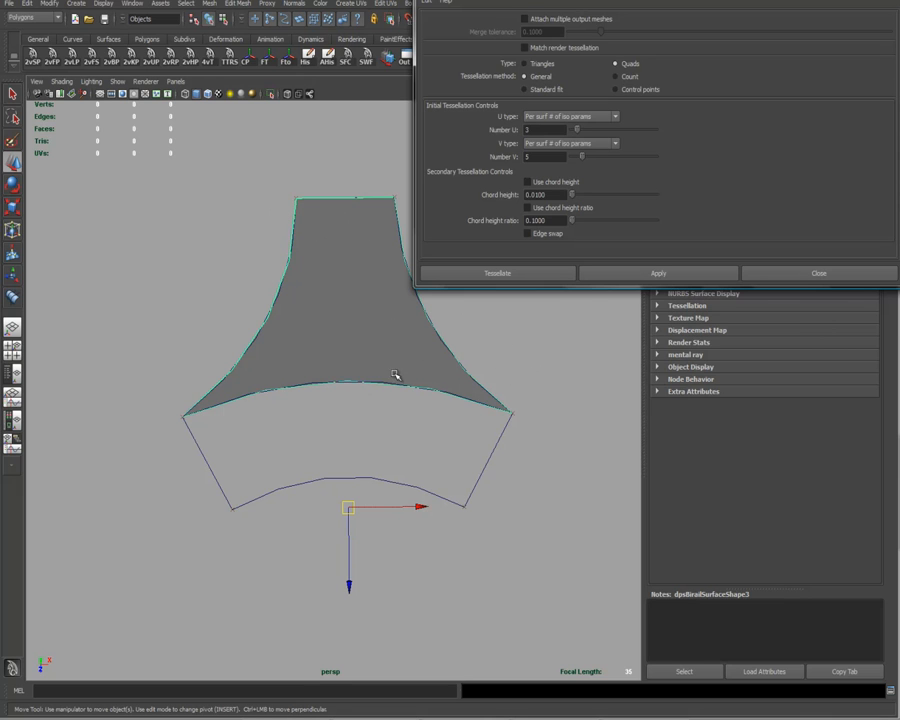
{"action": "mouse_move", "coordinate": [395, 318]}
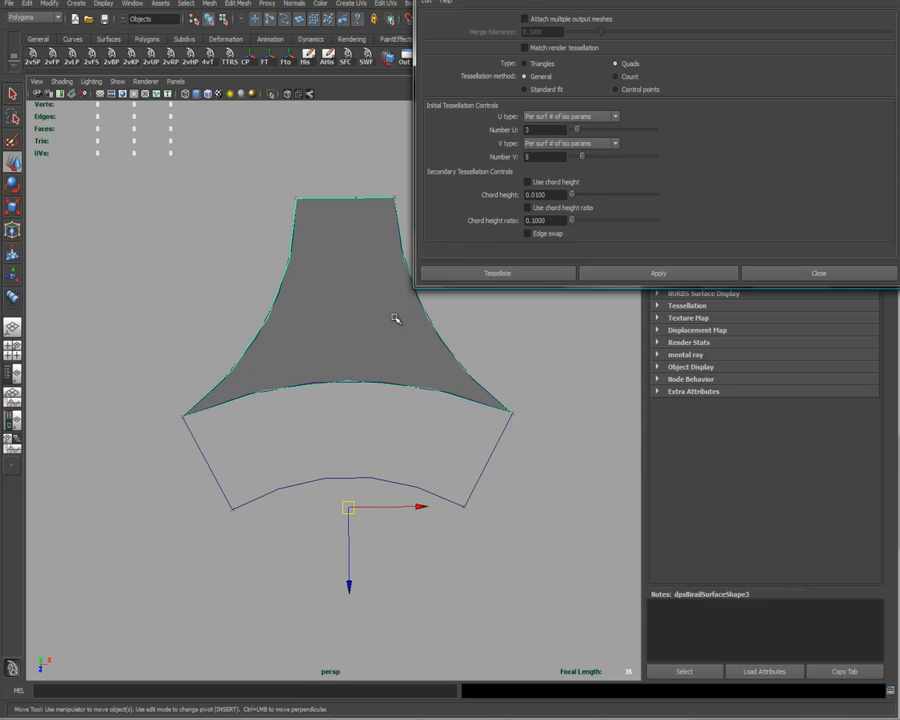
{"action": "mouse_move", "coordinate": [328, 210]}
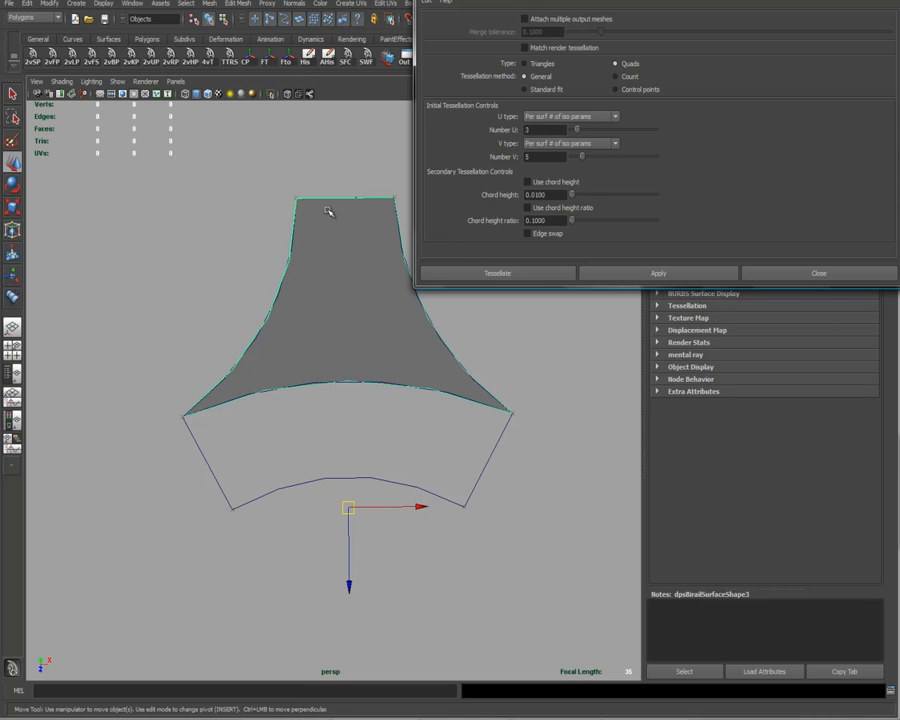
{"action": "mouse_move", "coordinate": [432, 268]}
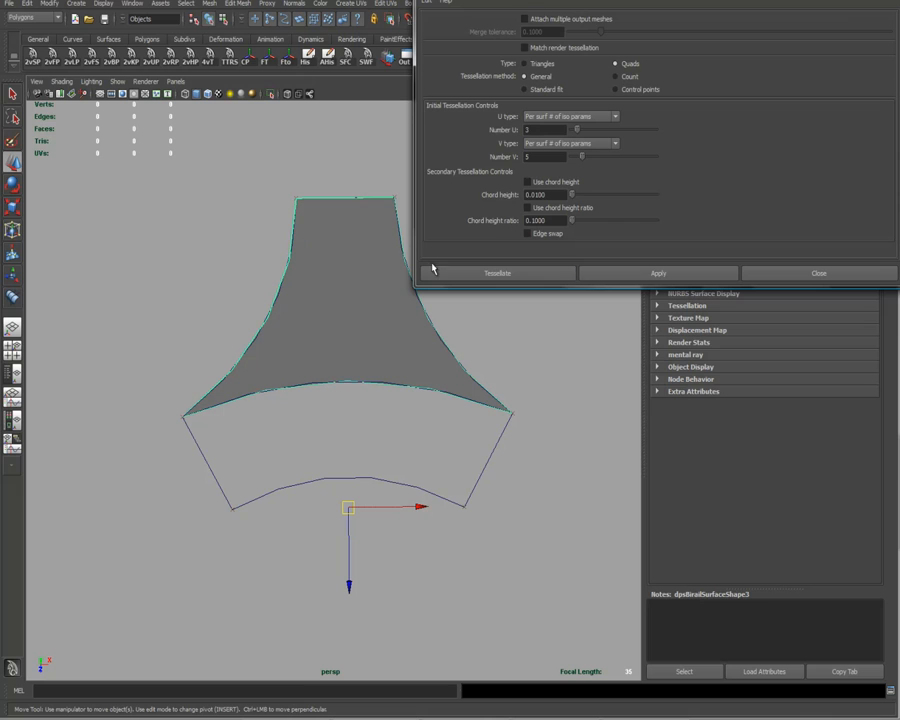
{"action": "mouse_move", "coordinate": [395, 267]}
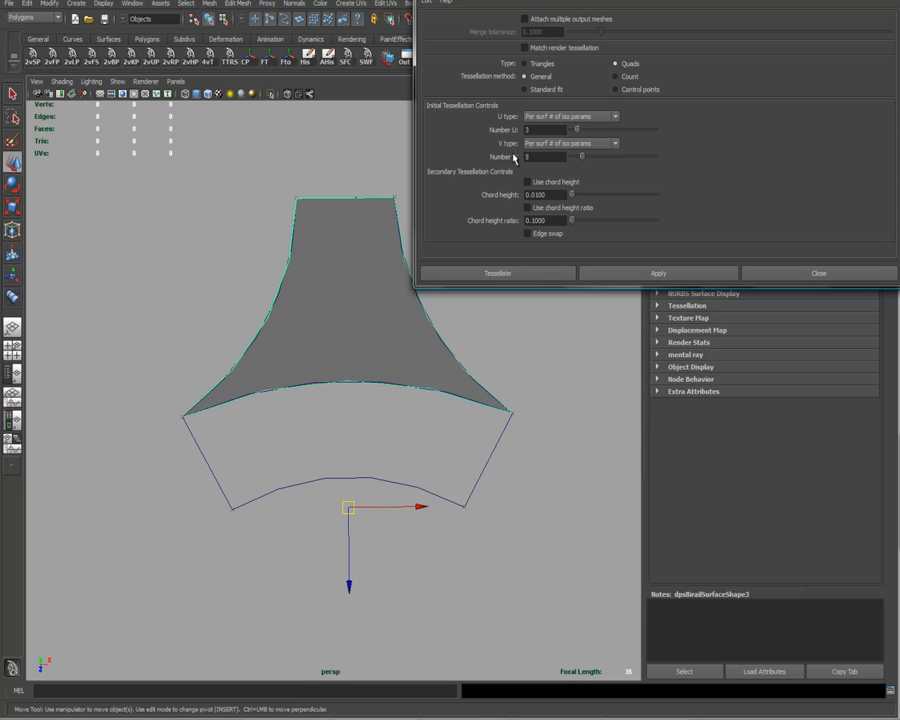
{"action": "left_click", "coordinate": [547, 130]}
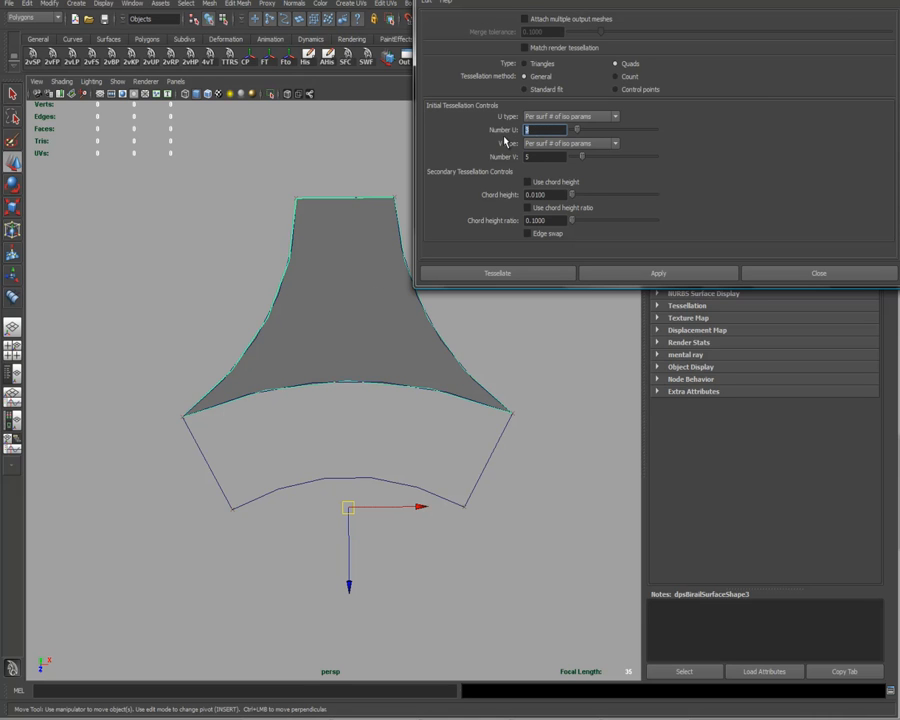
- Set the V iso-params, tessellating the birail surface into a 16-face quad mesh
{"action": "left_click", "coordinate": [545, 157]}
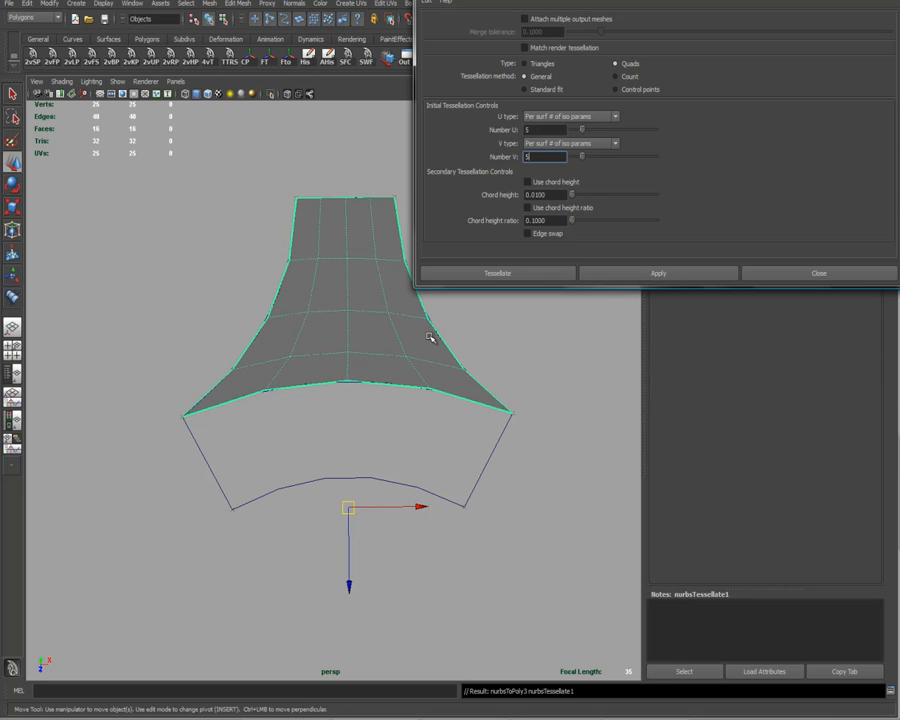
{"action": "mouse_move", "coordinate": [368, 248]}
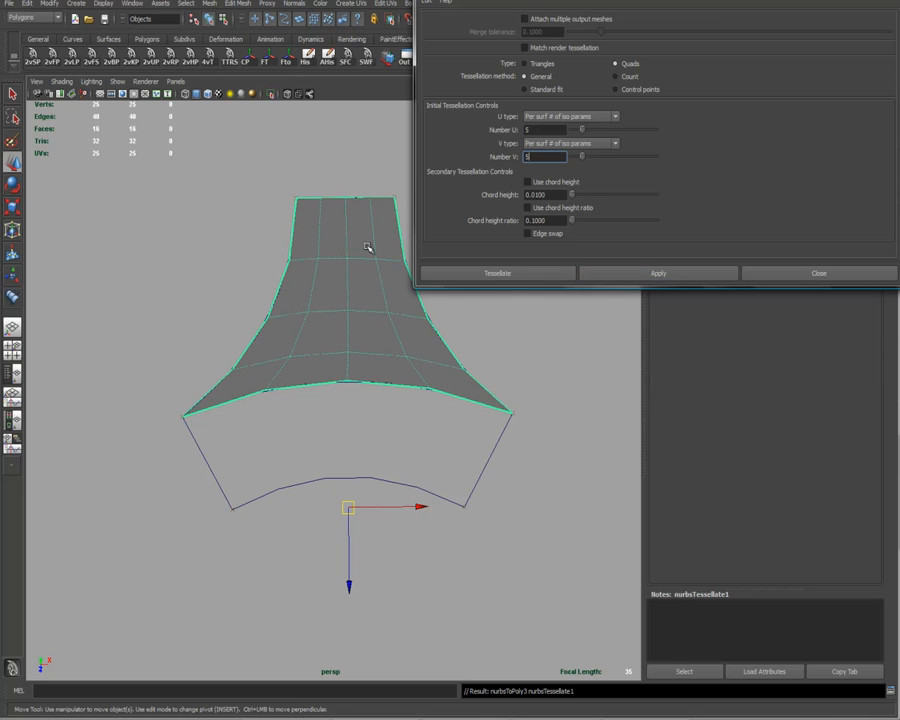
{"action": "mouse_move", "coordinate": [415, 388]}
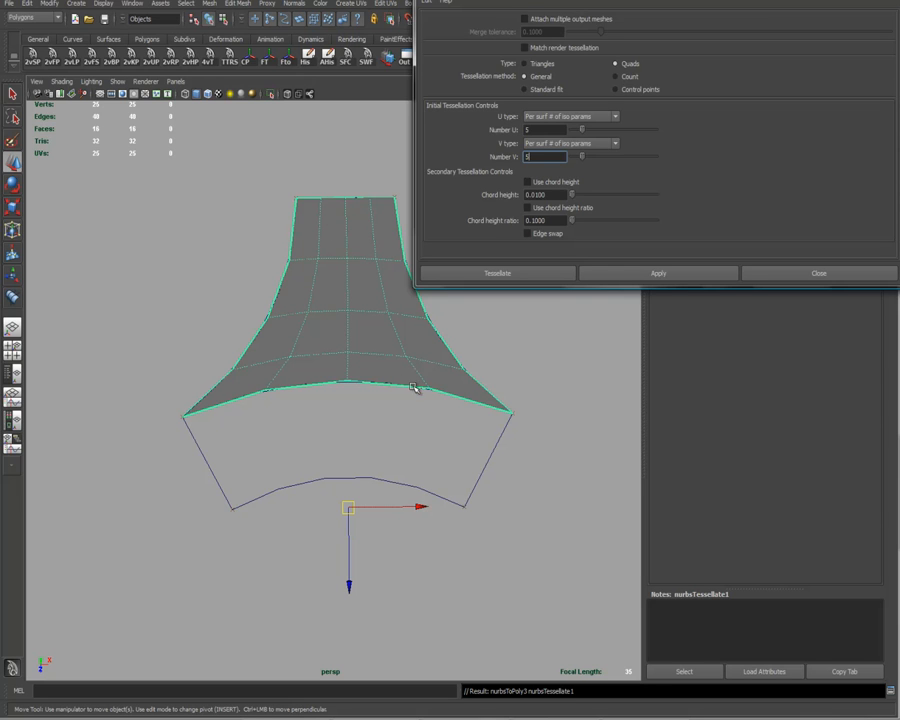
{"action": "mouse_move", "coordinate": [618, 420]}
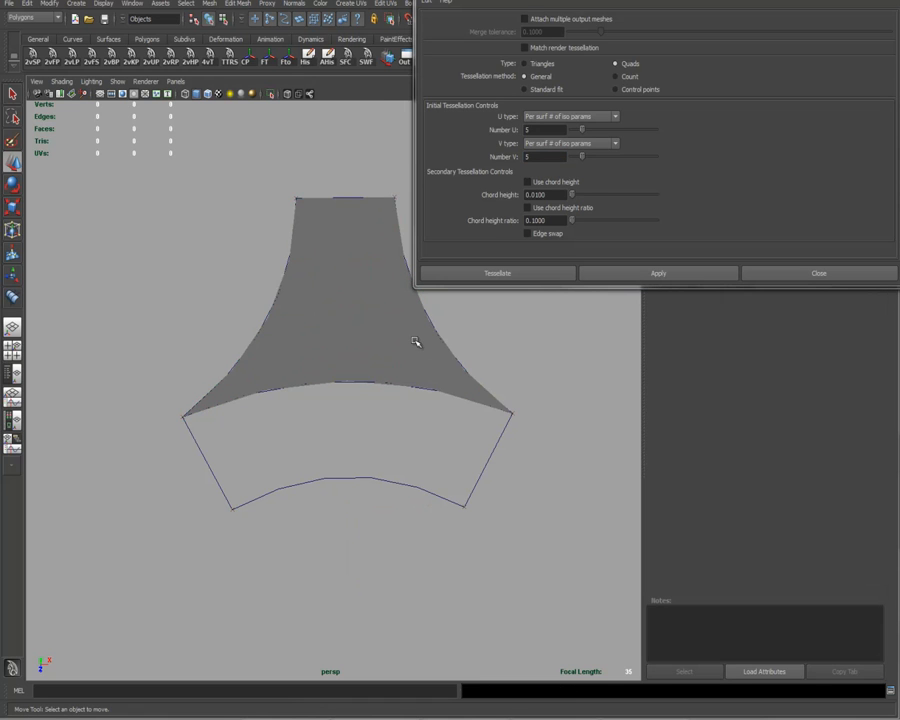
{"action": "left_click", "coordinate": [345, 300]}
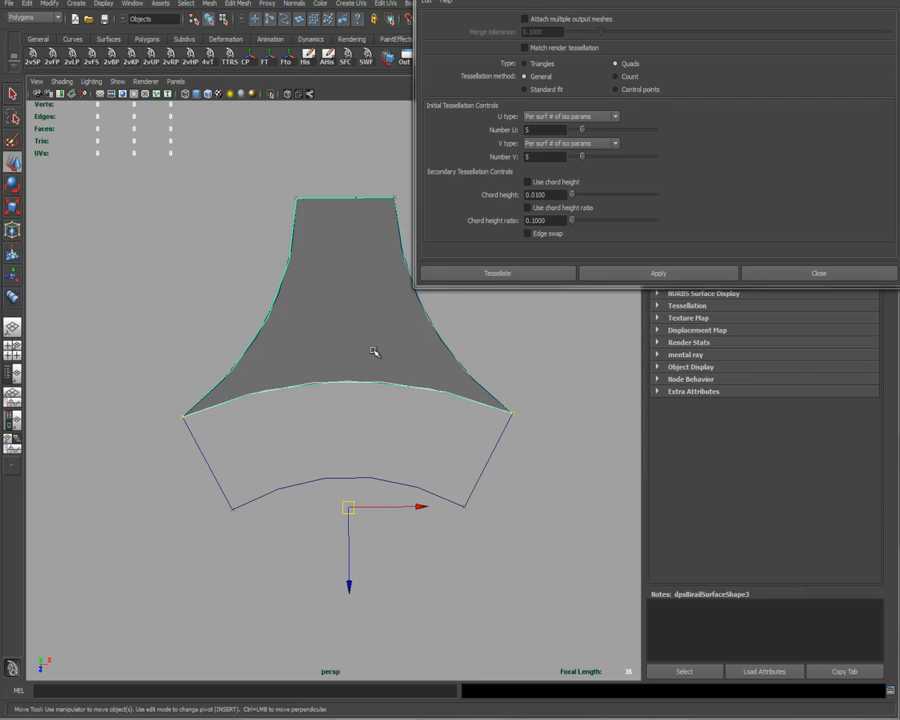
{"action": "right_click", "coordinate": [375, 350]}
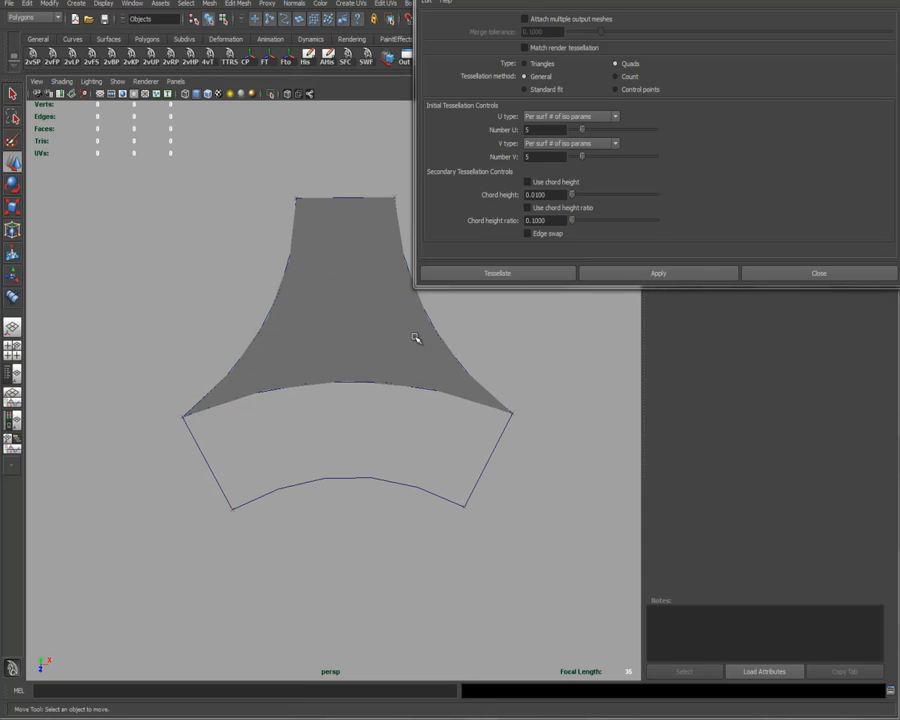
{"action": "left_click", "coordinate": [350, 350]}
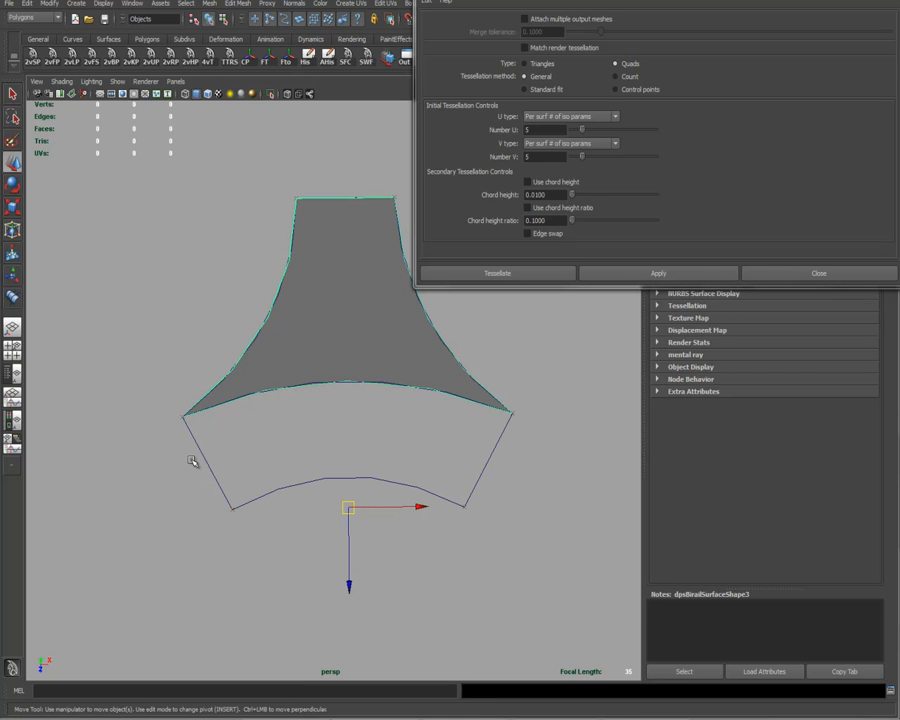
{"action": "mouse_move", "coordinate": [366, 400]}
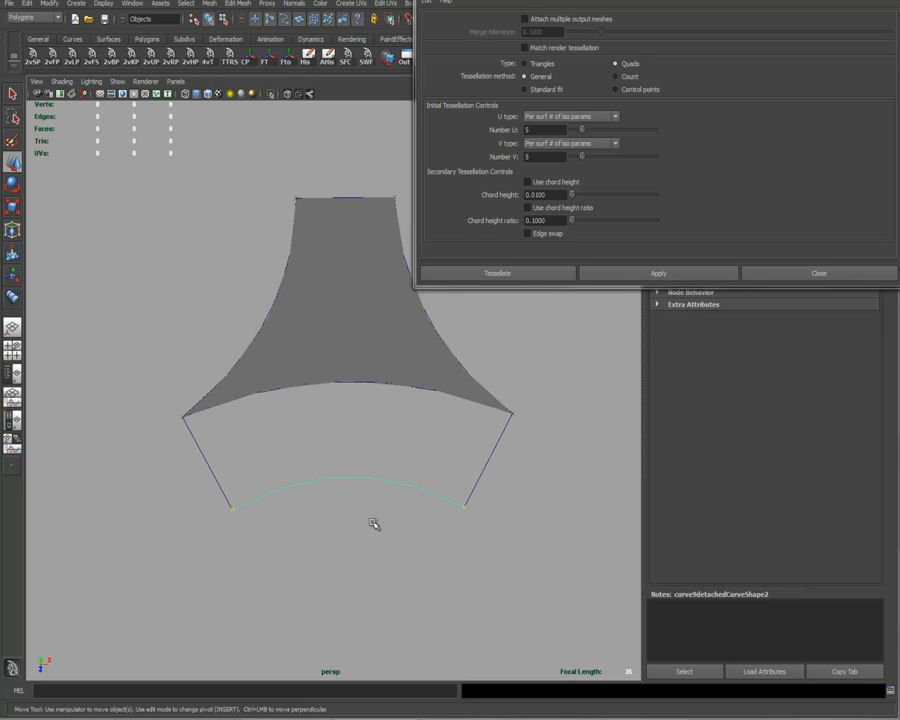
{"action": "mouse_move", "coordinate": [360, 527]}
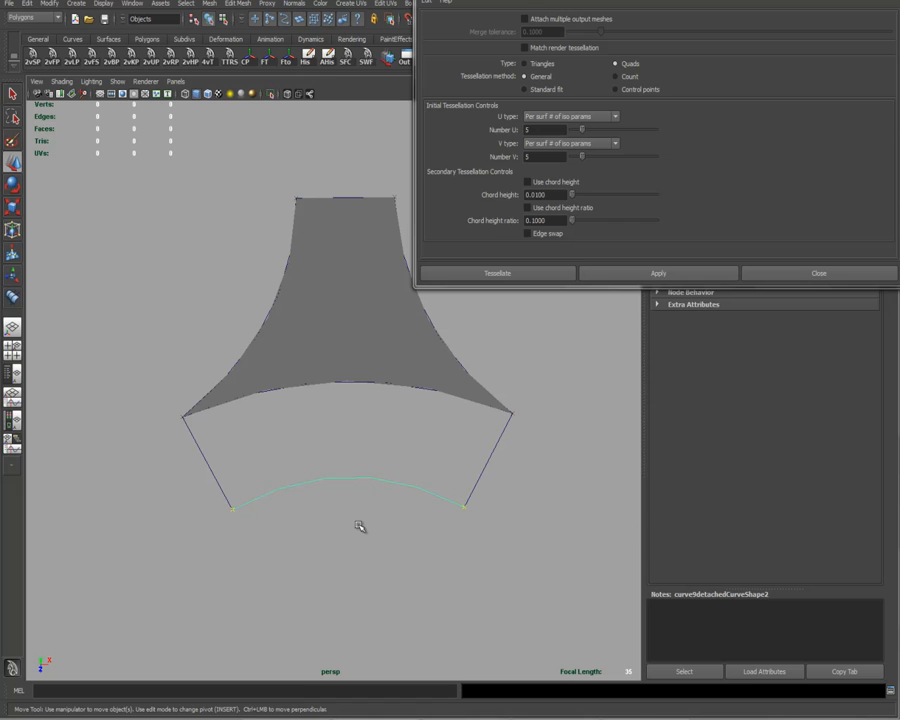
{"action": "mouse_move", "coordinate": [355, 465]}
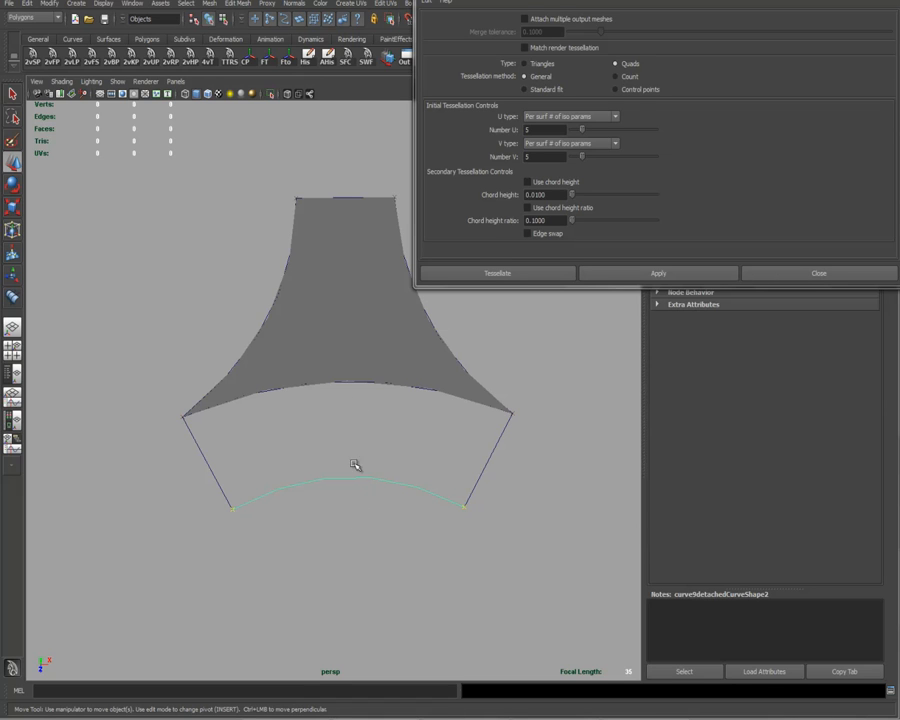
{"action": "mouse_move", "coordinate": [190, 448]}
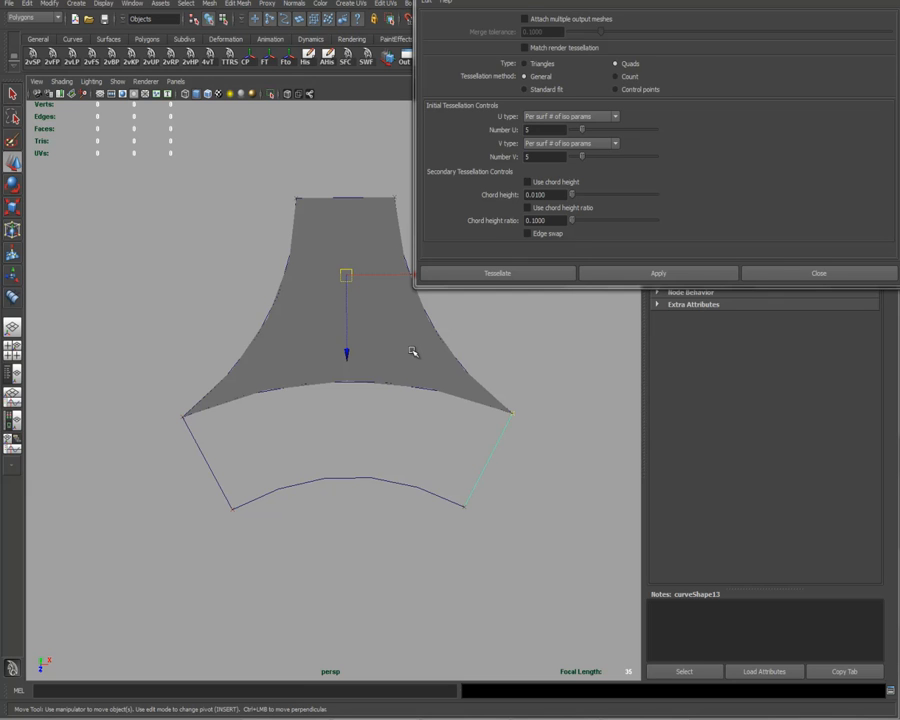
{"action": "mouse_move", "coordinate": [393, 346]}
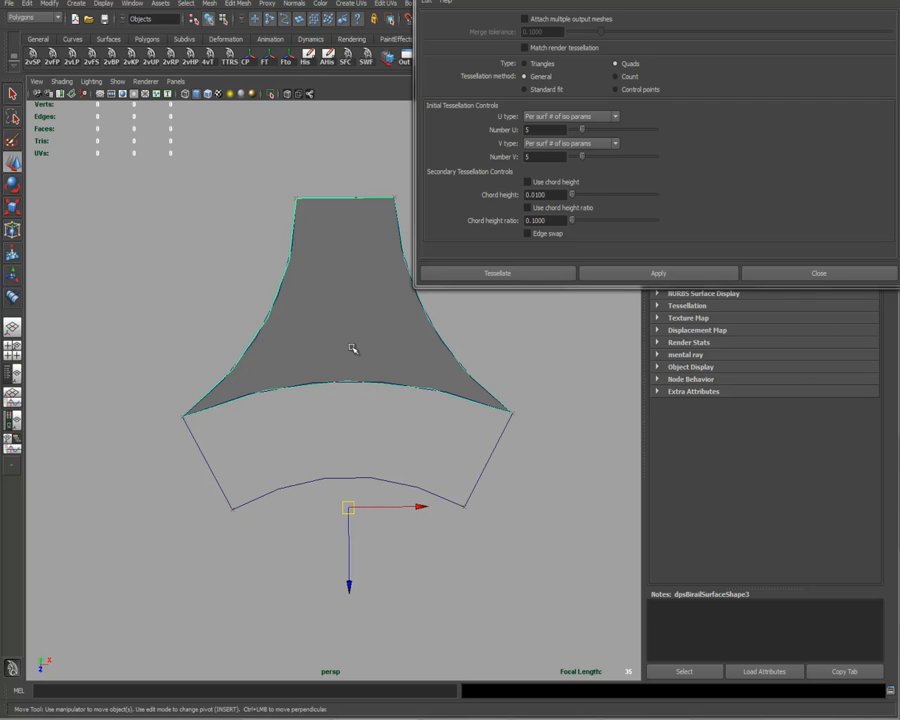
{"action": "mouse_move", "coordinate": [318, 426]}
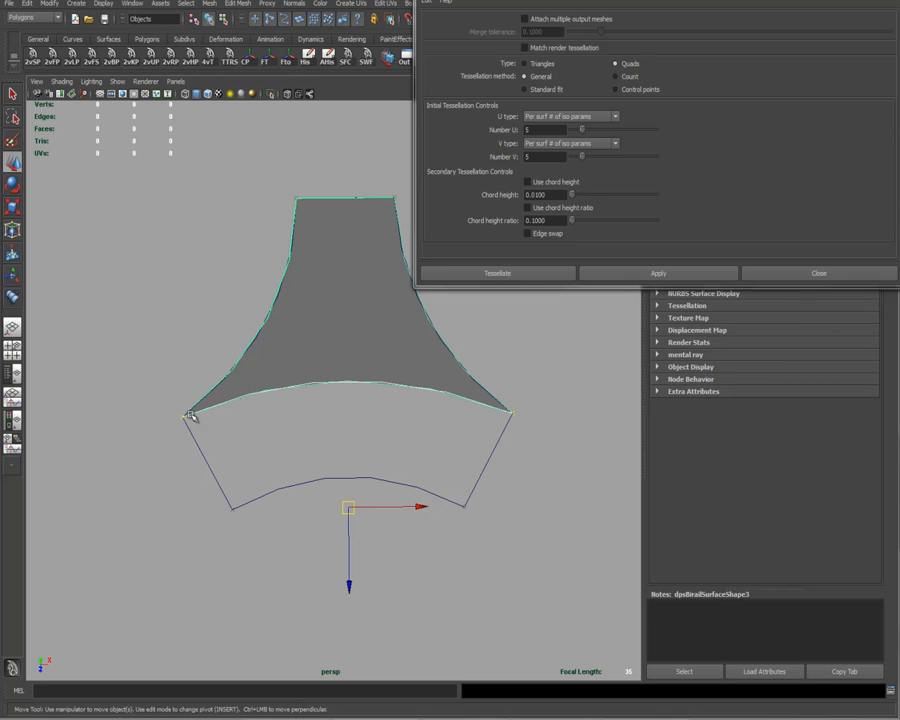
{"action": "mouse_move", "coordinate": [467, 407]}
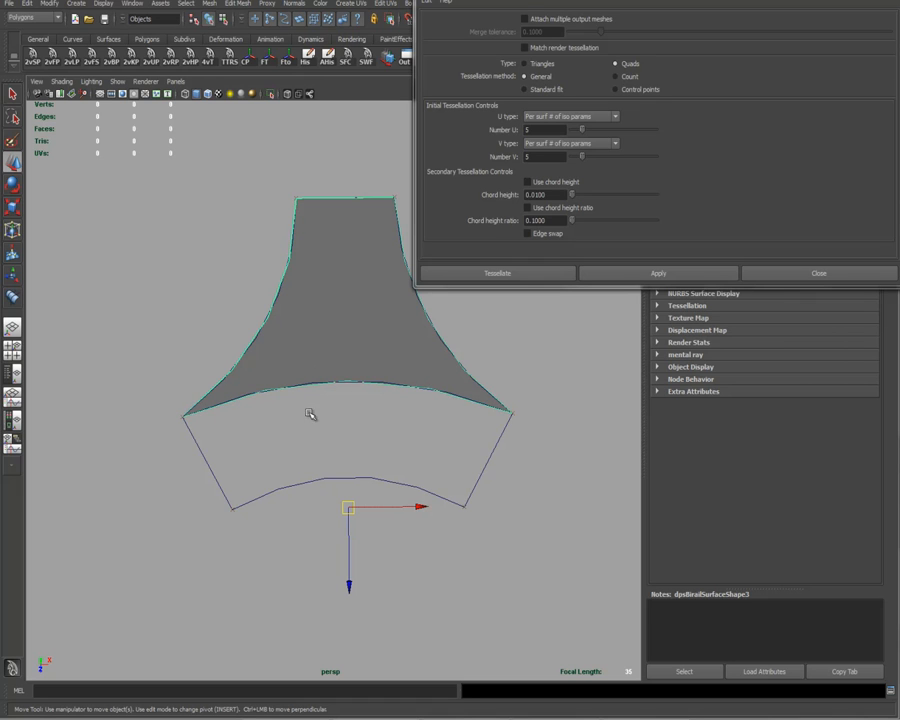
{"action": "mouse_move", "coordinate": [328, 357]}
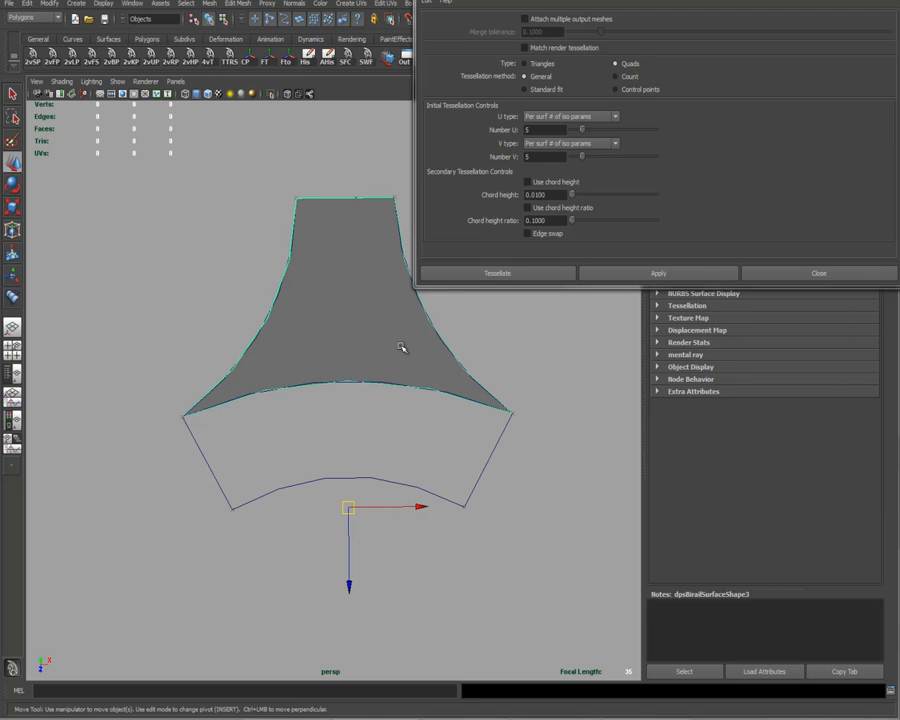
{"action": "mouse_move", "coordinate": [323, 350]}
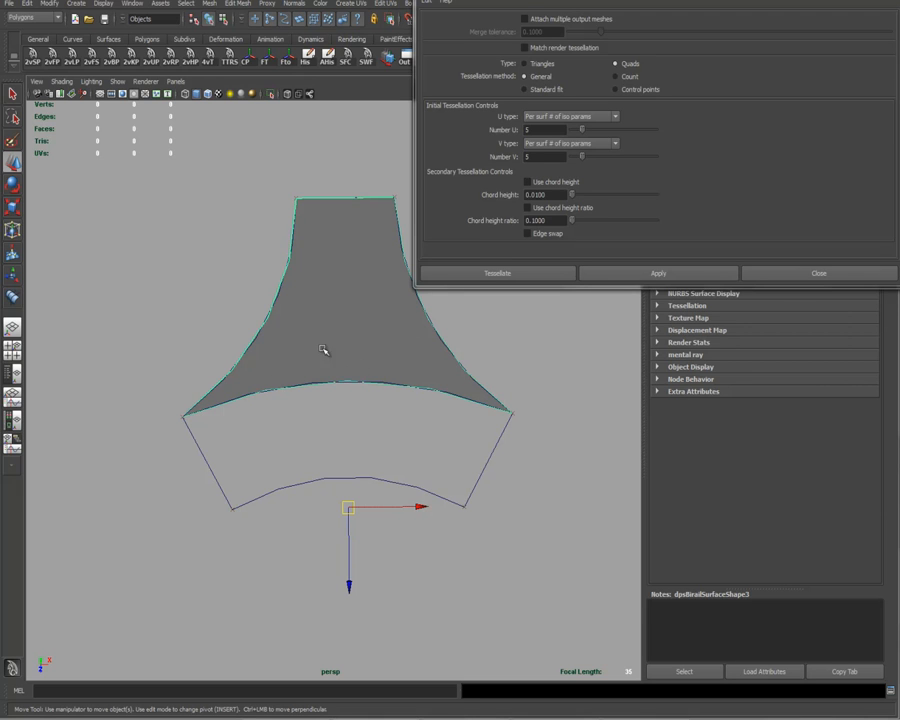
{"action": "mouse_move", "coordinate": [366, 348]}
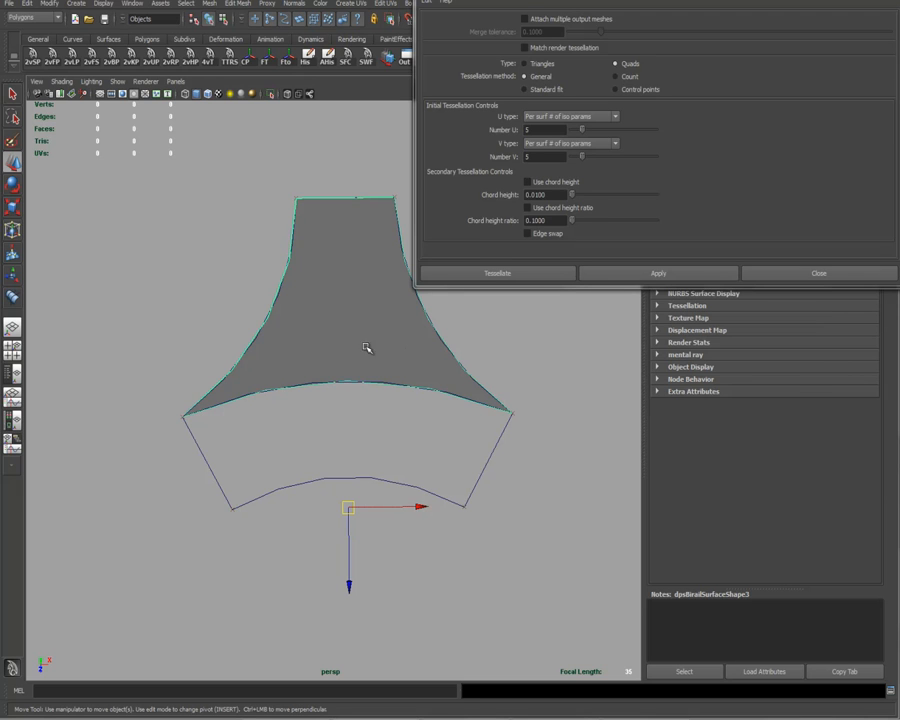
{"action": "mouse_move", "coordinate": [386, 342]}
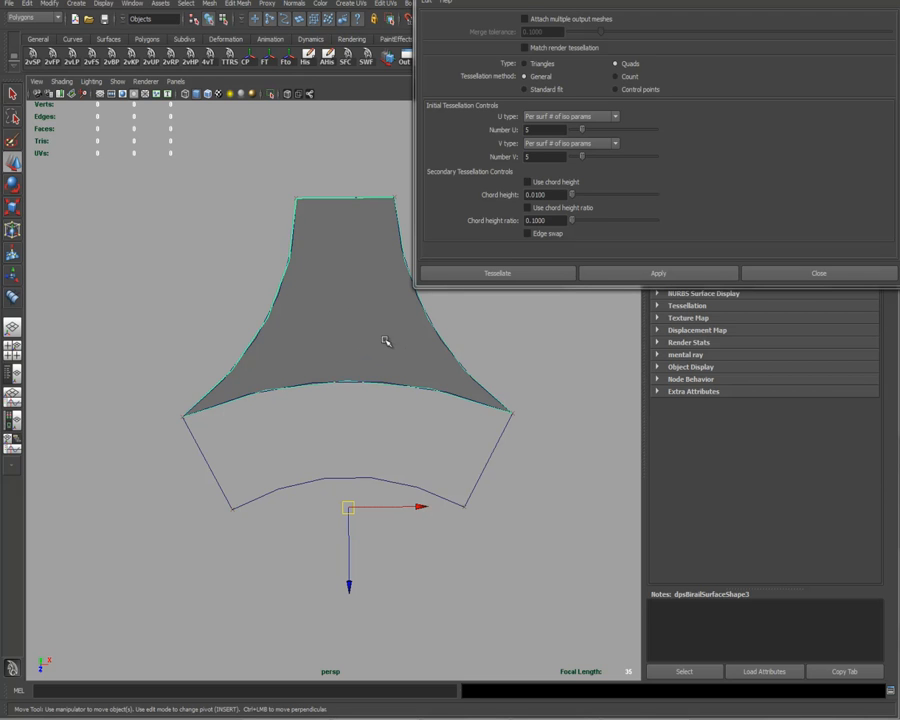
{"action": "mouse_move", "coordinate": [350, 378]}
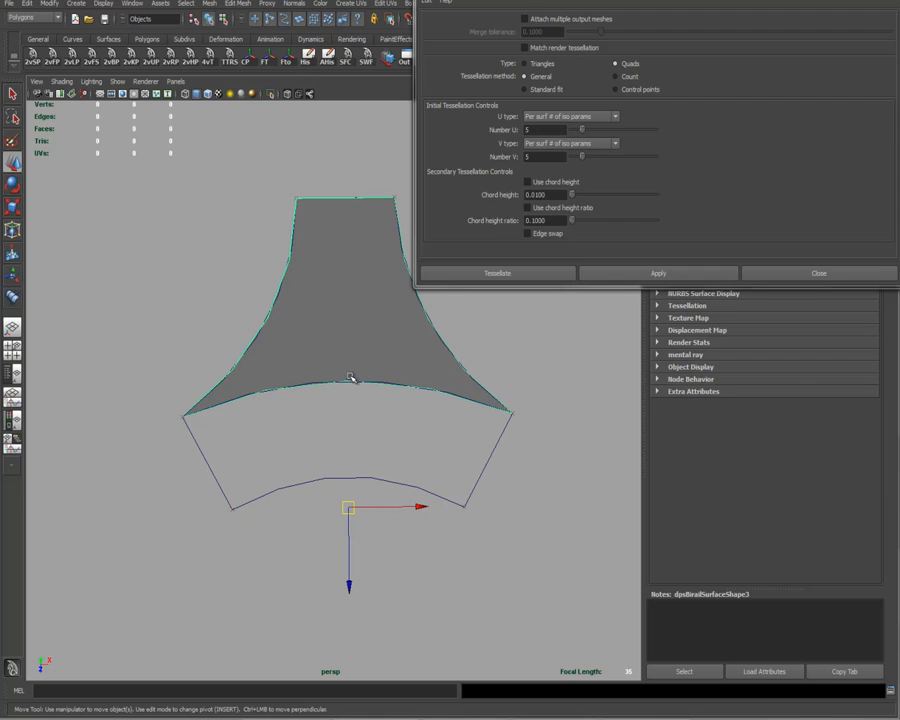
{"action": "mouse_move", "coordinate": [537, 372]}
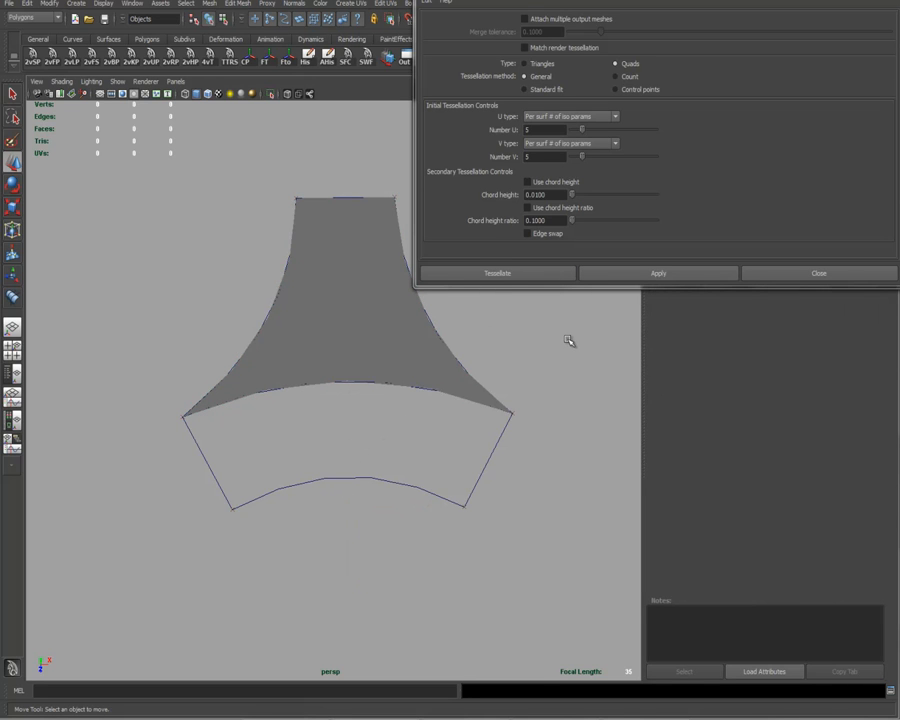
{"action": "mouse_move", "coordinate": [372, 491]}
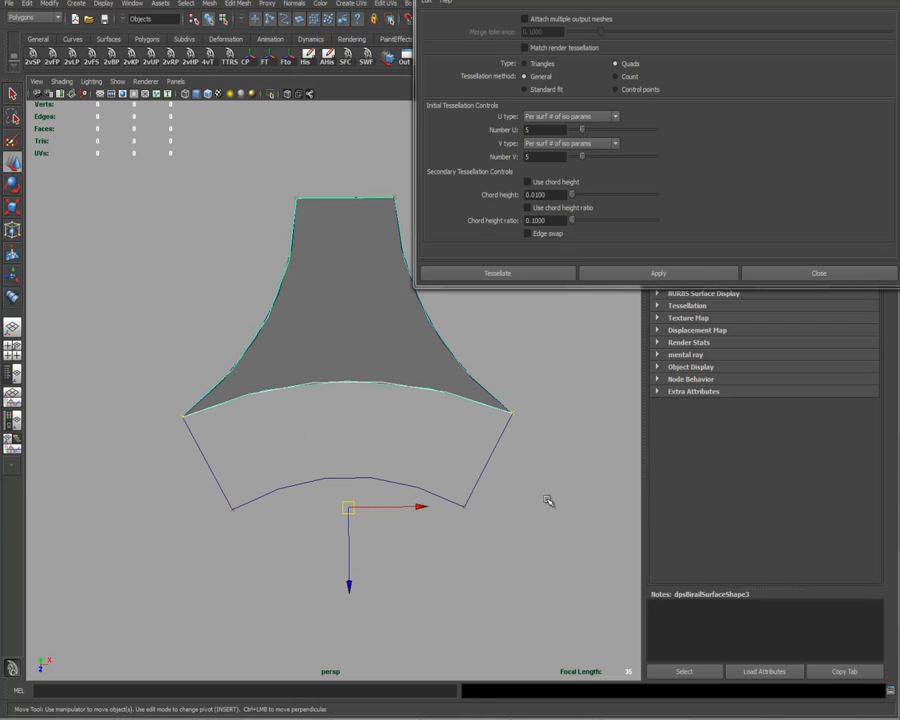
{"action": "mouse_move", "coordinate": [518, 520]}
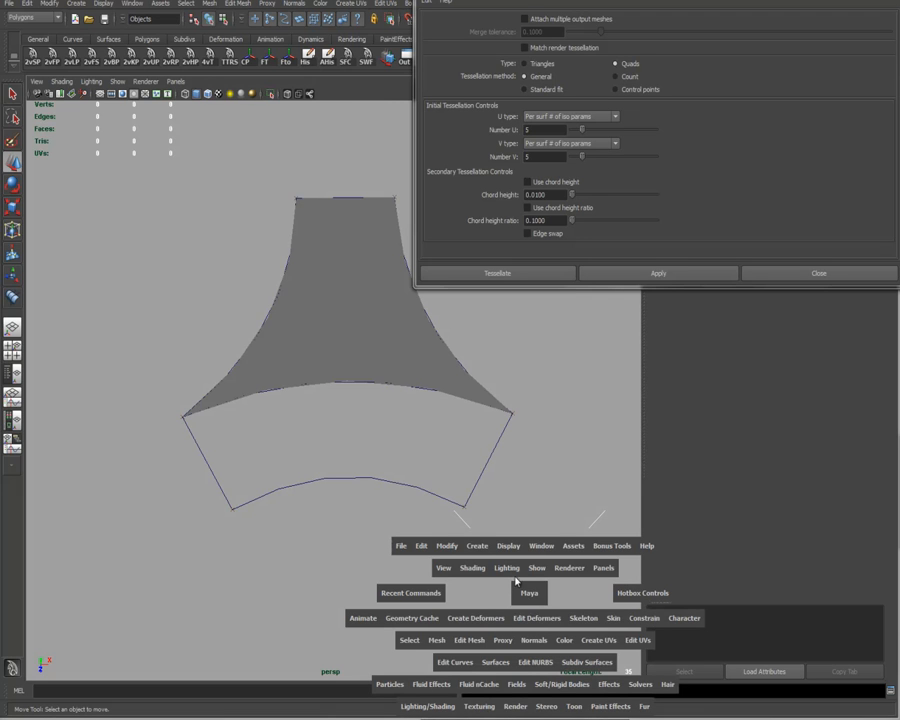
{"action": "mouse_move", "coordinate": [501, 661]}
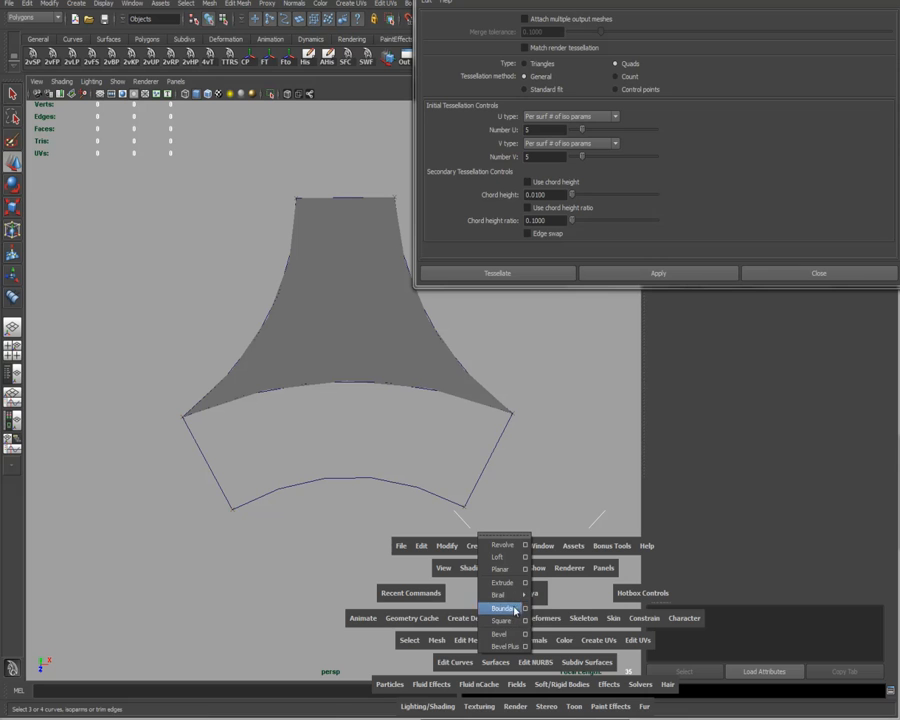
- Reopen the Birail 2 options with polygon quad output and set Number U to 3
{"action": "left_click", "coordinate": [502, 594]}
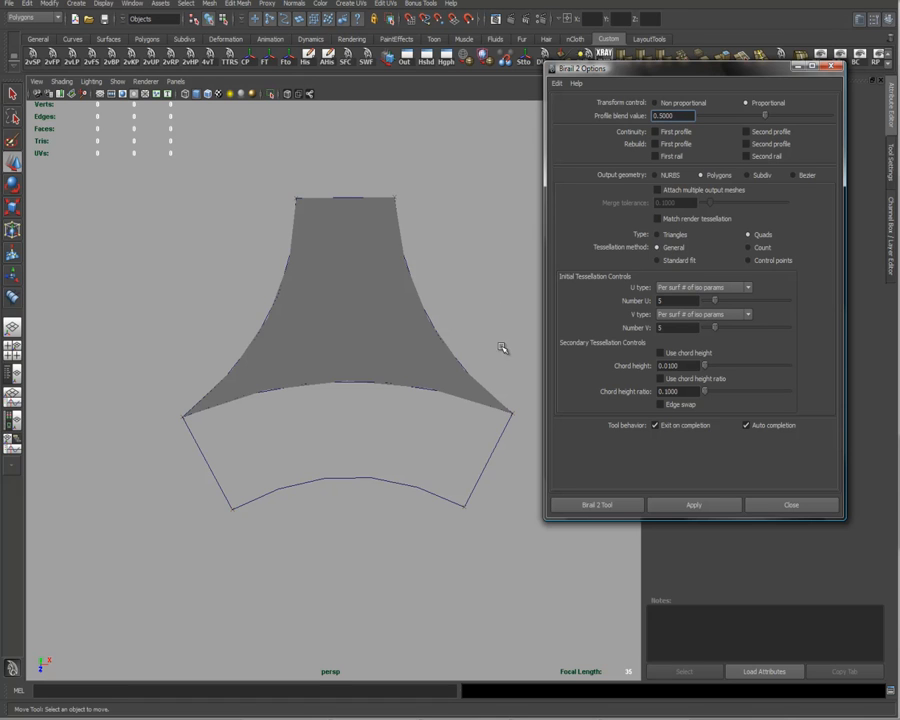
{"action": "mouse_move", "coordinate": [632, 278]}
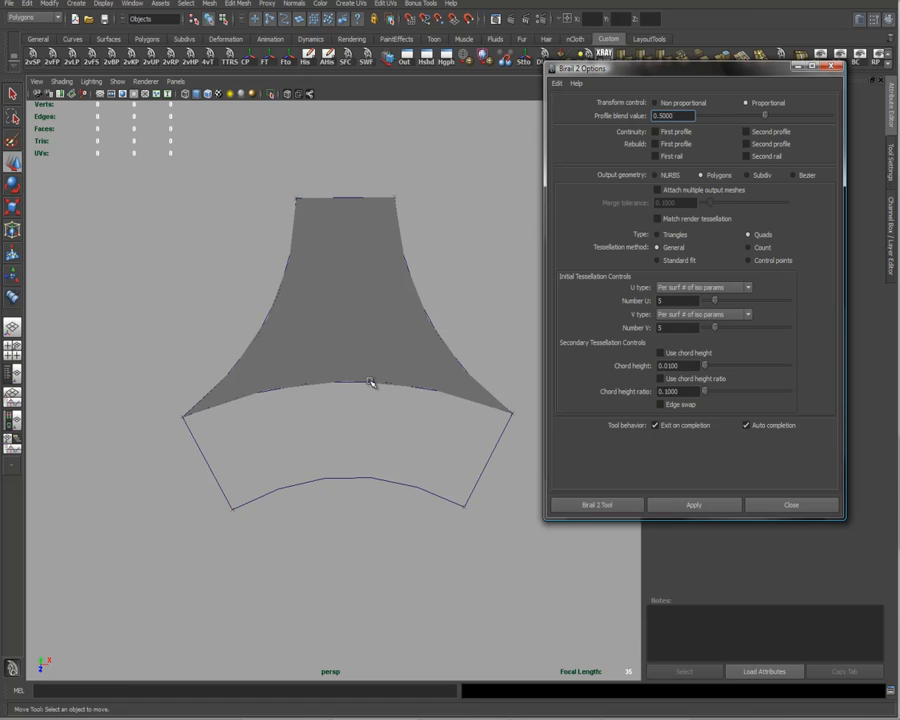
{"action": "mouse_move", "coordinate": [240, 427]}
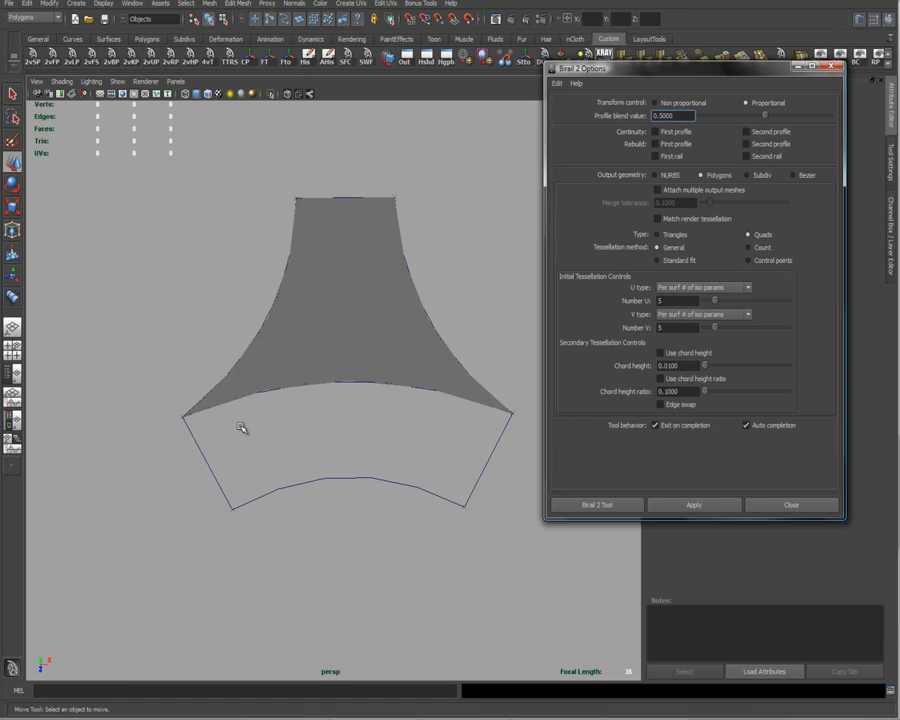
{"action": "mouse_move", "coordinate": [472, 430]}
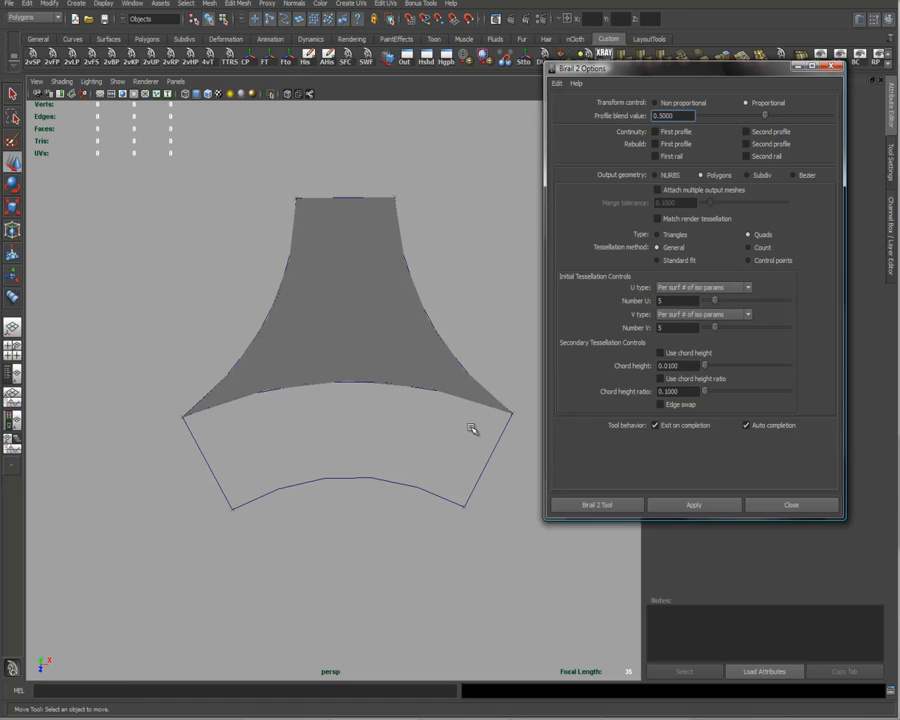
{"action": "left_click", "coordinate": [678, 300]}
{"action": "type", "text": "3"}
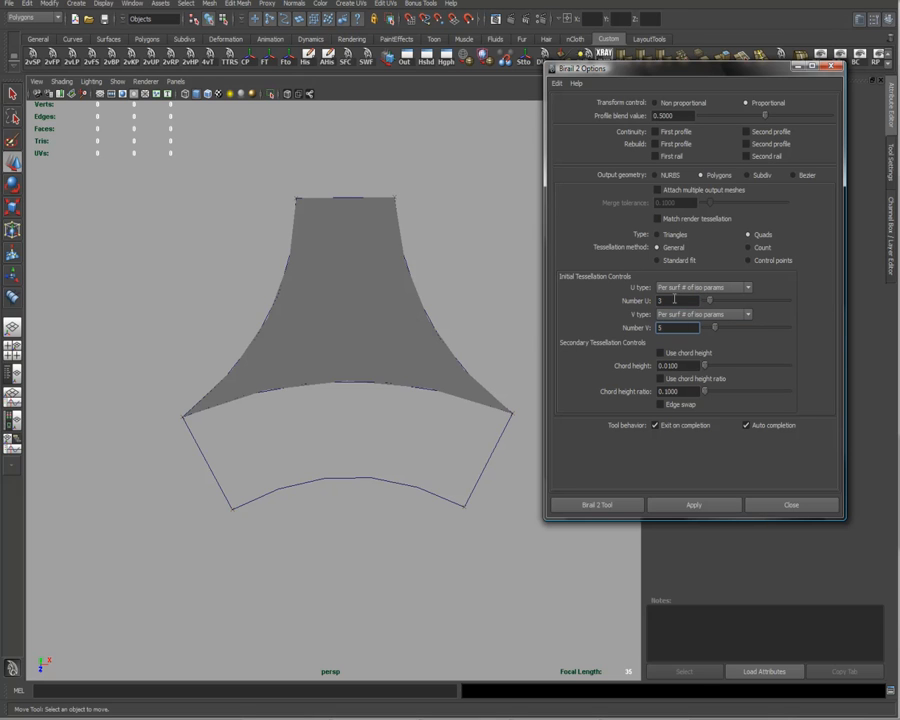
{"action": "mouse_move", "coordinate": [399, 458]}
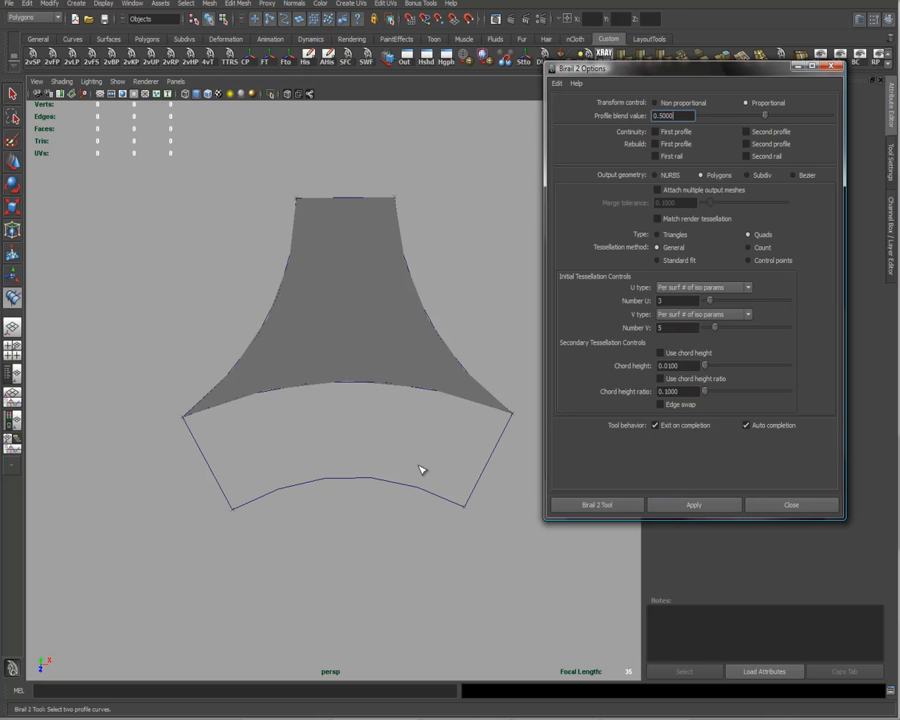
{"action": "mouse_move", "coordinate": [88, 687]}
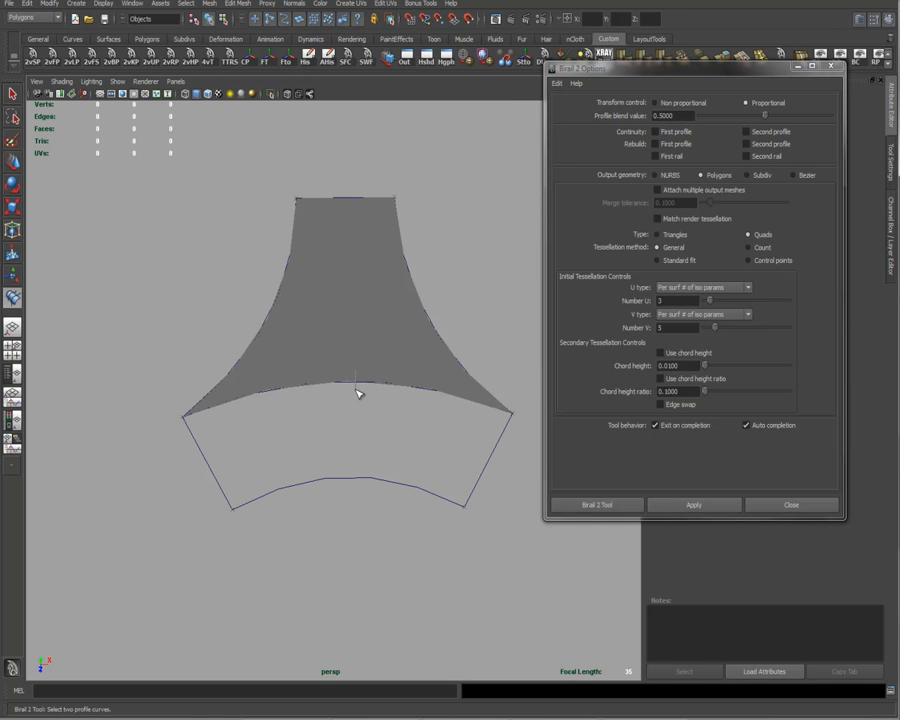
- Pick the lower band's profile and rail curves for an 8-face quad surface, then close options
{"action": "left_click", "coordinate": [350, 385]}
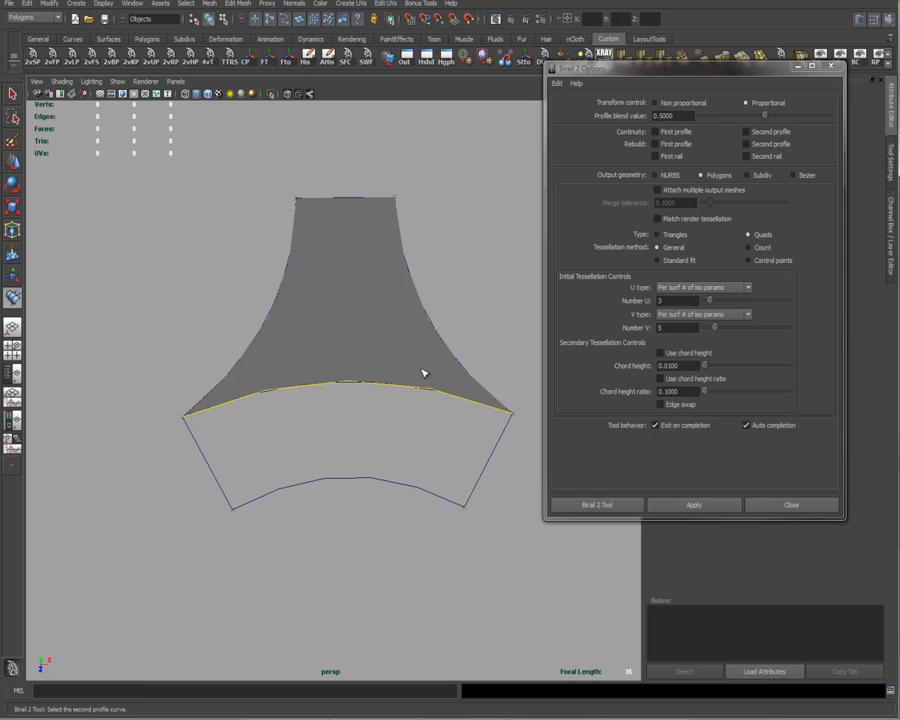
{"action": "mouse_move", "coordinate": [345, 377]}
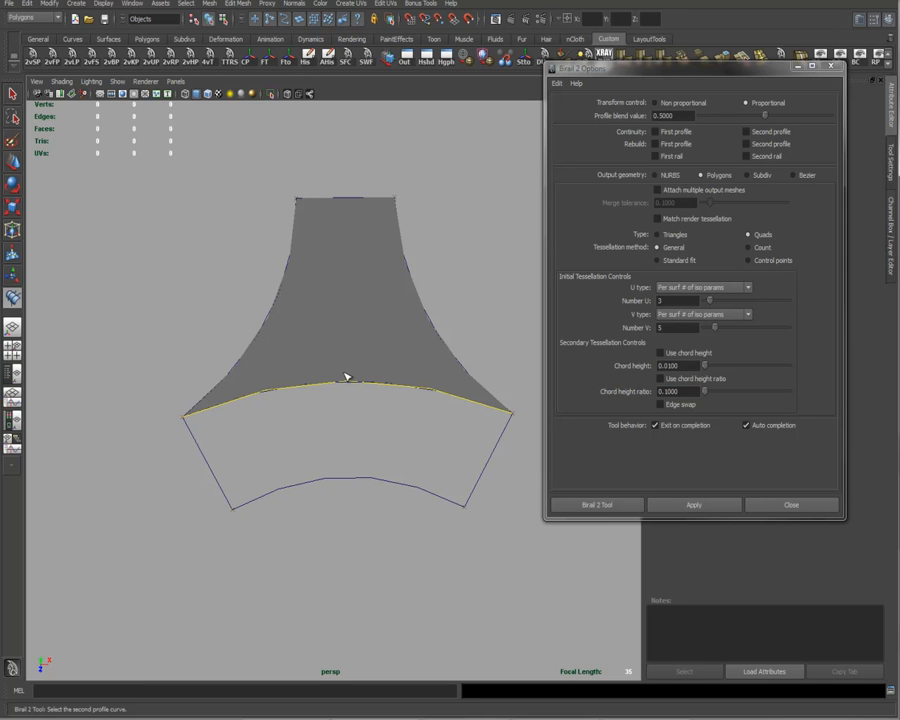
{"action": "mouse_move", "coordinate": [195, 446]}
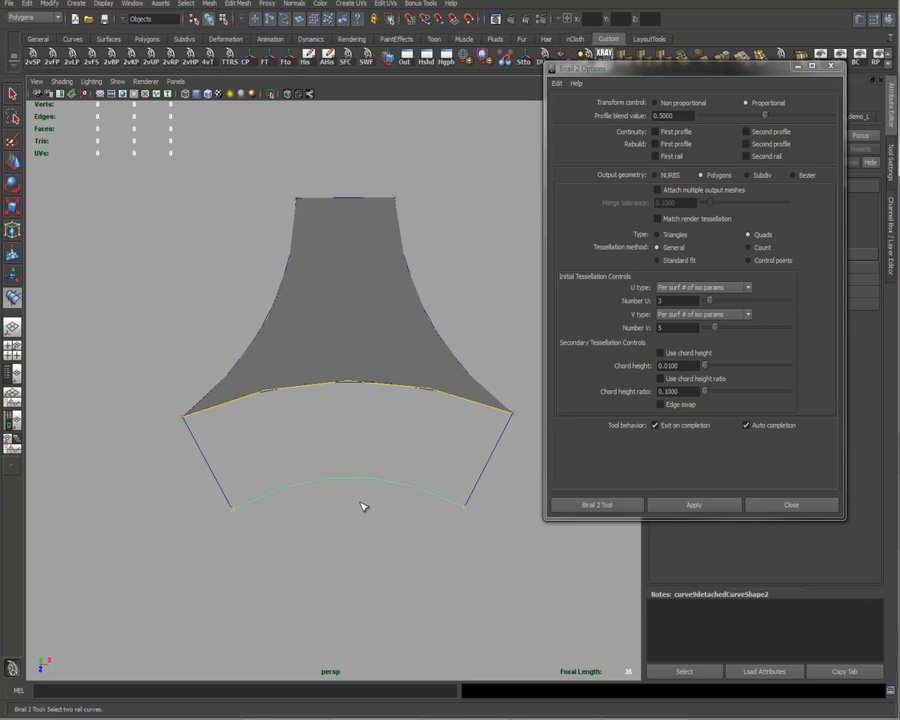
{"action": "mouse_move", "coordinate": [458, 513]}
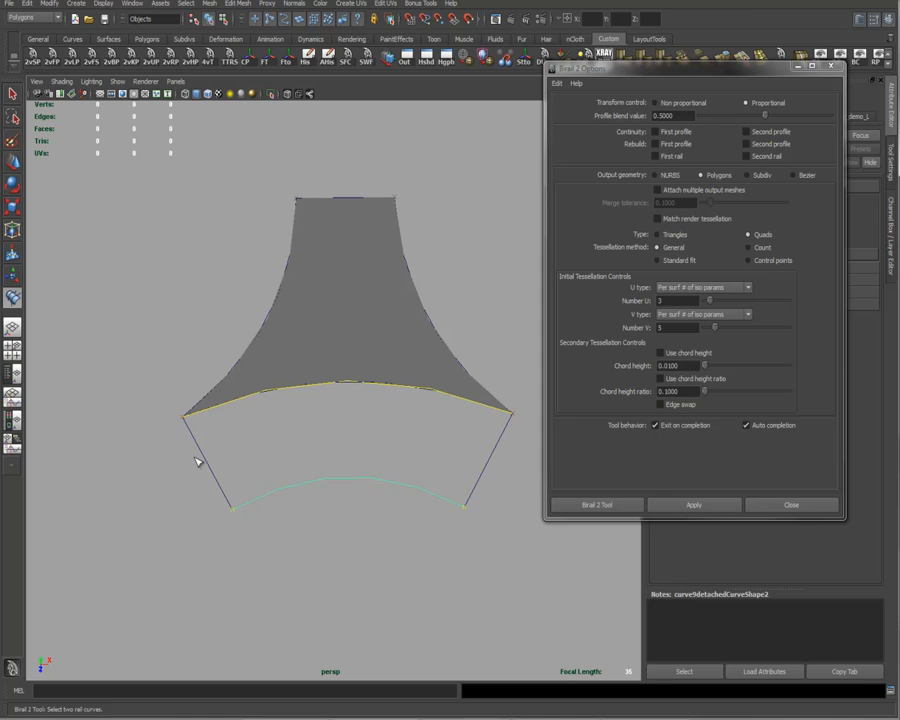
{"action": "left_click", "coordinate": [694, 504]}
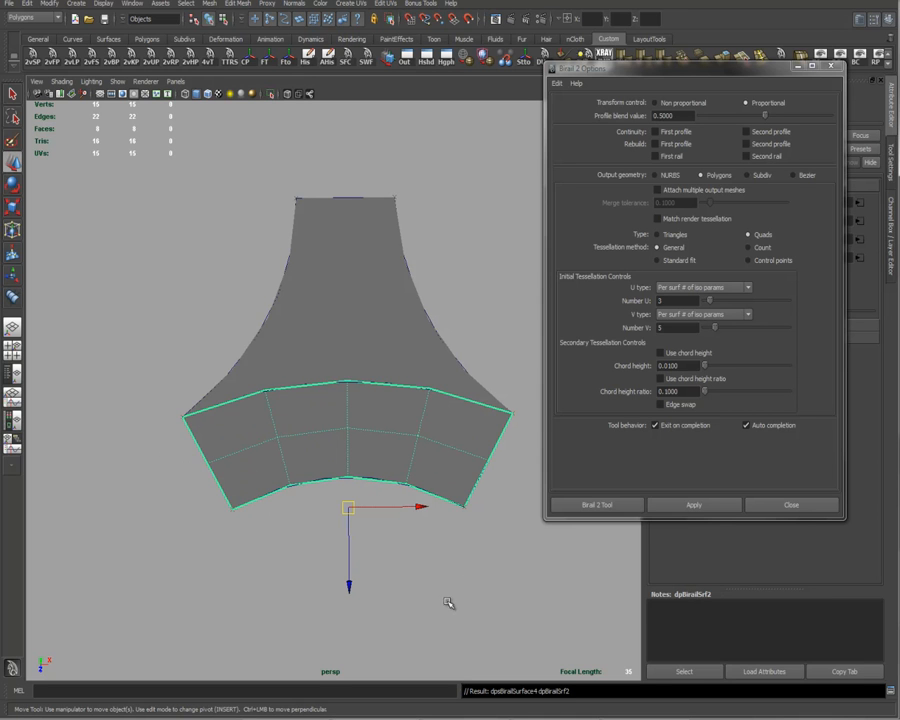
{"action": "mouse_move", "coordinate": [510, 454]}
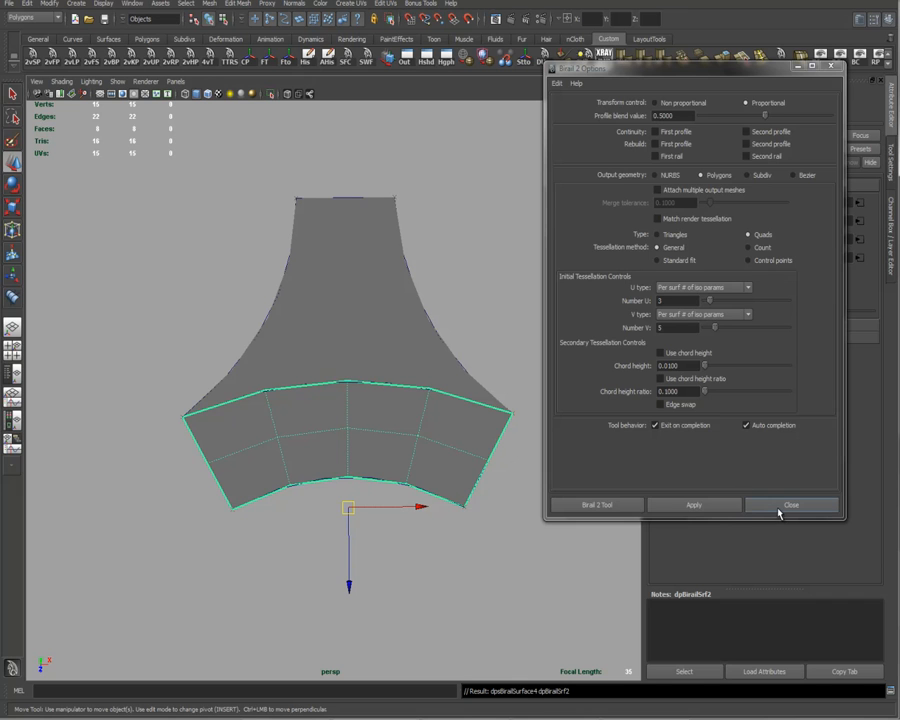
{"action": "left_click", "coordinate": [791, 504]}
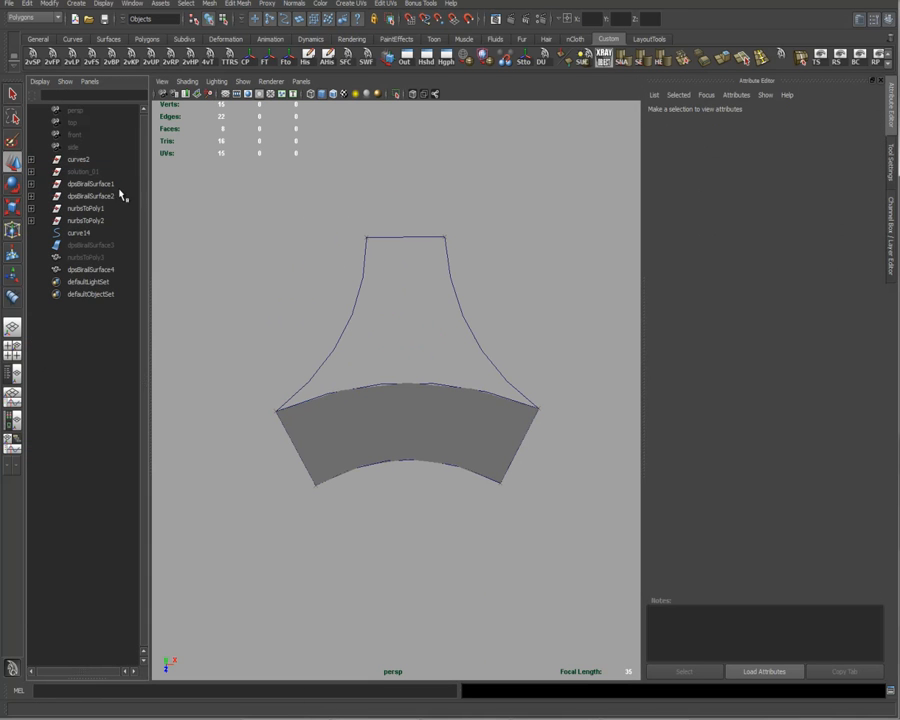
- Unhide nurbsToPoly3 and combine the polygon pieces into one merged 24-face mesh
{"action": "left_click", "coordinate": [88, 257]}
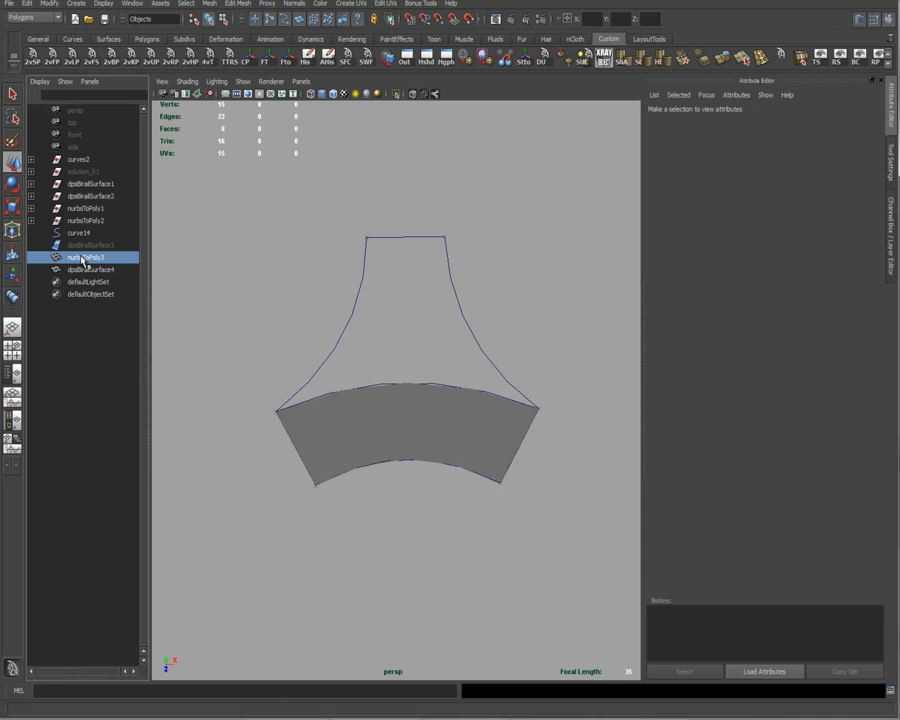
{"action": "left_click", "coordinate": [84, 257]}
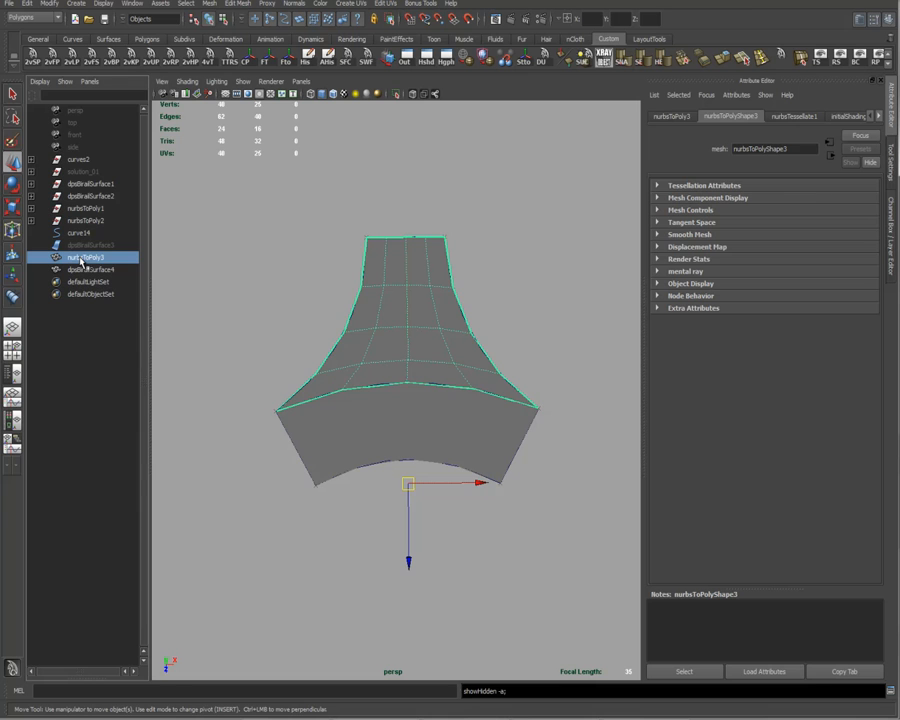
{"action": "left_click", "coordinate": [90, 269]}
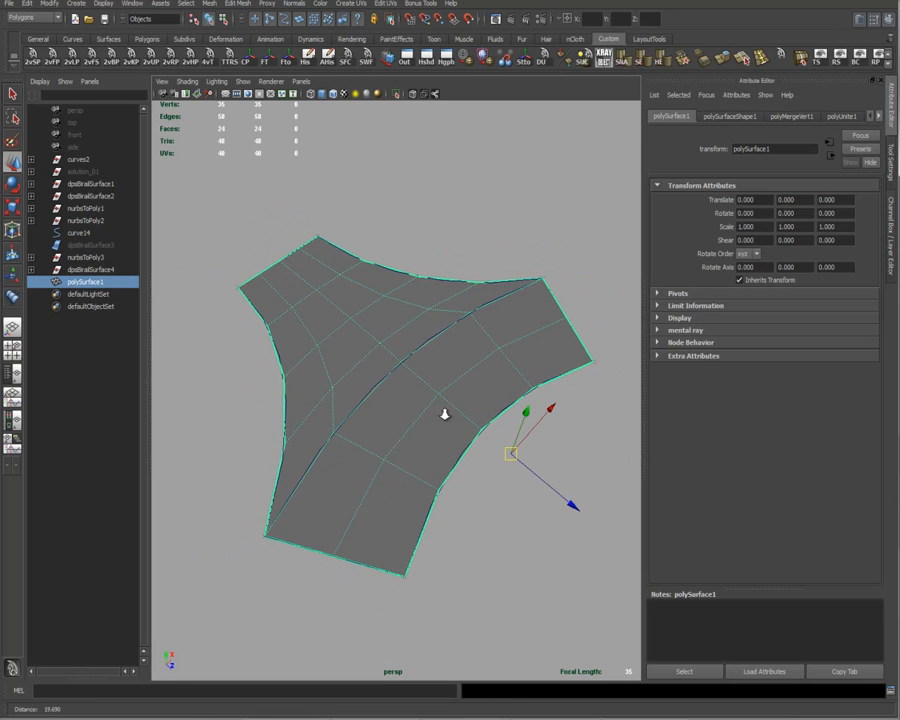
{"action": "mouse_move", "coordinate": [357, 381]}
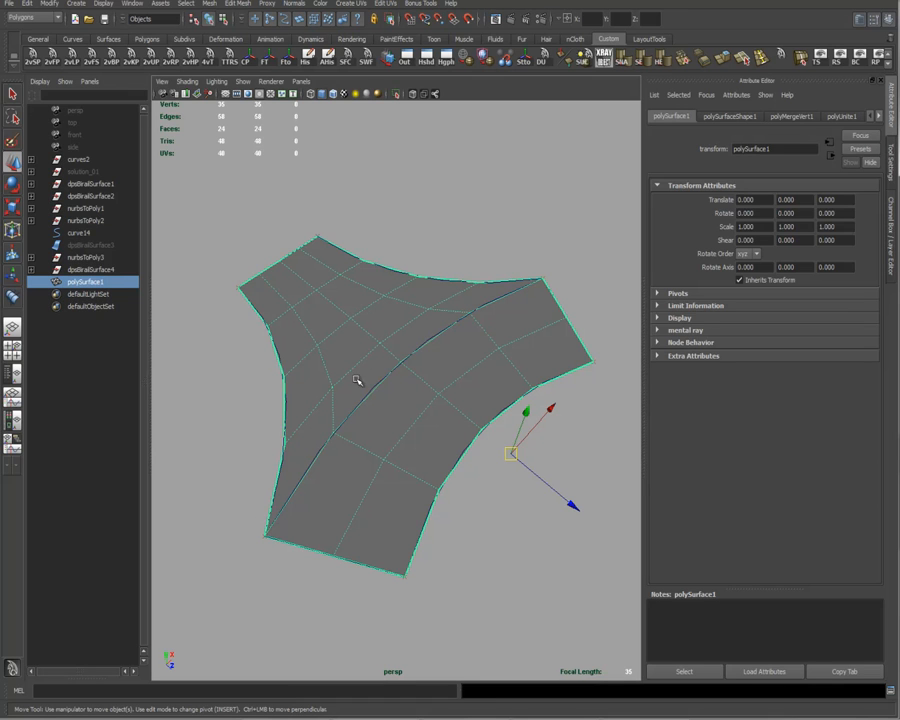
{"action": "mouse_move", "coordinate": [534, 295]}
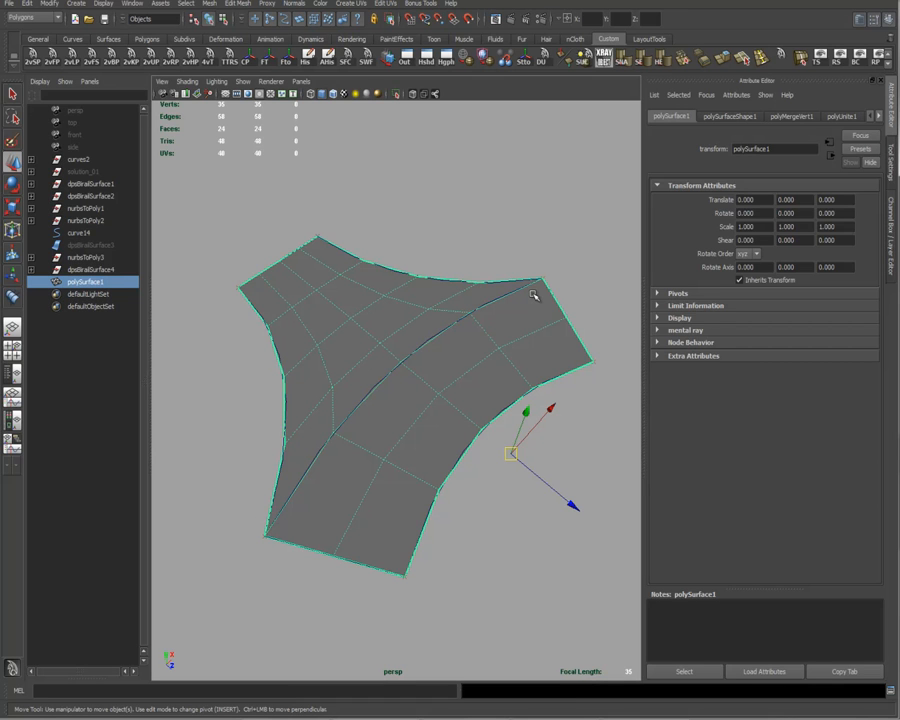
{"action": "mouse_move", "coordinate": [467, 322]}
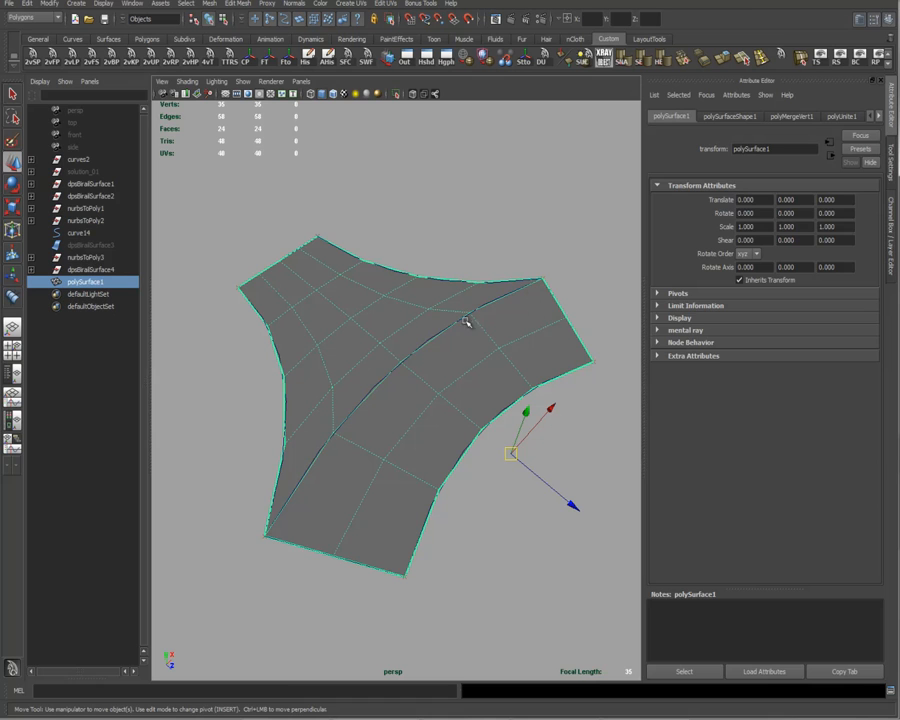
{"action": "mouse_move", "coordinate": [366, 263]}
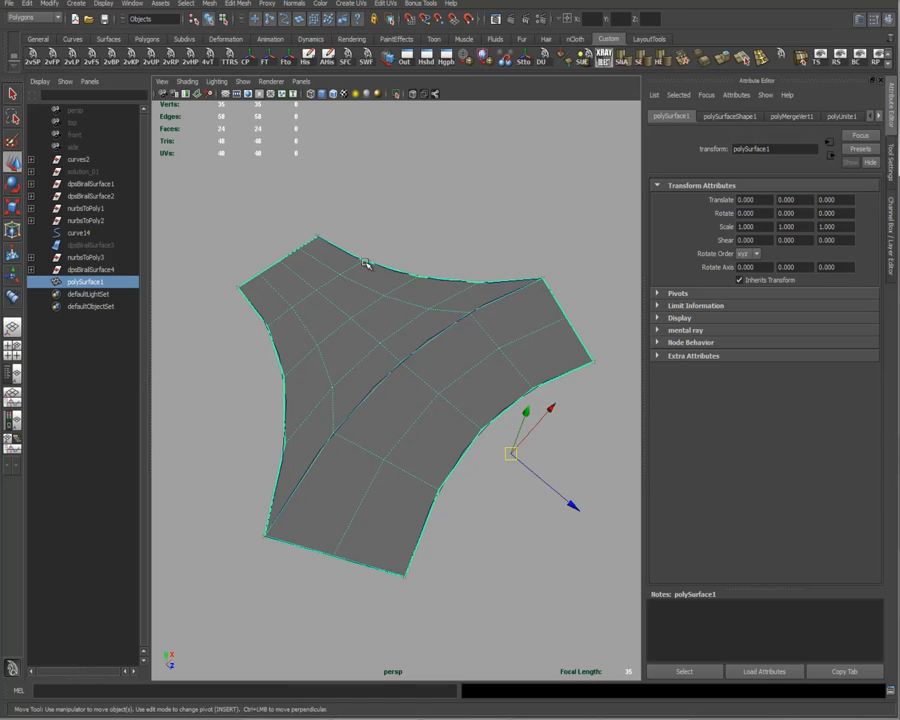
{"action": "mouse_move", "coordinate": [446, 379]}
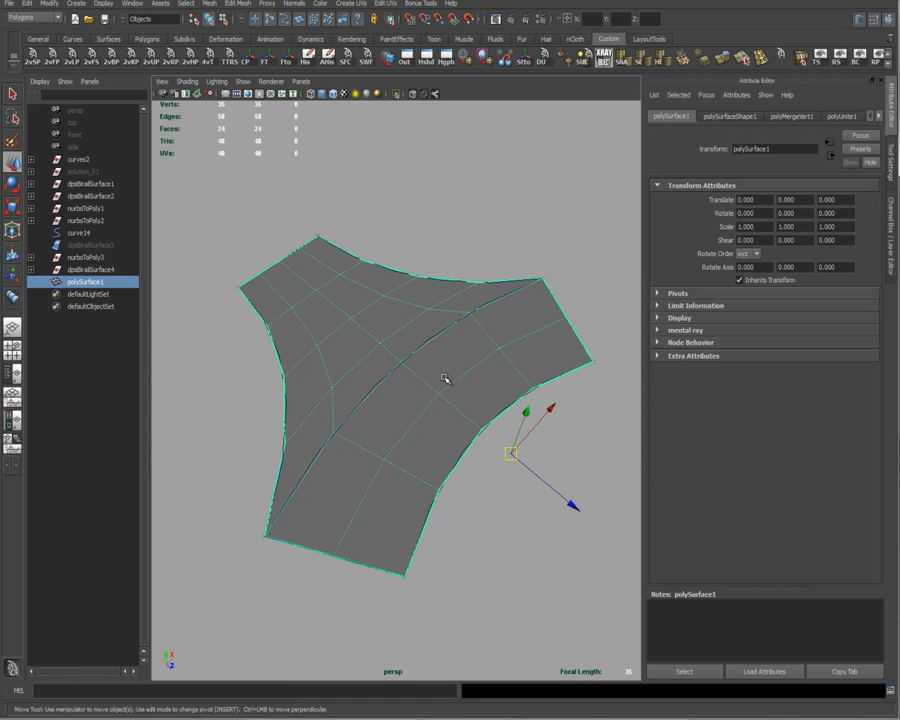
{"action": "mouse_move", "coordinate": [410, 362]}
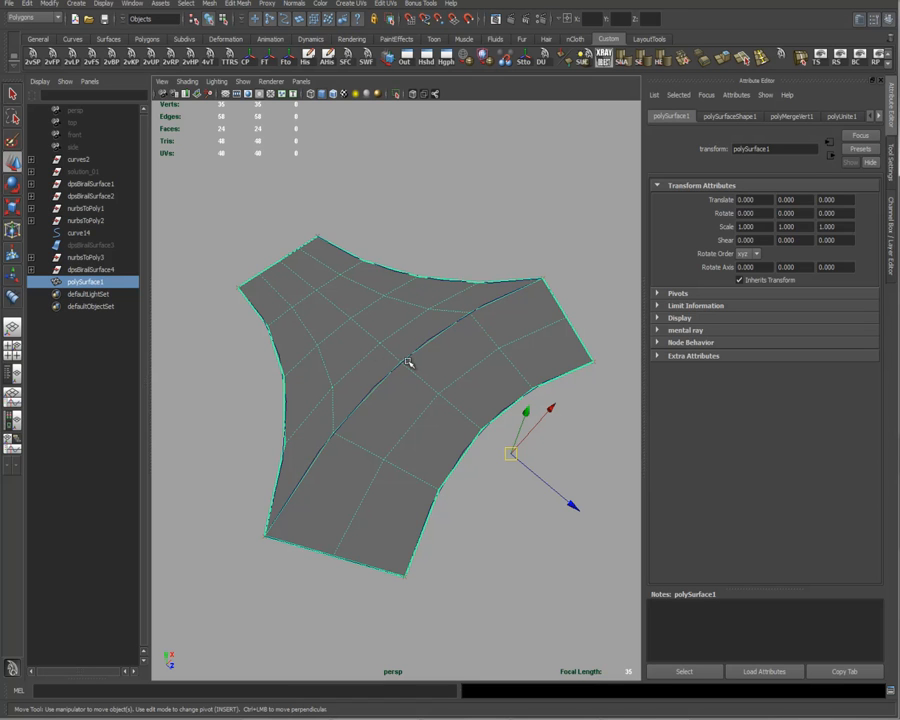
{"action": "mouse_move", "coordinate": [343, 337]}
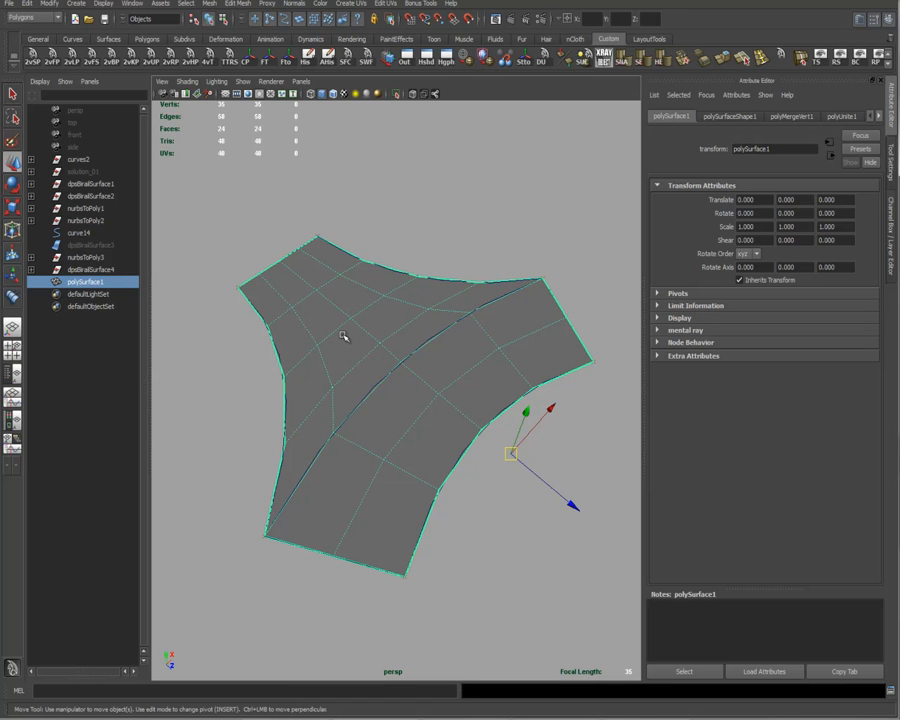
{"action": "mouse_move", "coordinate": [378, 350]}
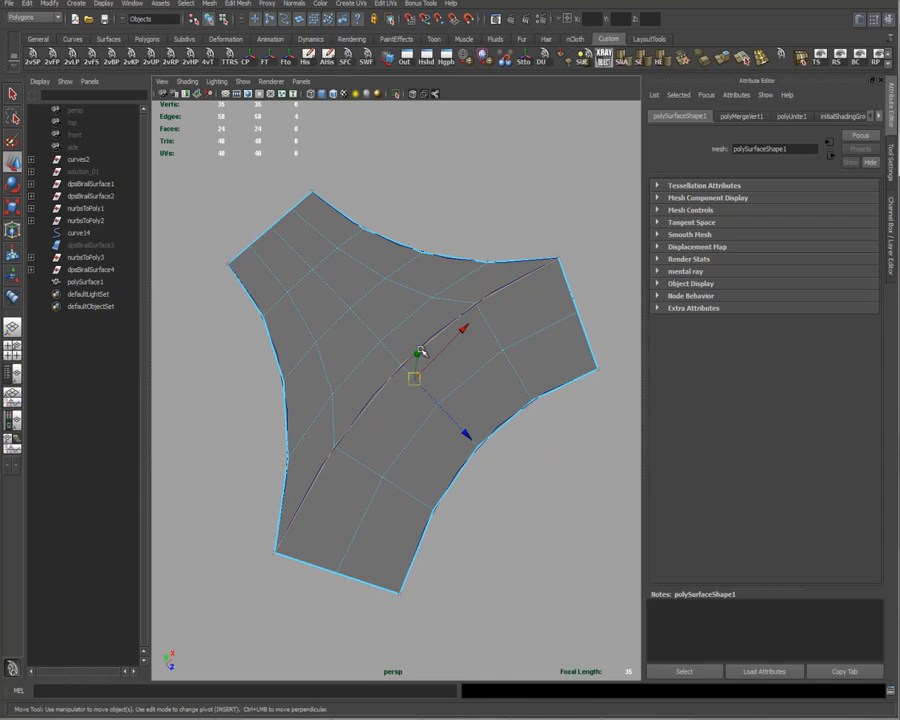
- Add offset edge loops beside the seam and smooth the mesh to 512 faces
{"action": "right_click", "coordinate": [420, 350]}
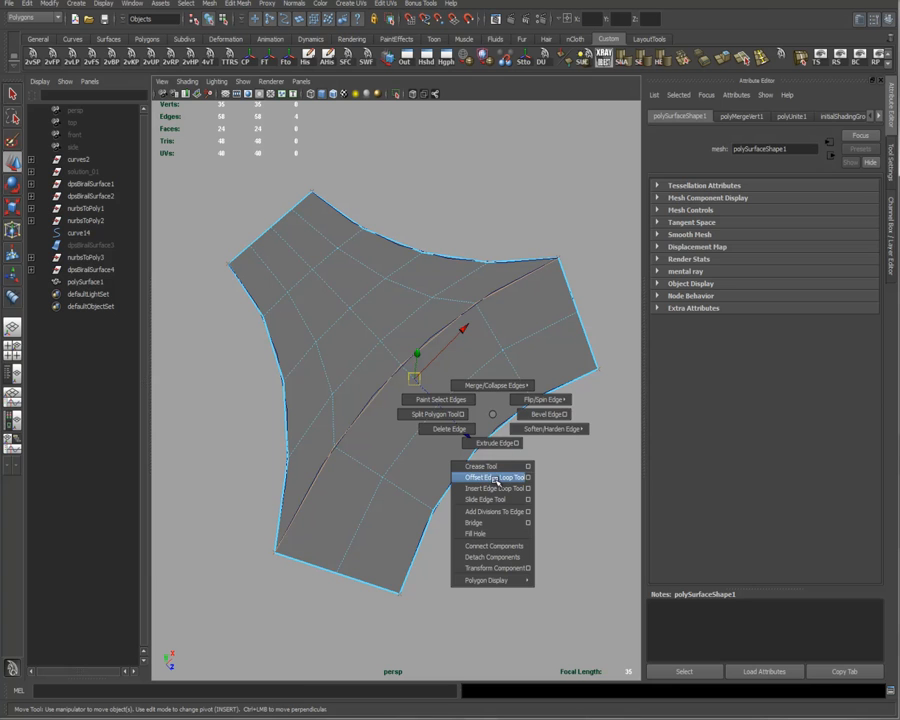
{"action": "left_click", "coordinate": [493, 477]}
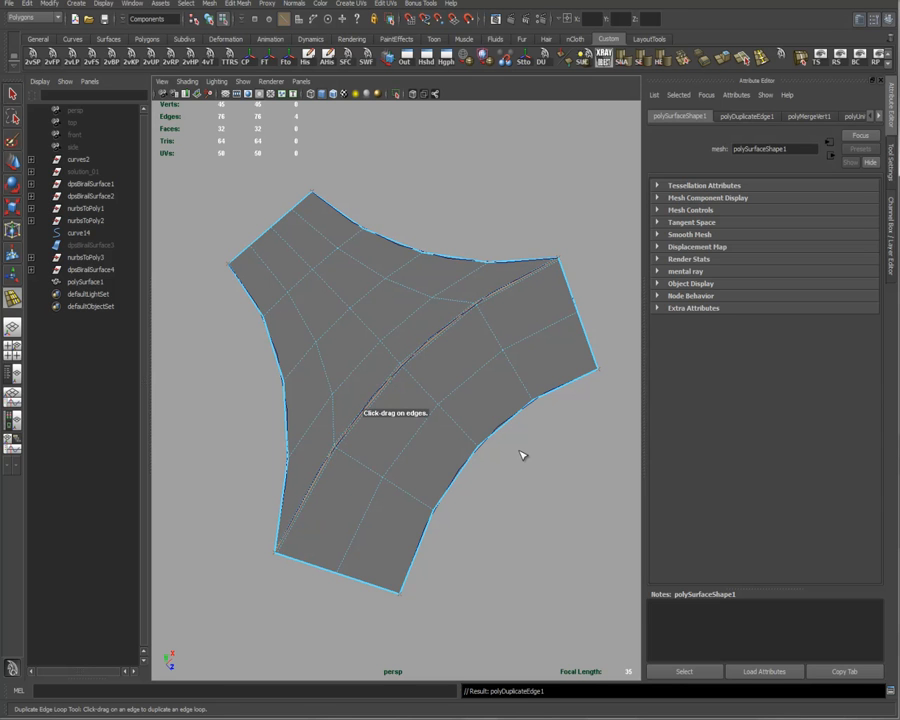
{"action": "right_click", "coordinate": [501, 398]}
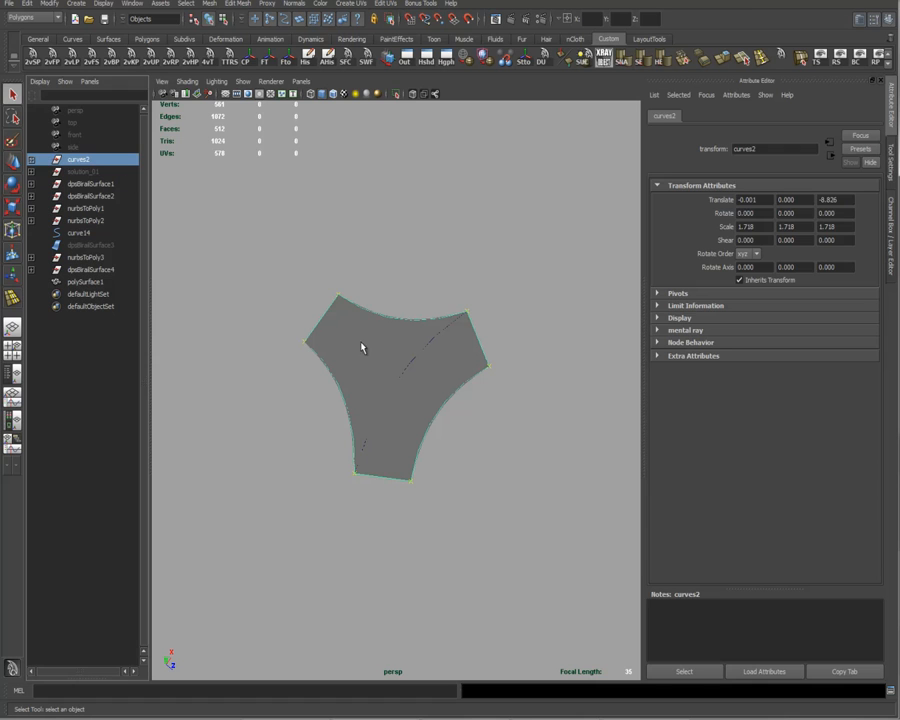
- Hide the curves2 and curve14 guide curves, leaving only the smoothed surface
{"action": "left_click", "coordinate": [78, 233]}
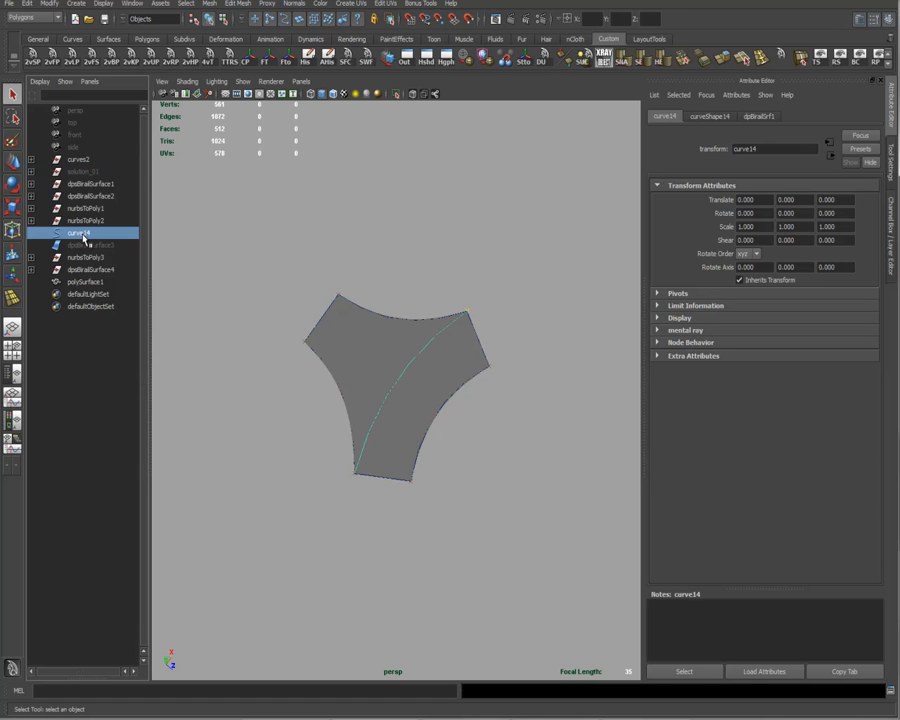
{"action": "left_click", "coordinate": [78, 159]}
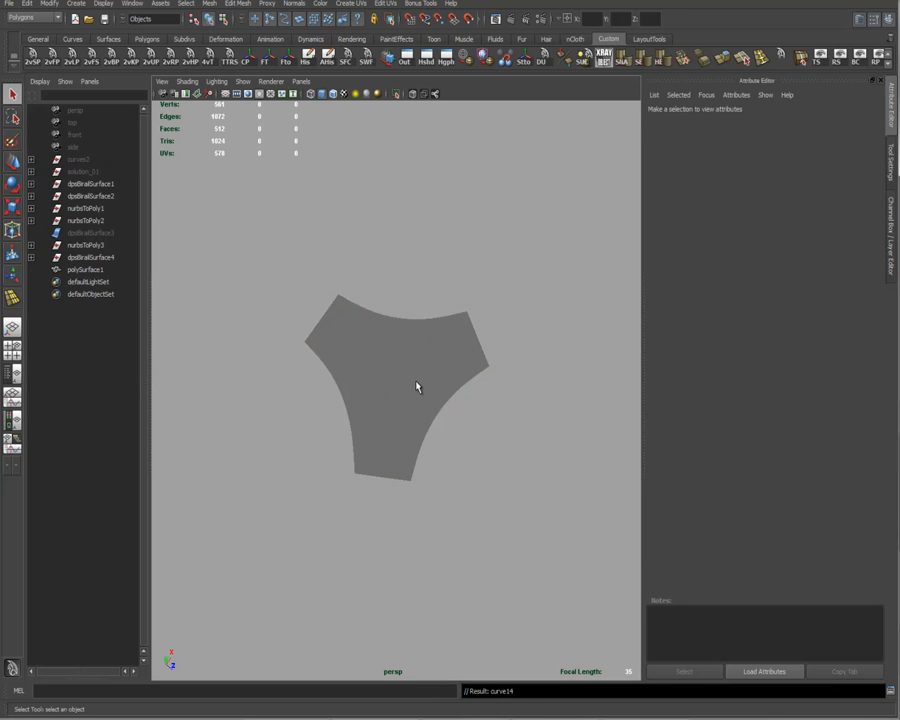
{"action": "left_click_drag", "start_coordinate": [418, 388], "coordinate": [413, 510]}
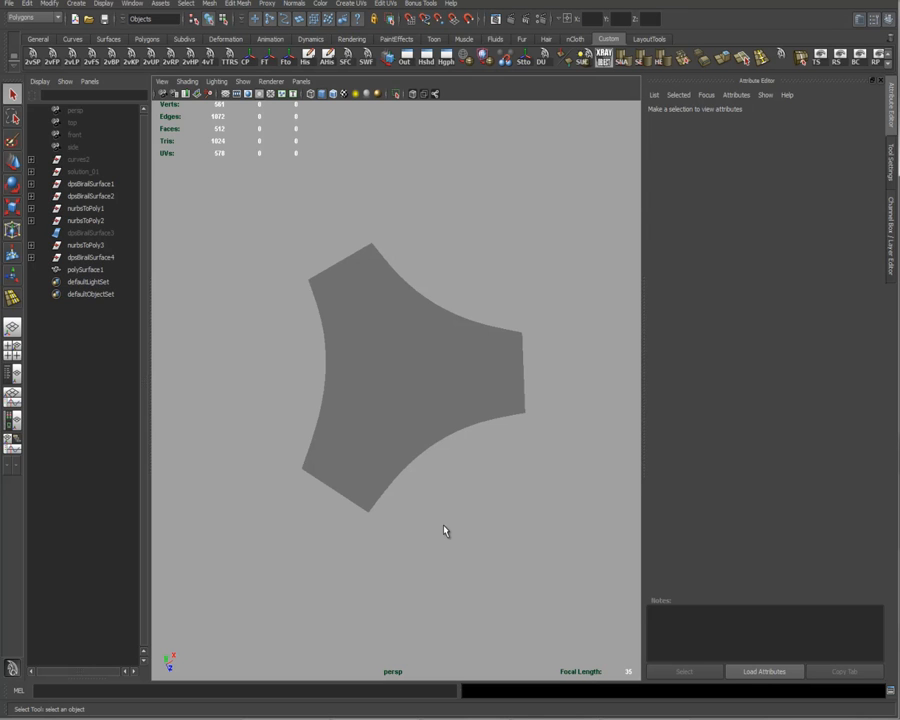
{"action": "mouse_move", "coordinate": [495, 526]}
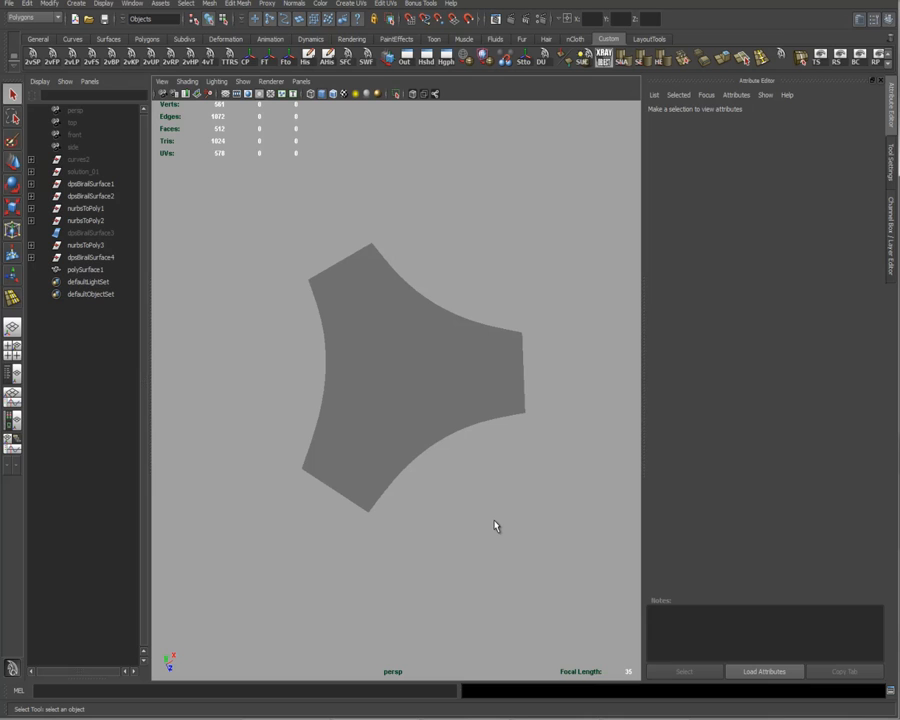
{"action": "mouse_move", "coordinate": [417, 404]}
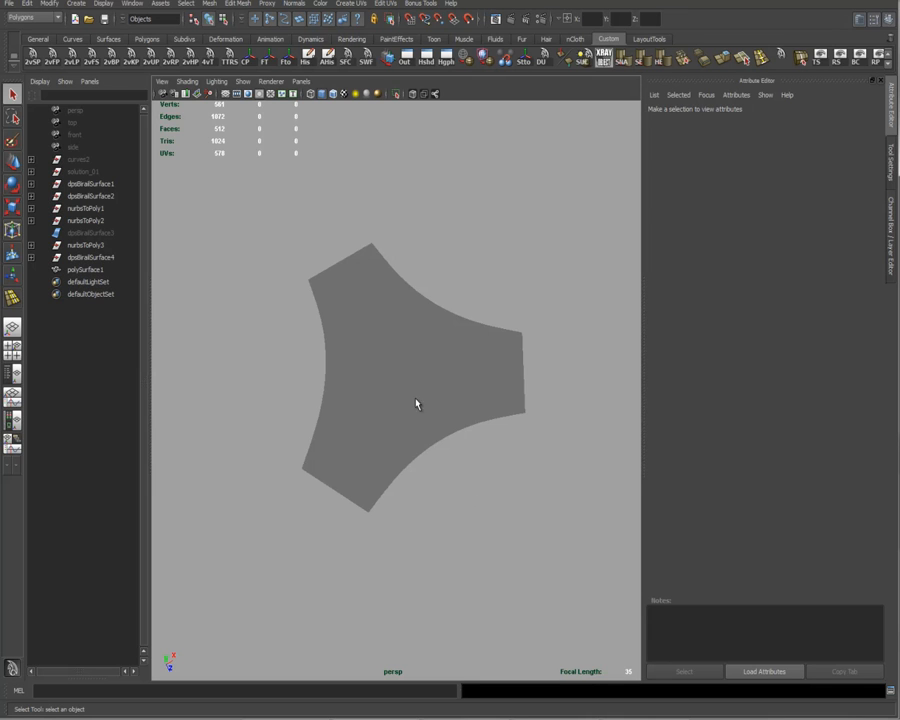